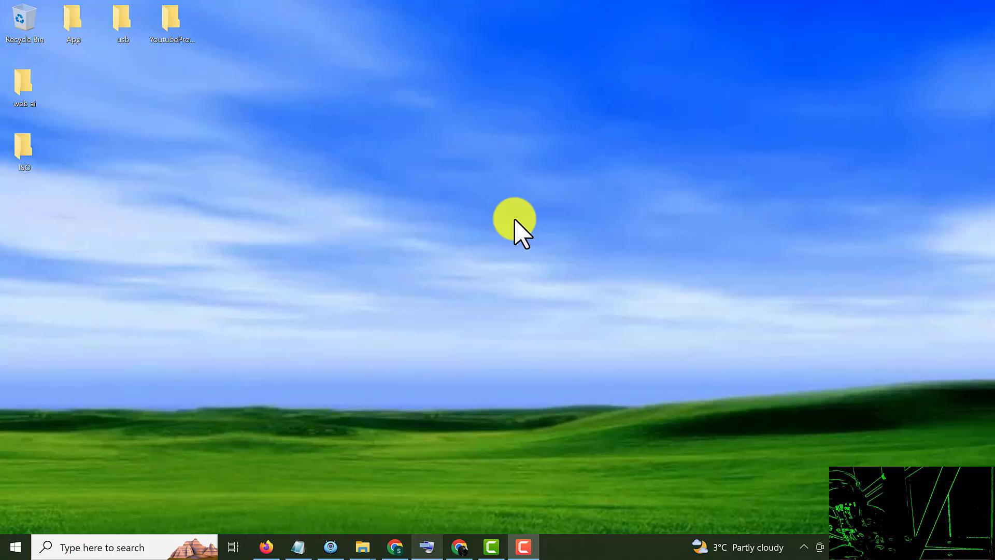
pyautogui.moveTo(341, 45)
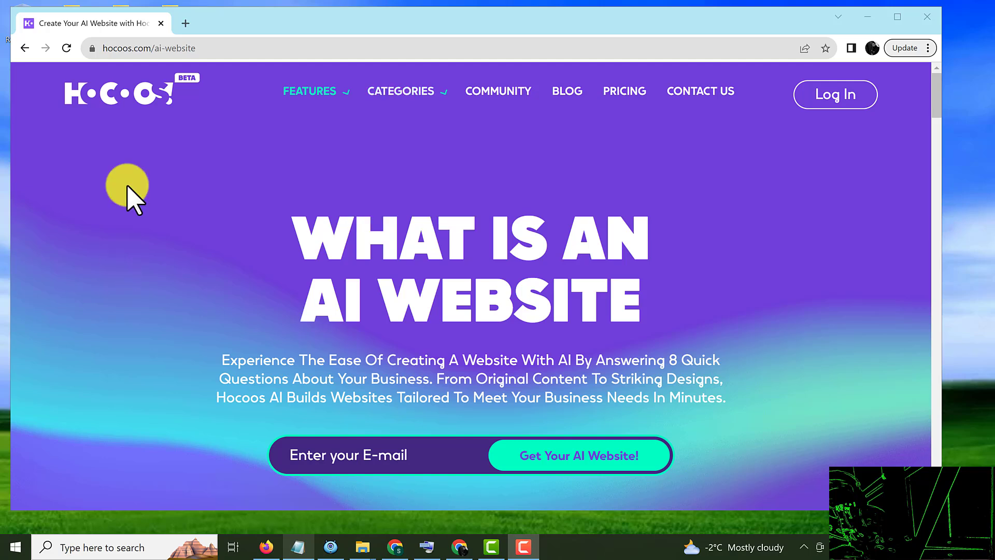
pyautogui.moveTo(457, 239)
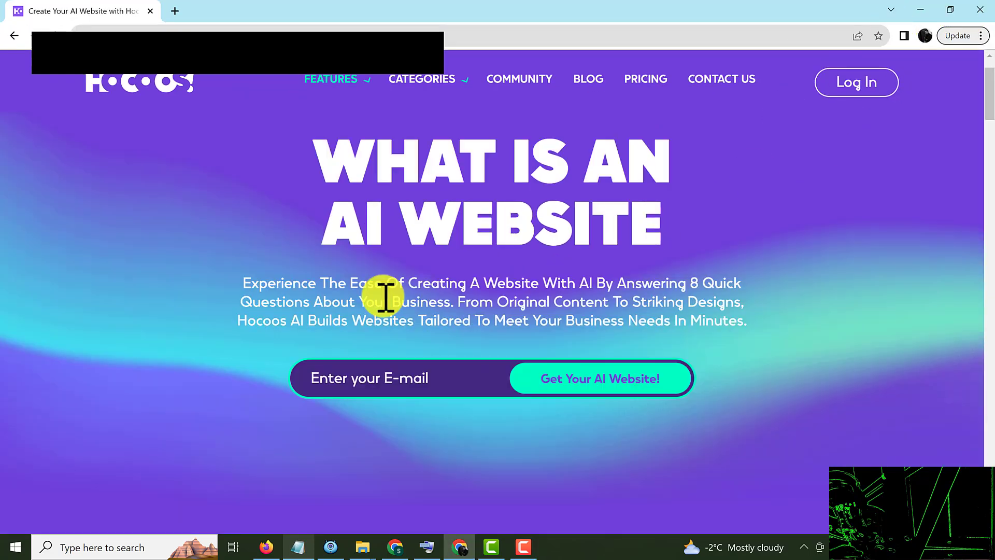
# Sign in to Hocoos with a Google account from the login page
pyautogui.click(599, 379)
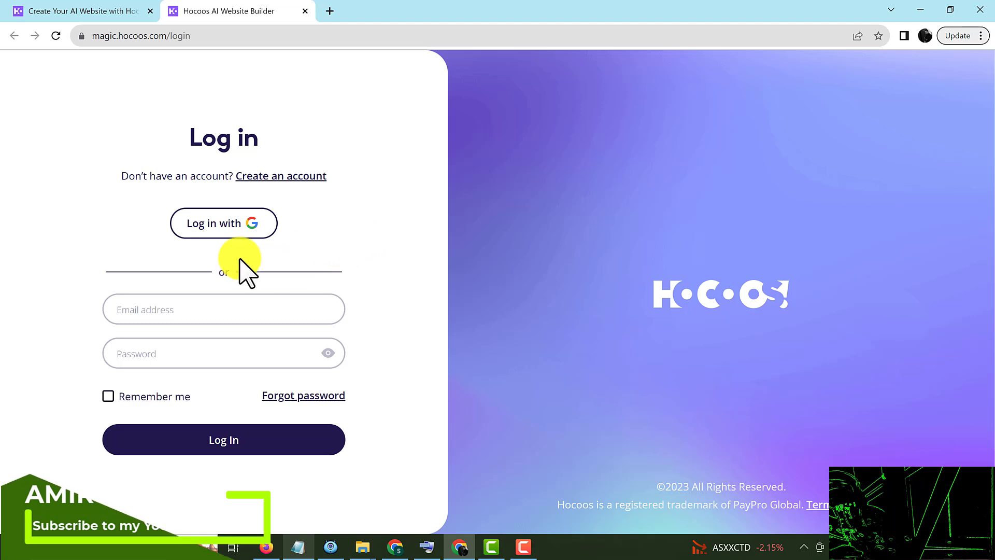
pyautogui.click(222, 439)
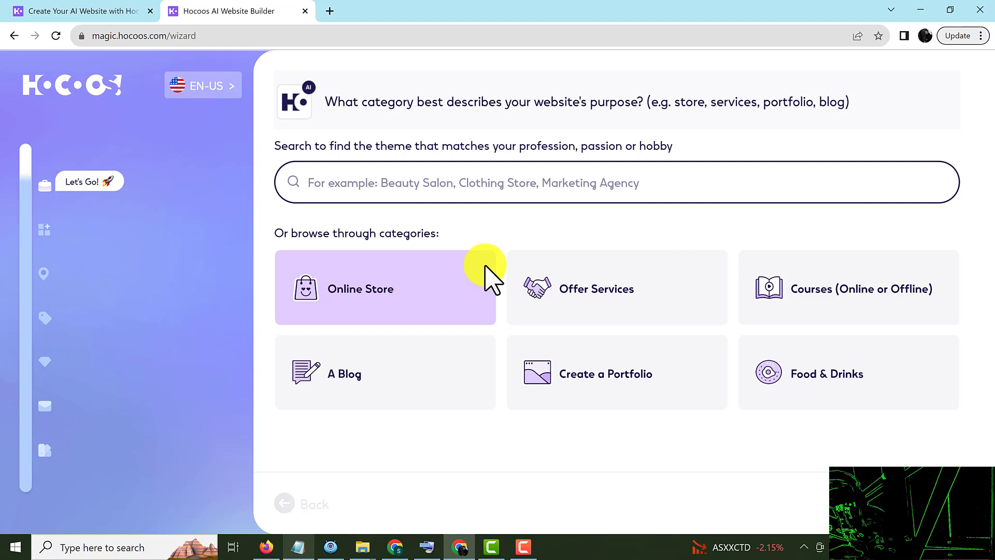
pyautogui.moveTo(398, 222)
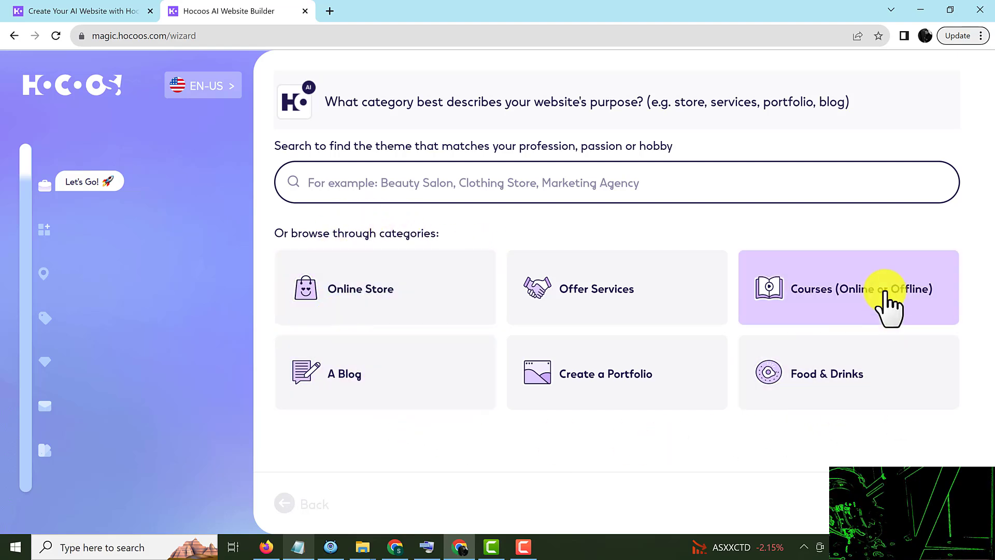
pyautogui.moveTo(456, 242)
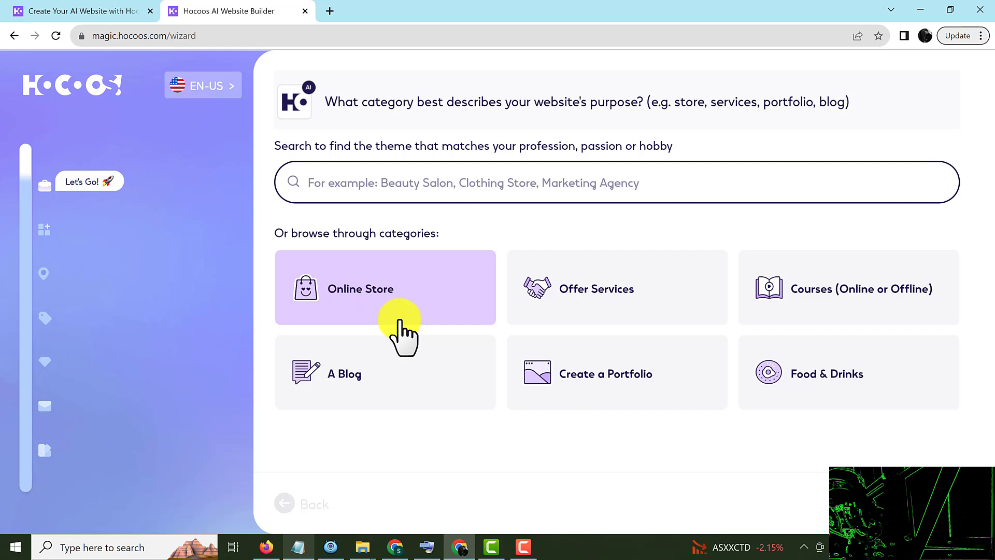
pyautogui.moveTo(580, 329)
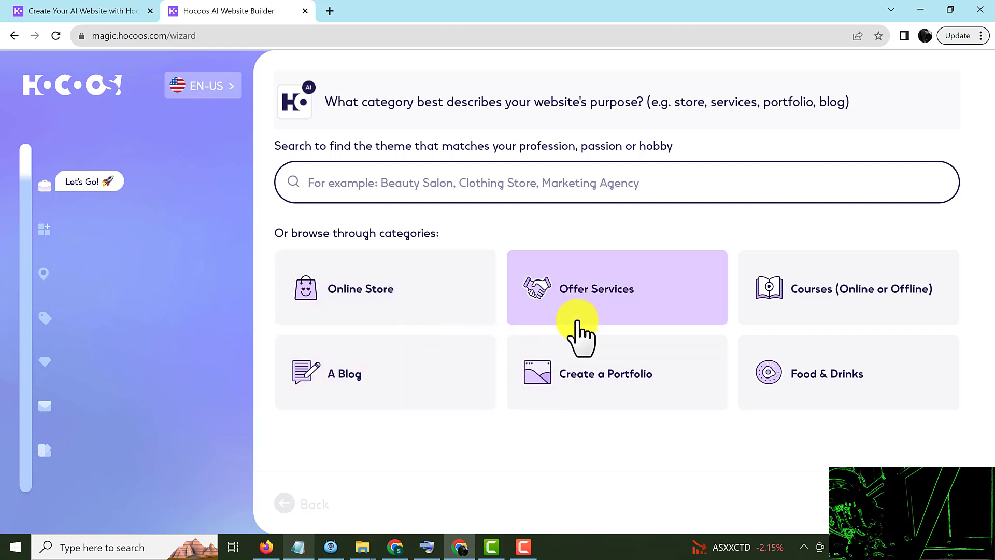
pyautogui.moveTo(822, 380)
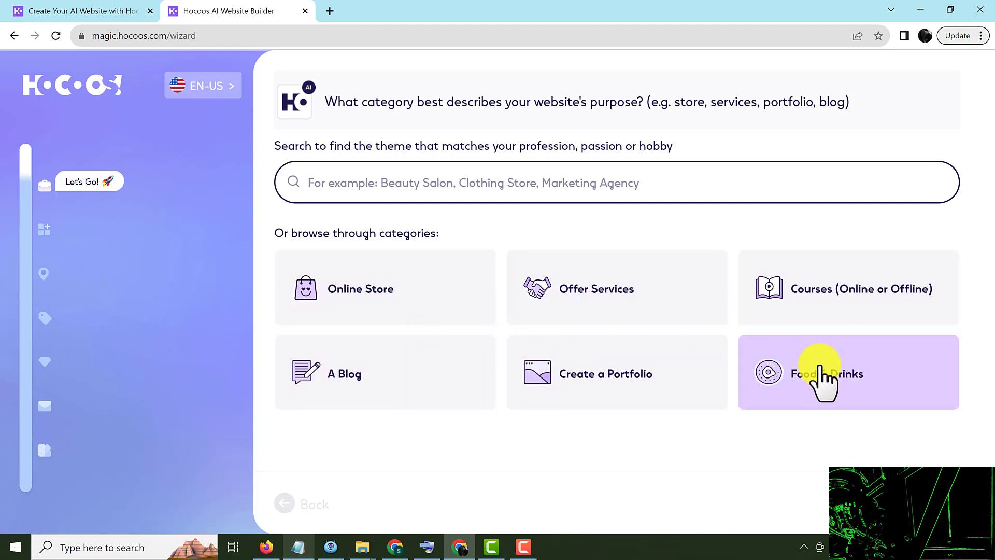
pyautogui.moveTo(685, 412)
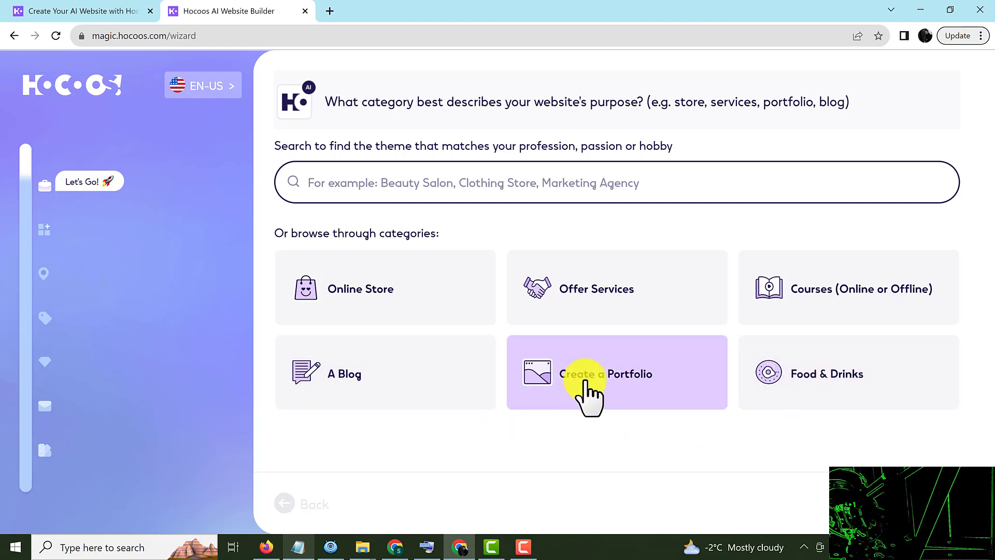
# Choose Create a Portfolio and settle on travel photography portfolio after trying food photography
pyautogui.click(605, 374)
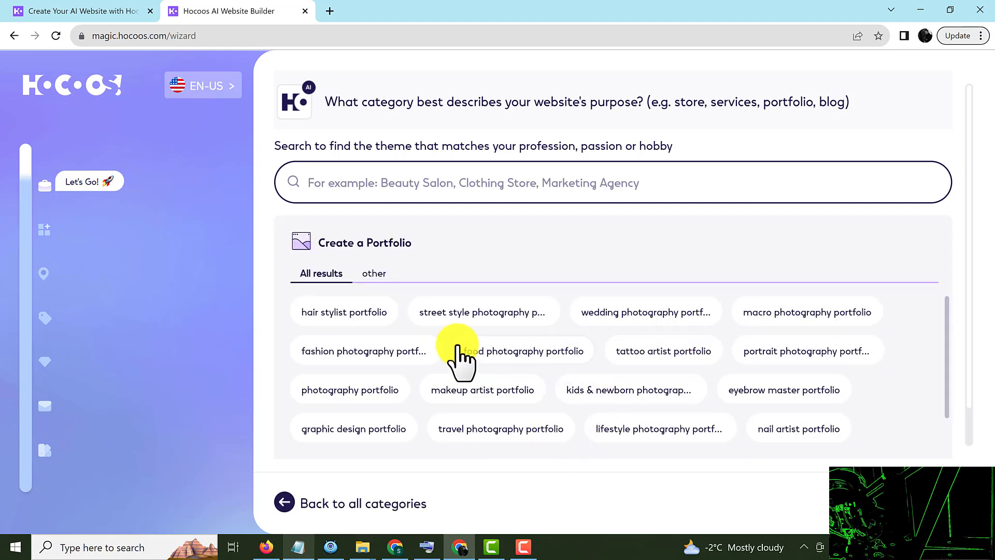
pyautogui.moveTo(421, 266)
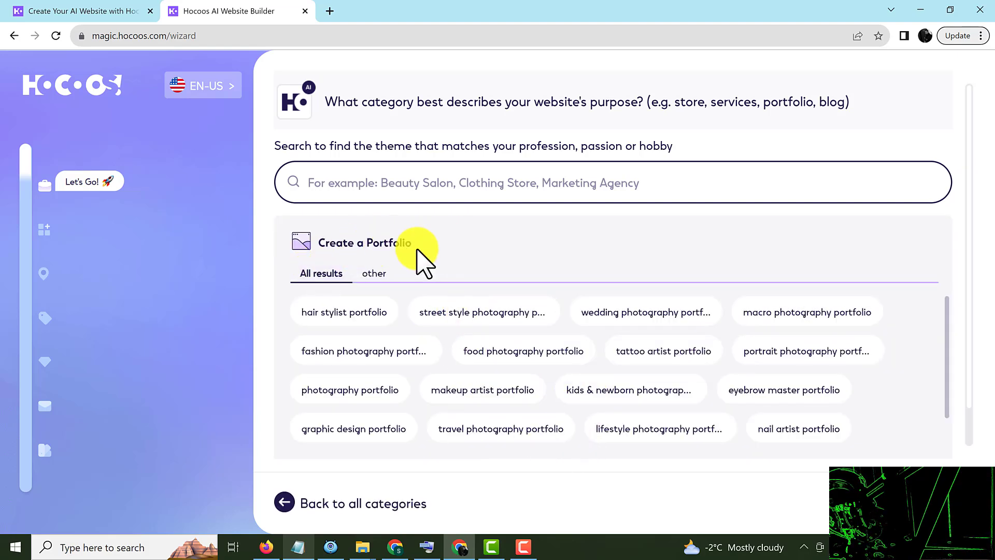
pyautogui.moveTo(400, 273)
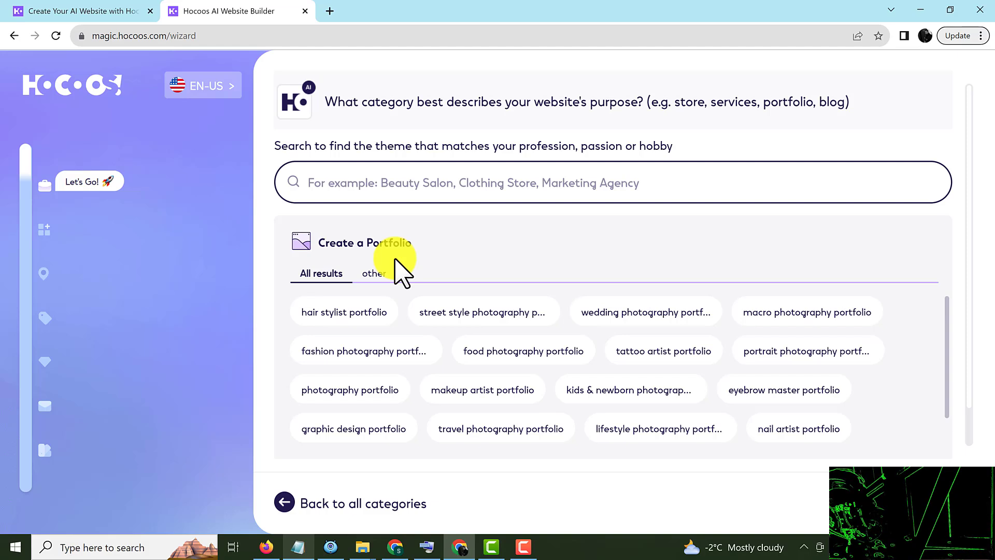
pyautogui.moveTo(482, 388)
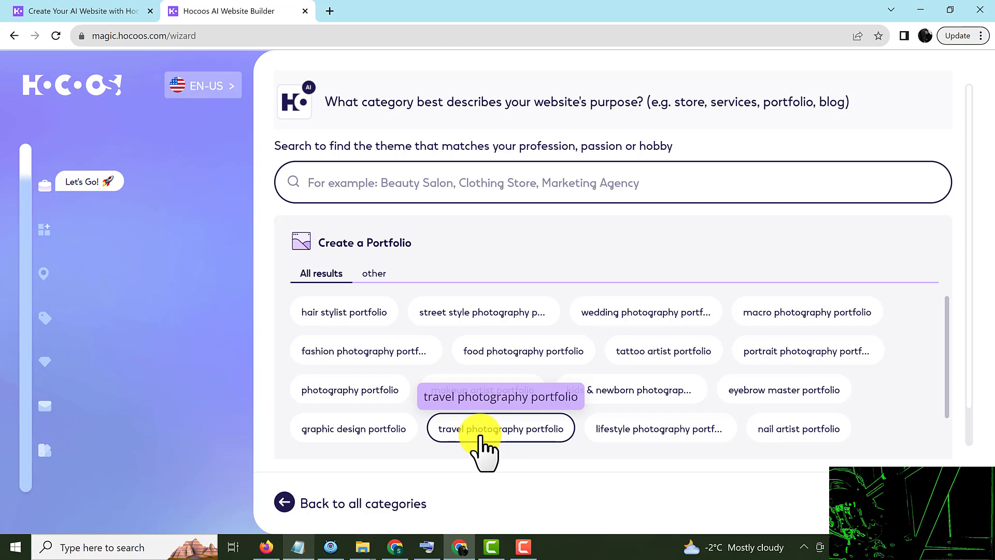
pyautogui.click(500, 428)
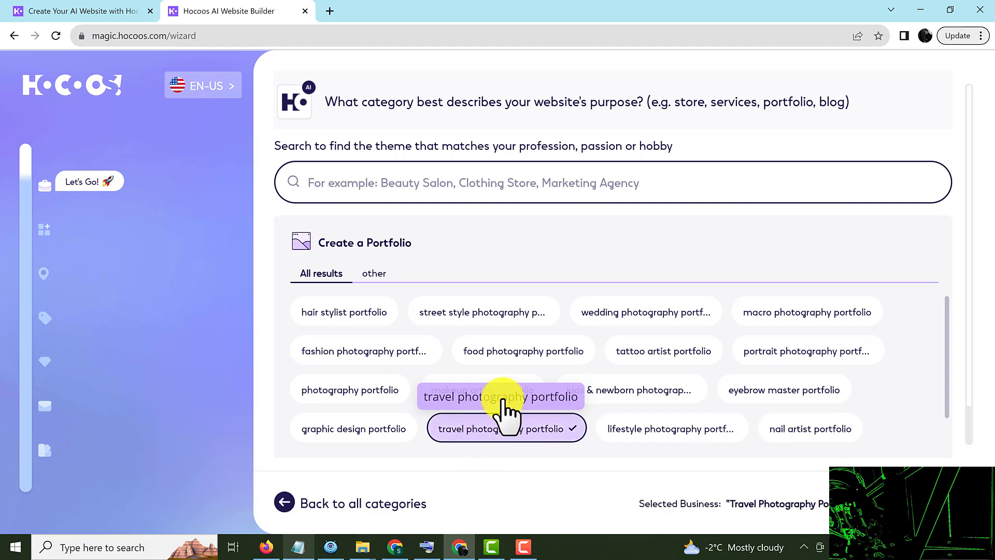
pyautogui.click(522, 351)
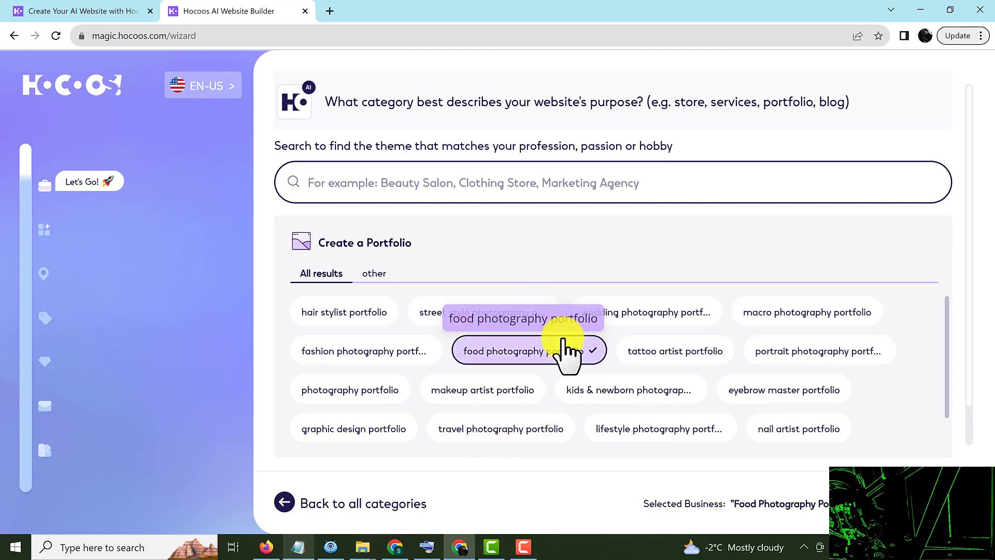
pyautogui.click(499, 428)
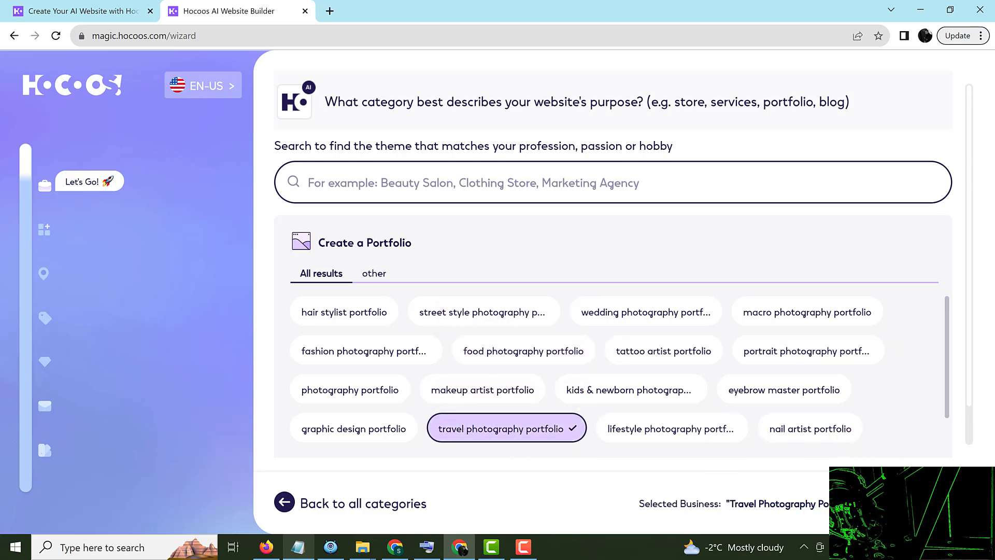
# Select Collect testimonials, Get new customers and Get bookings as site features
pyautogui.click(507, 428)
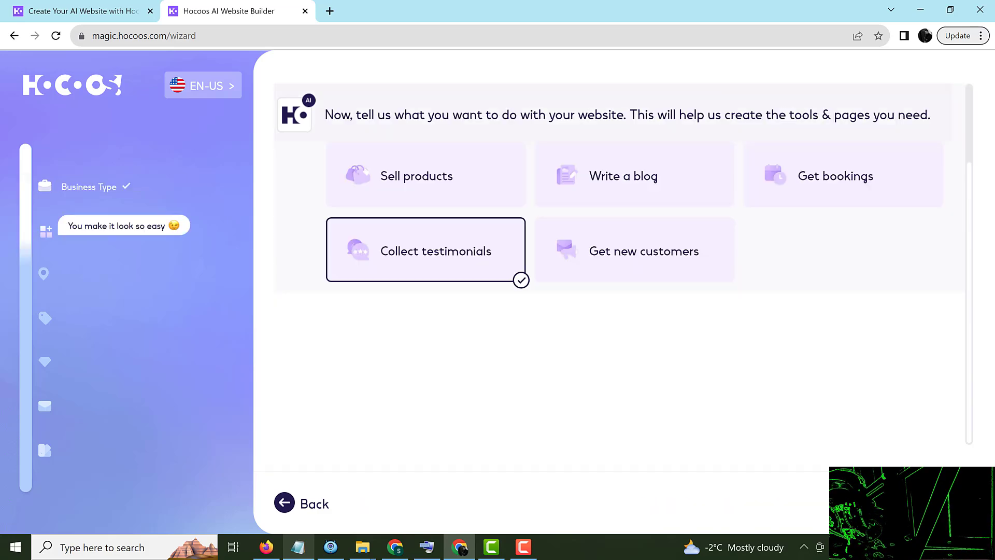
pyautogui.moveTo(587, 374)
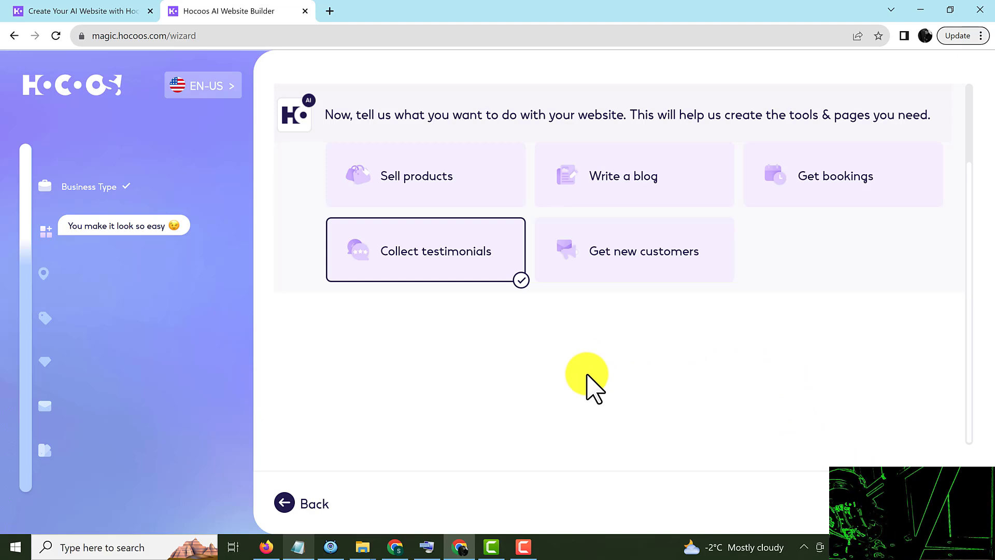
pyautogui.moveTo(682, 286)
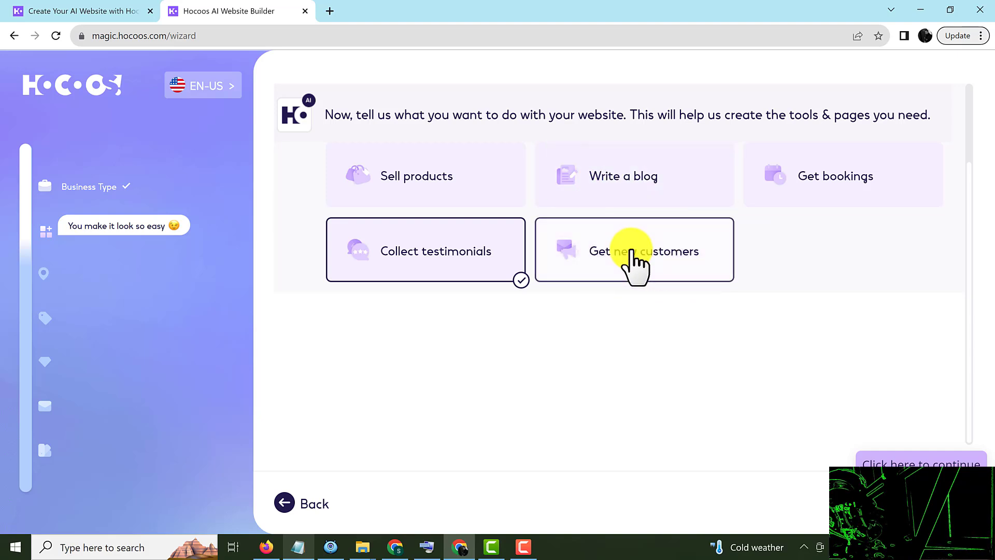
pyautogui.click(634, 250)
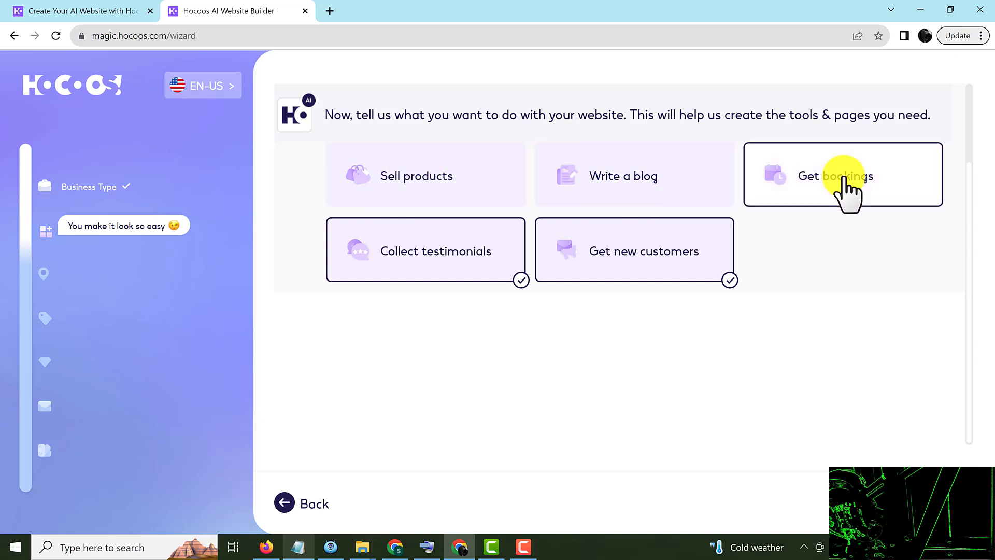
pyautogui.click(842, 175)
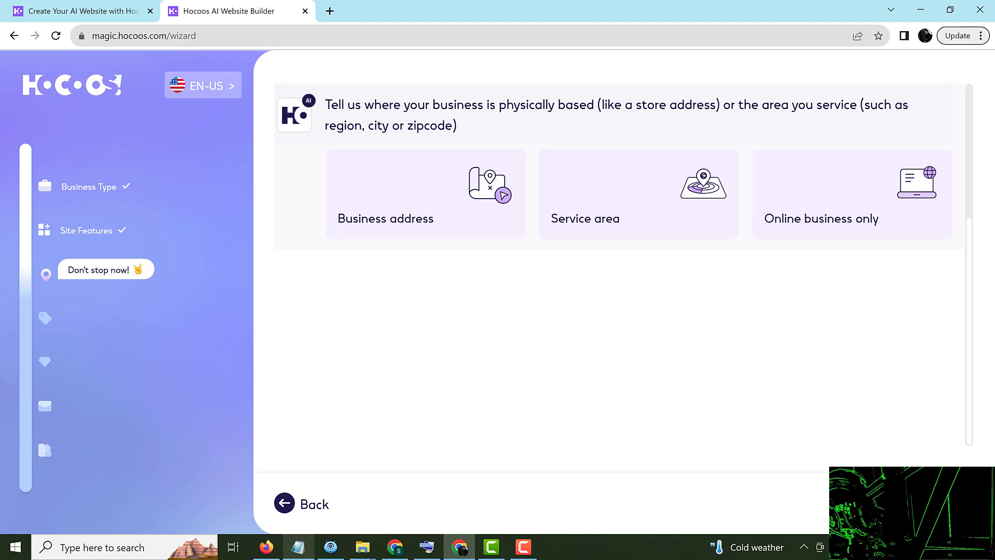
# Answer the location question with the Online business only card
pyautogui.click(425, 194)
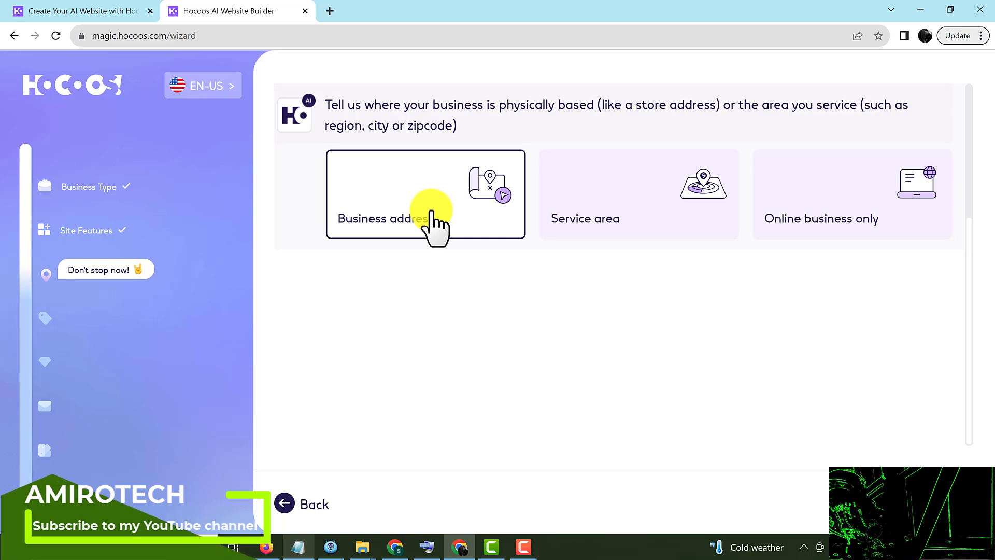
pyautogui.moveTo(448, 212)
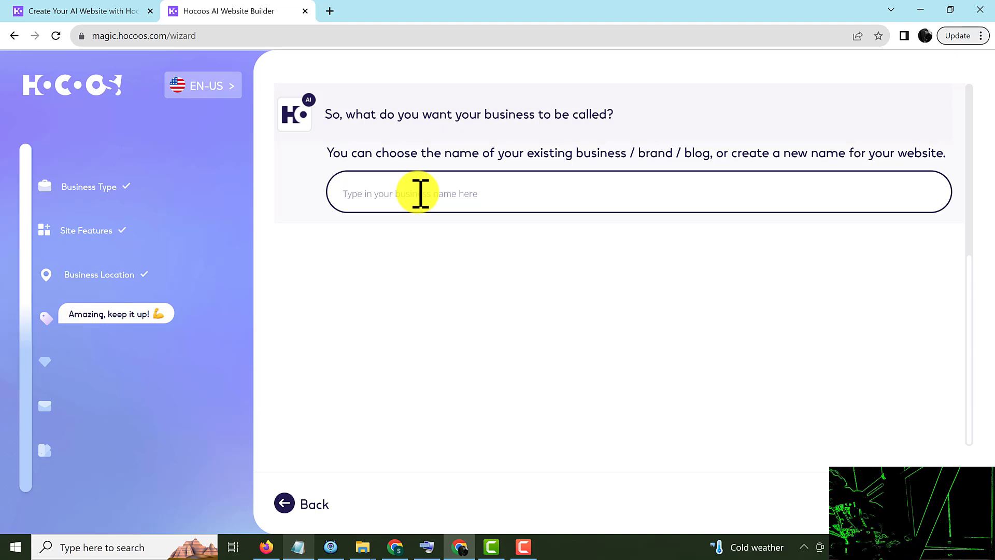
# Enter 'Amirotech' as the business name and continue to the next question
pyautogui.write('Amiro')
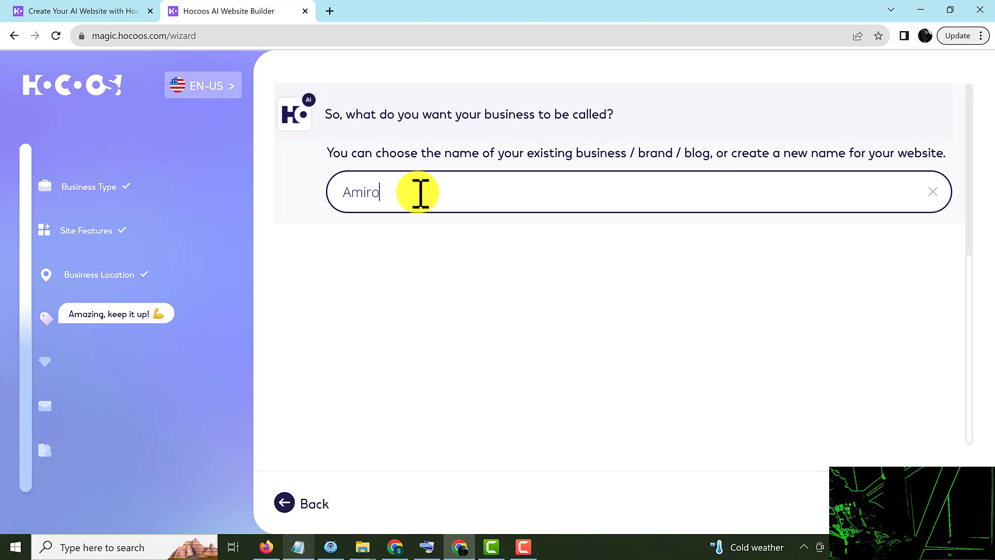
pyautogui.write('tech')
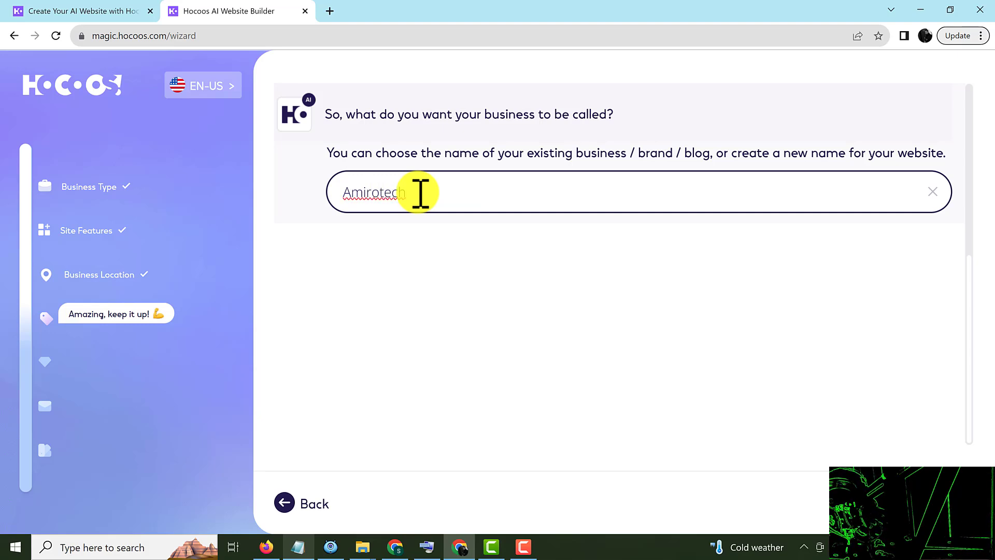
pyautogui.moveTo(870, 425)
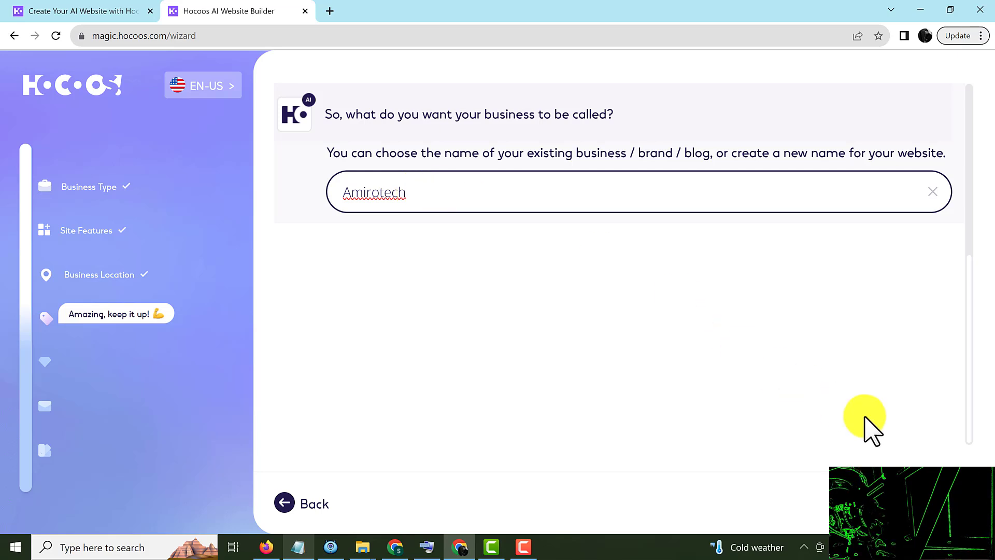
pyautogui.click(920, 503)
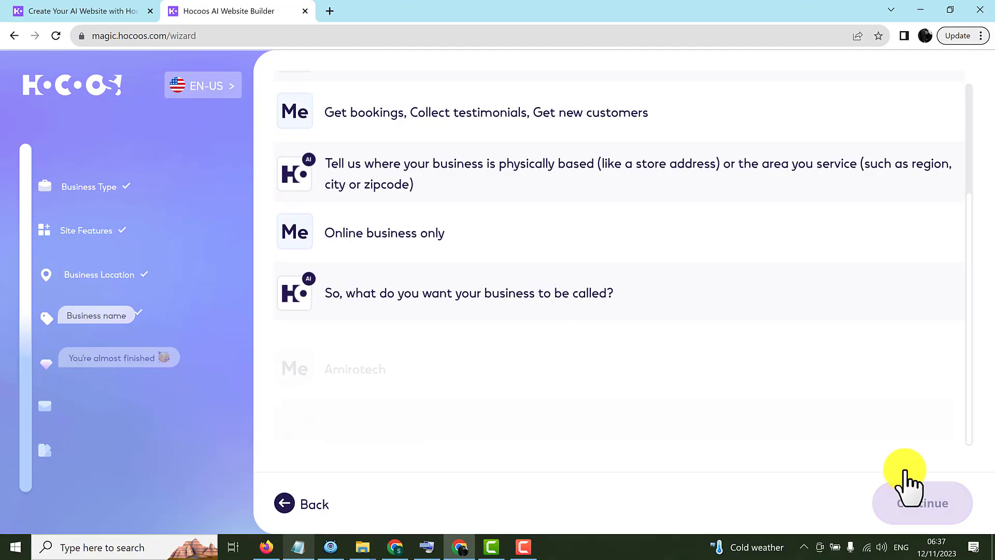
pyautogui.click(921, 503)
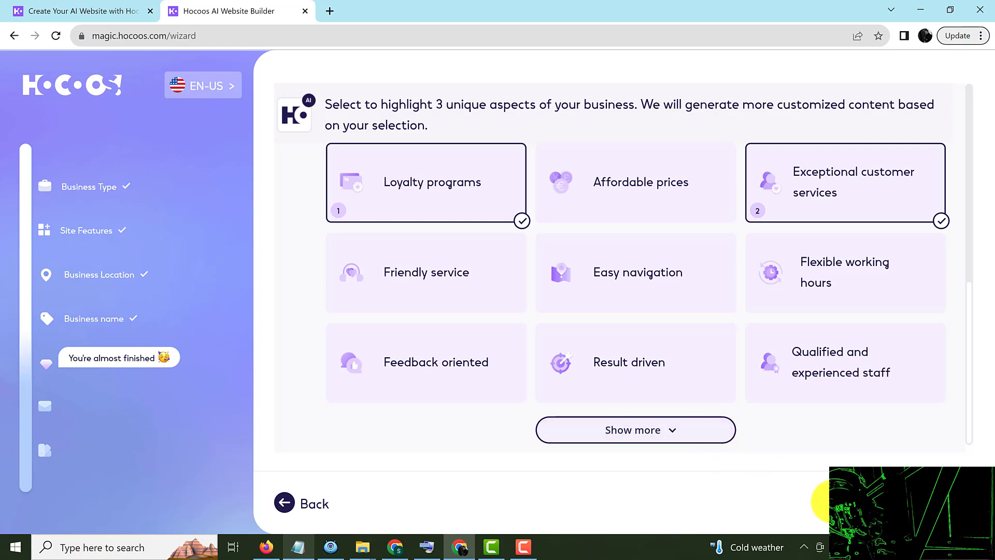
pyautogui.moveTo(600, 292)
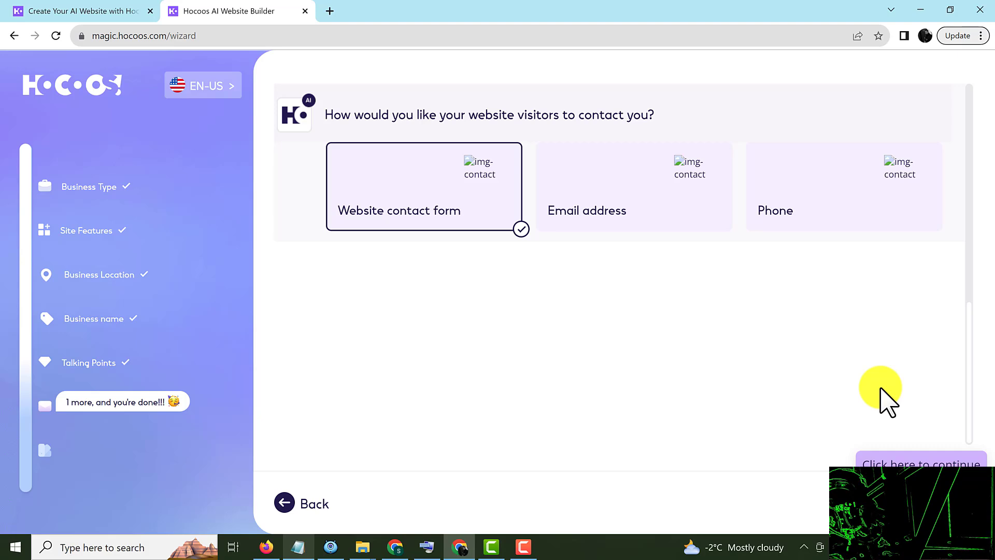
pyautogui.click(843, 184)
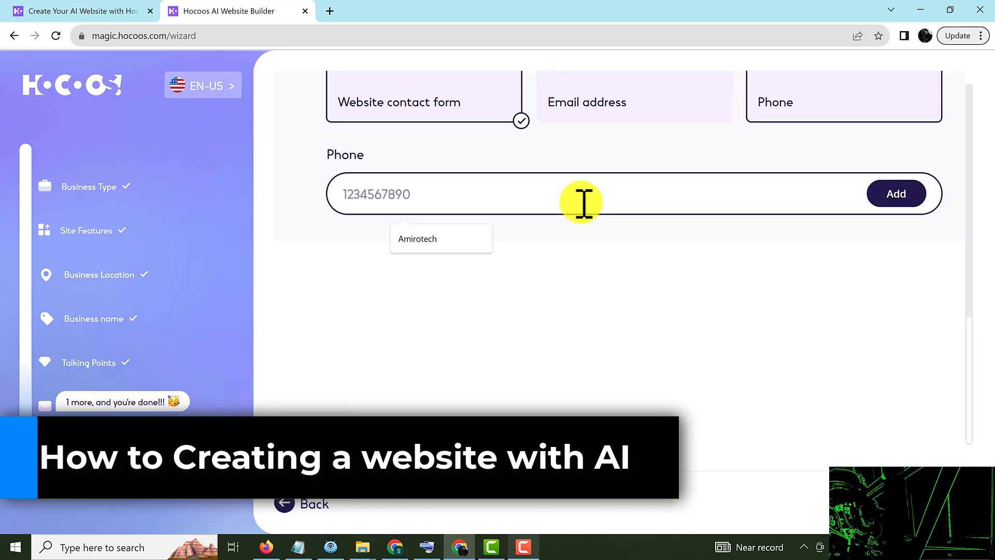
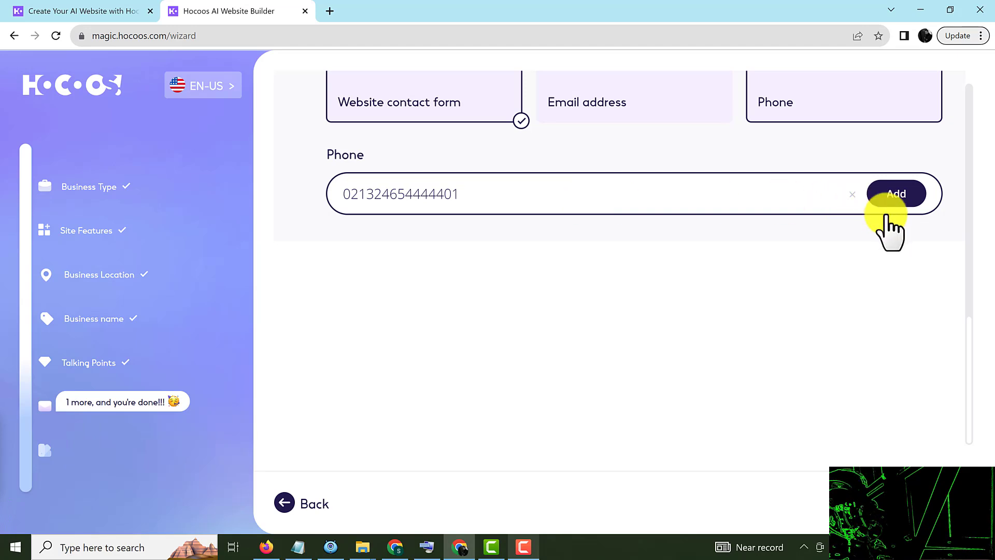
pyautogui.click(895, 194)
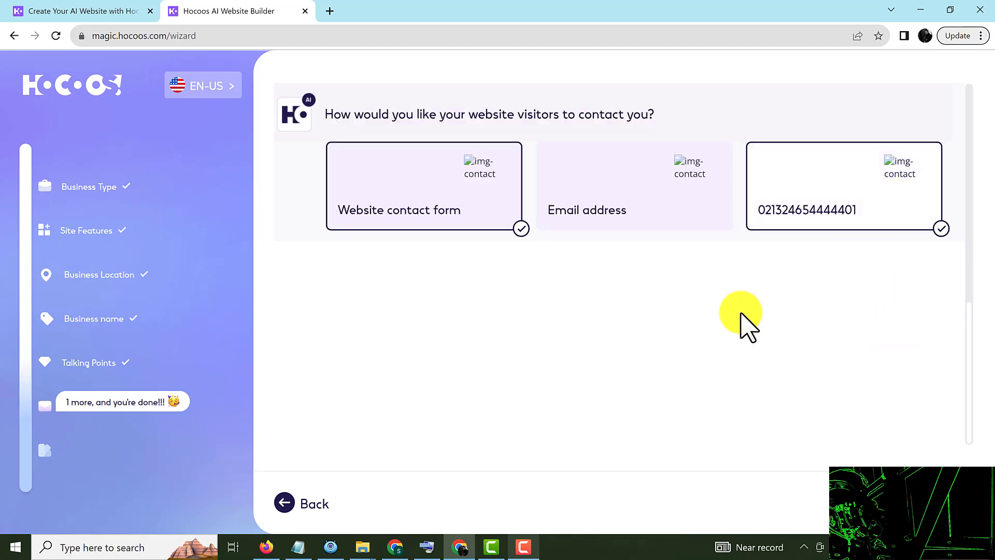
pyautogui.moveTo(612, 187)
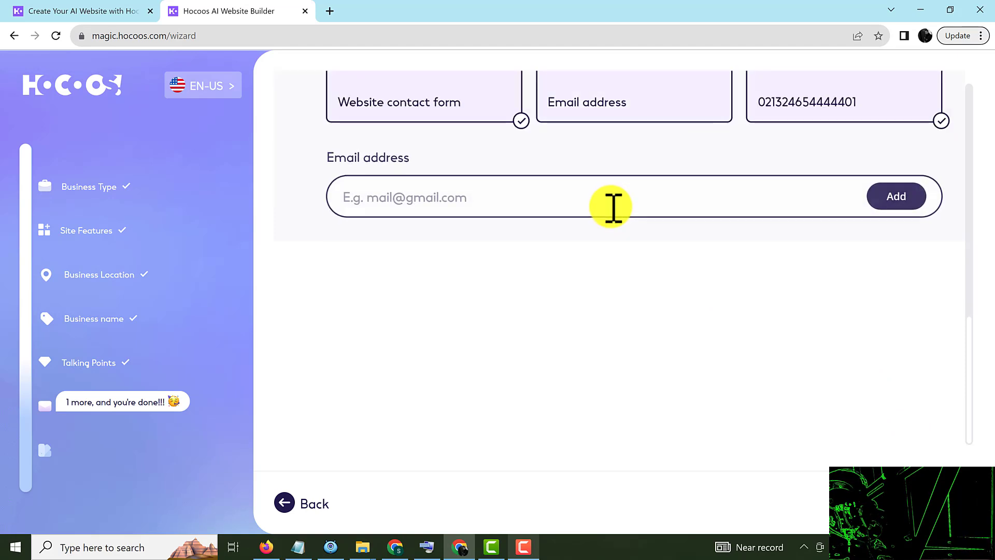
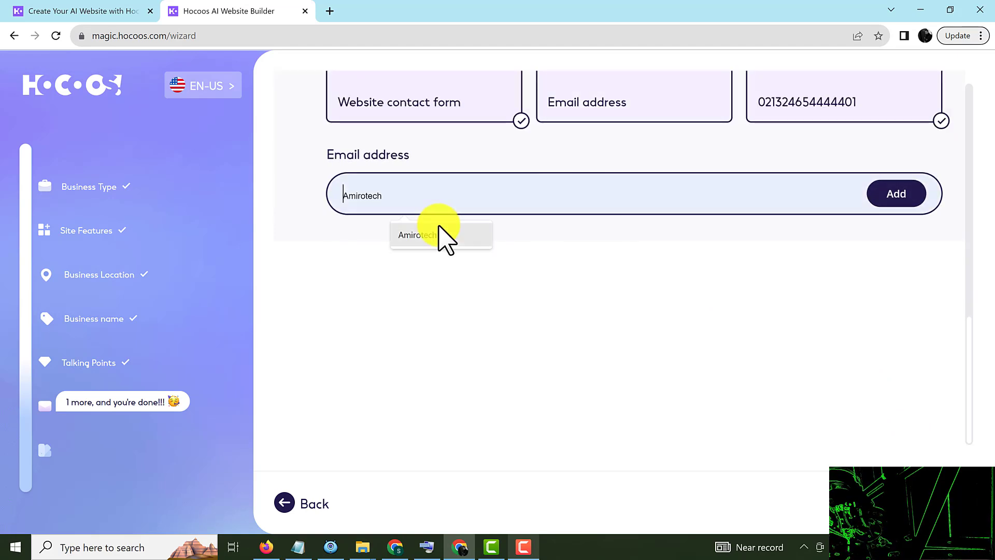
pyautogui.click(416, 235)
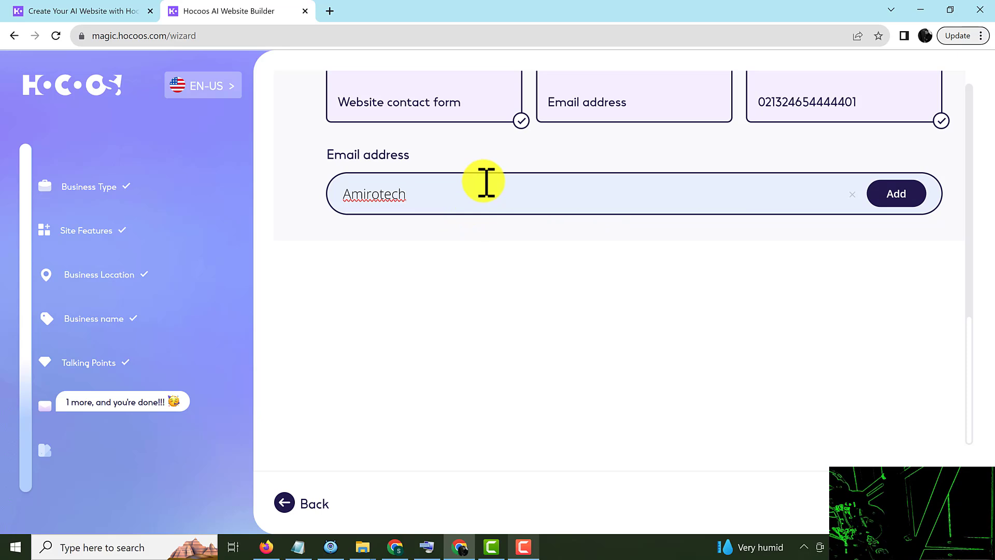
pyautogui.write('@')
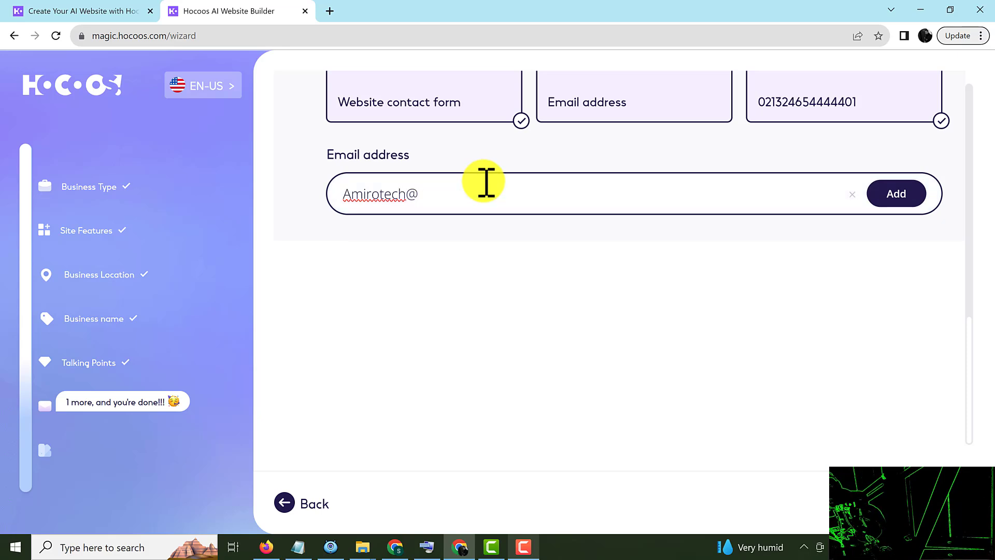
pyautogui.write('web')
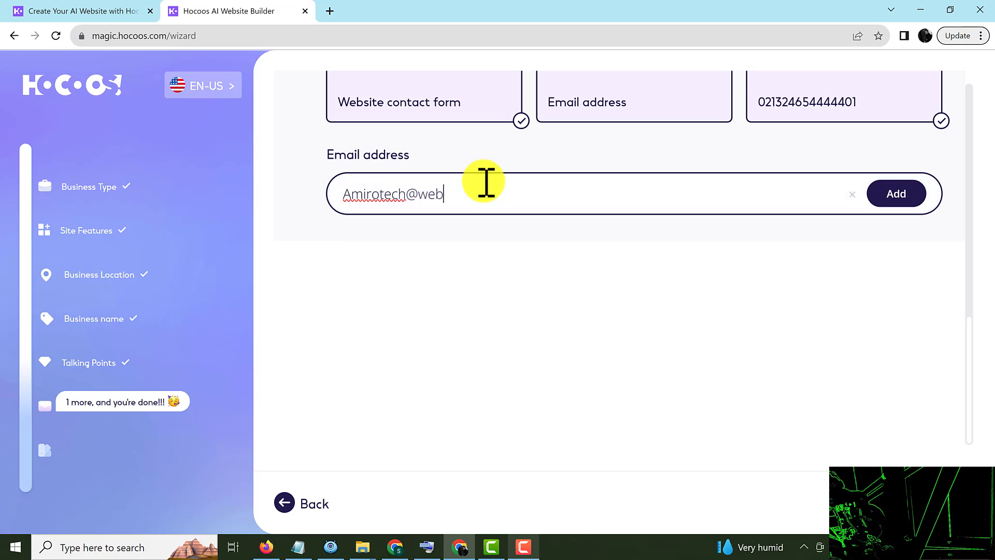
pyautogui.write('.de')
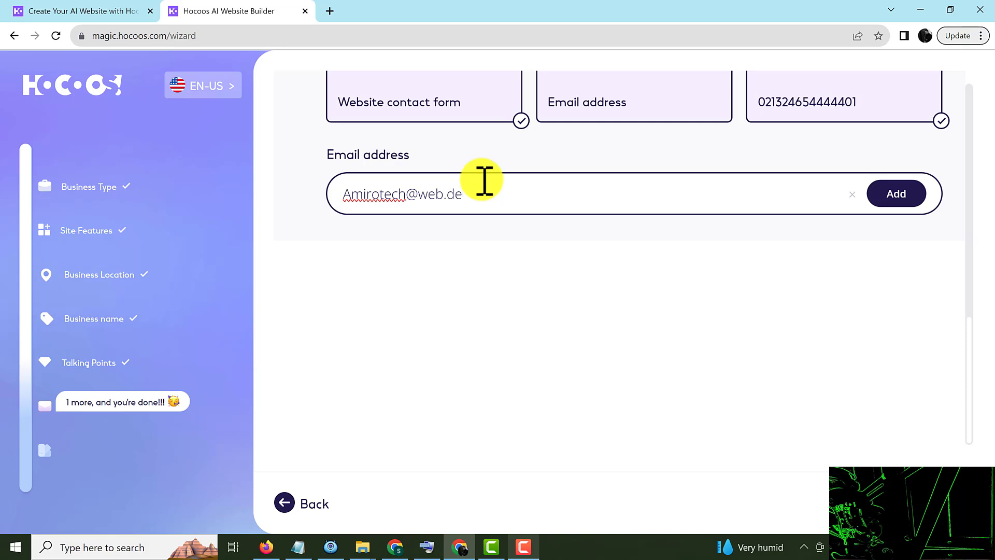
pyautogui.click(895, 194)
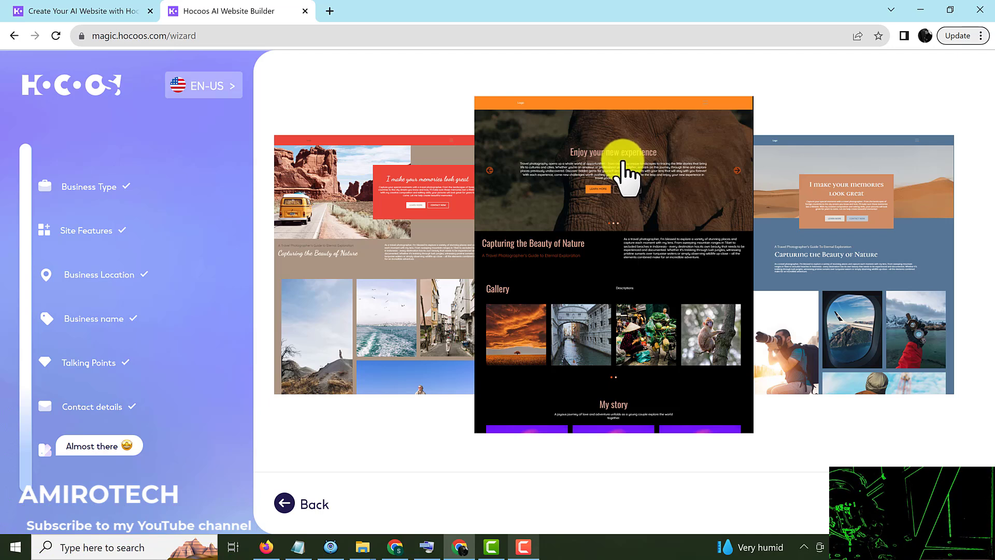
pyautogui.moveTo(574, 276)
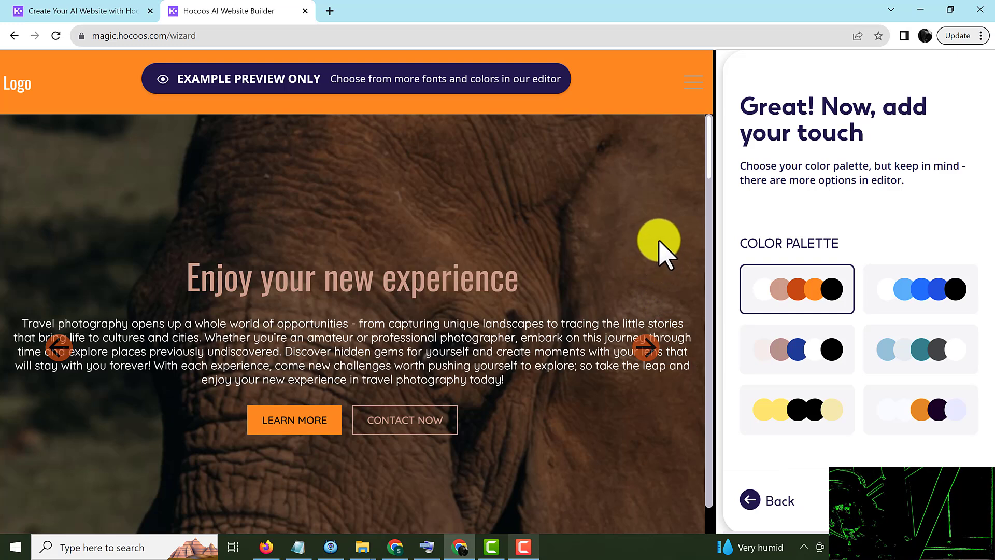
pyautogui.moveTo(208, 114)
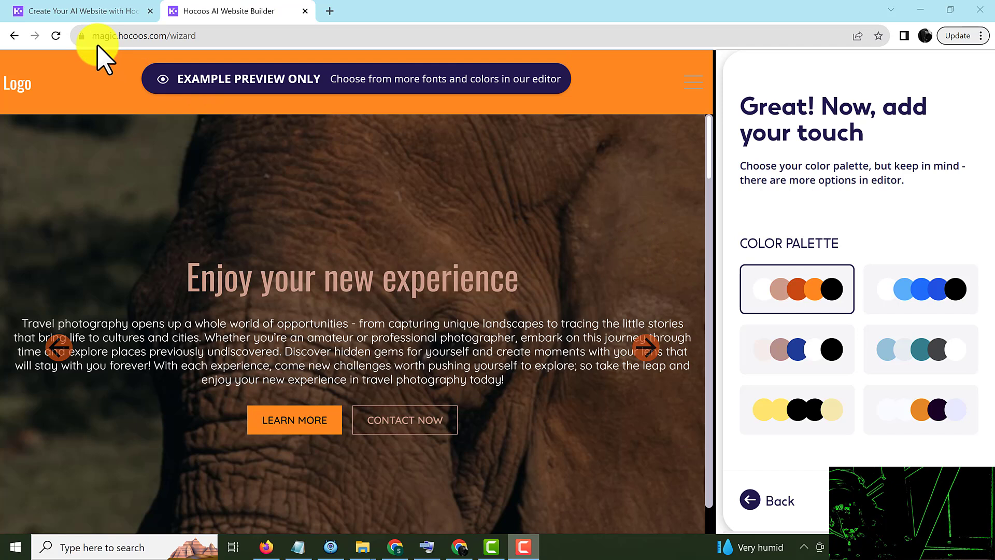
pyautogui.moveTo(247, 209)
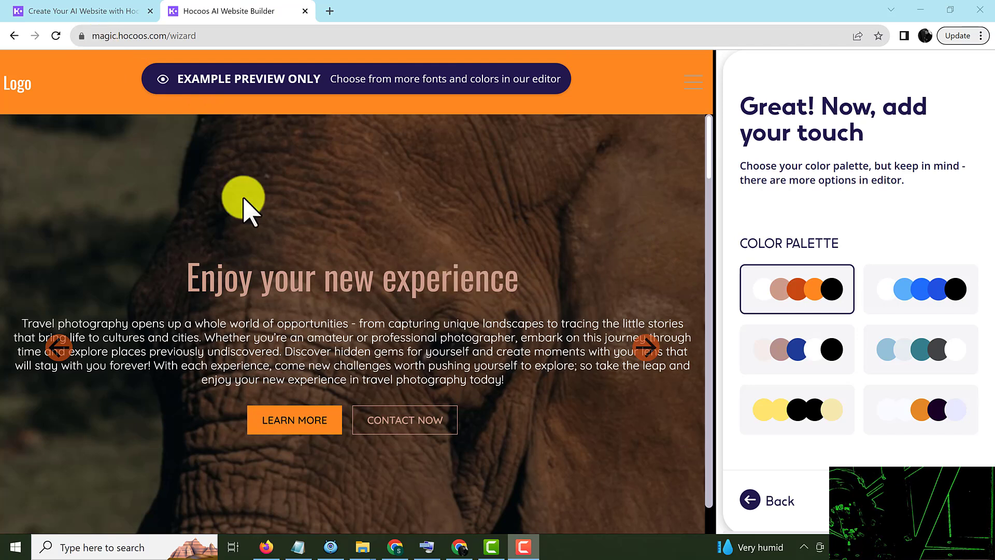
pyautogui.moveTo(149, 134)
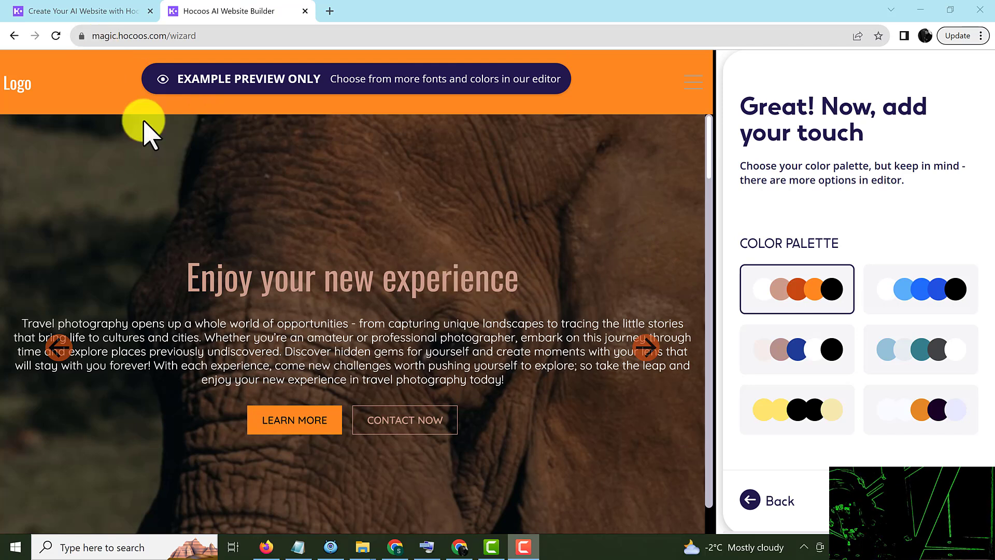
pyautogui.moveTo(38, 248)
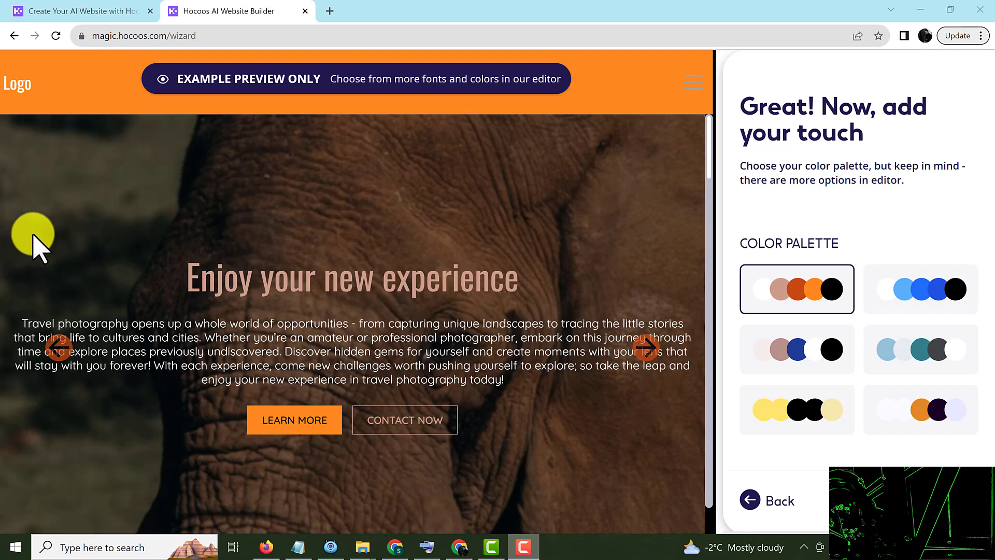
pyautogui.moveTo(57, 339)
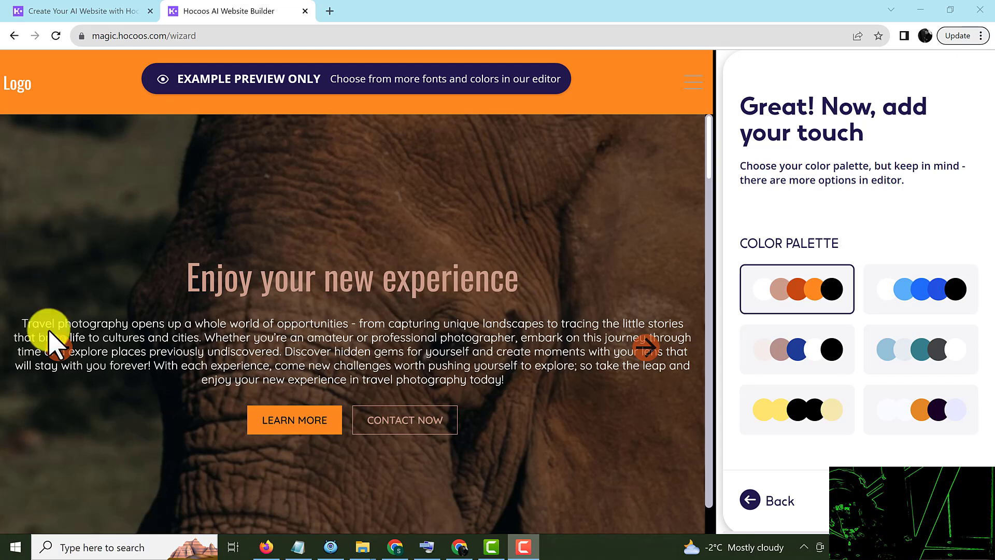
pyautogui.moveTo(547, 191)
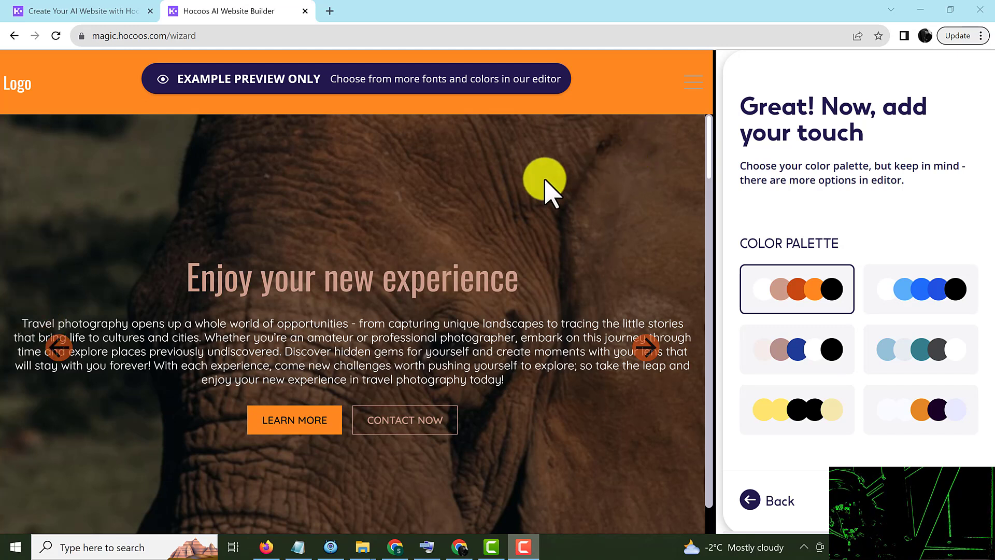
pyautogui.moveTo(371, 191)
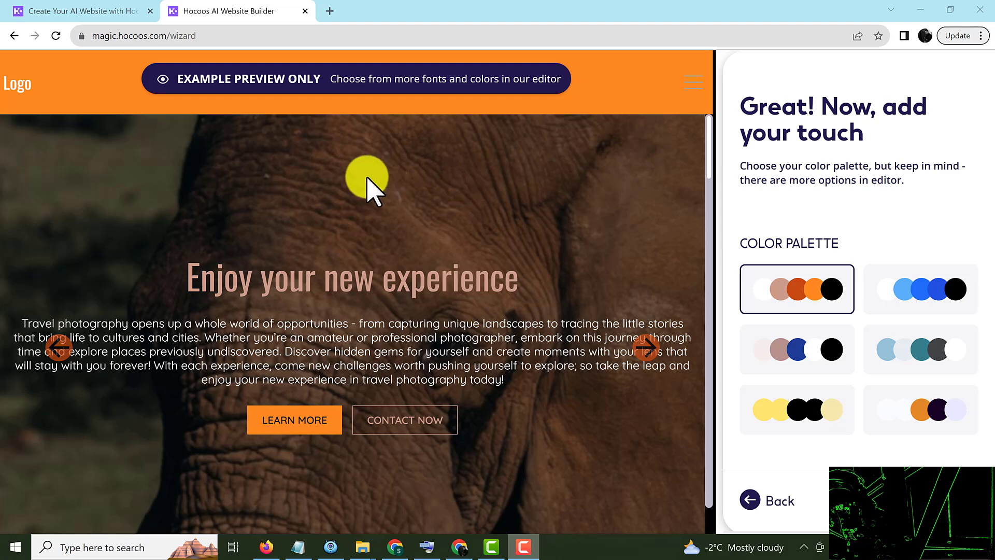
pyautogui.scroll(-3)
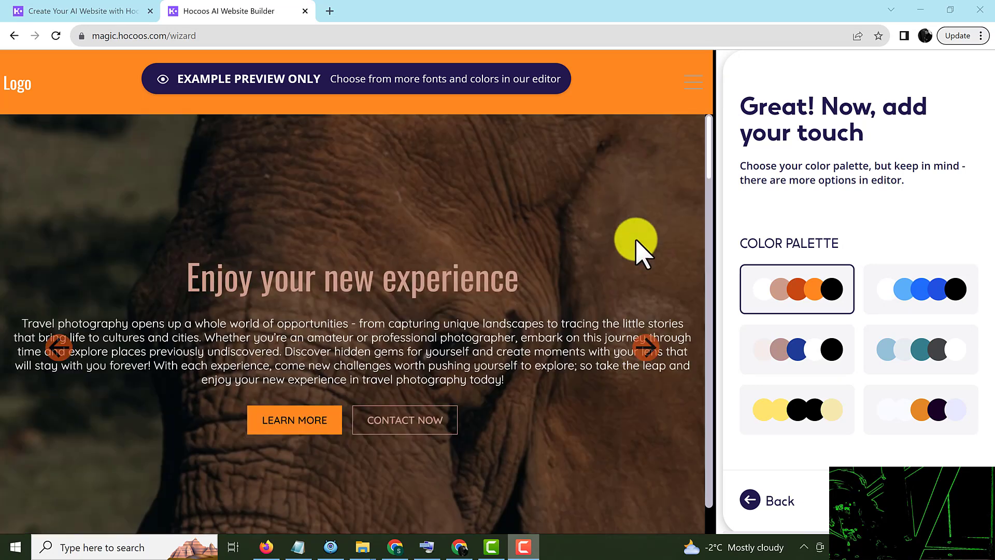
pyautogui.moveTo(790, 327)
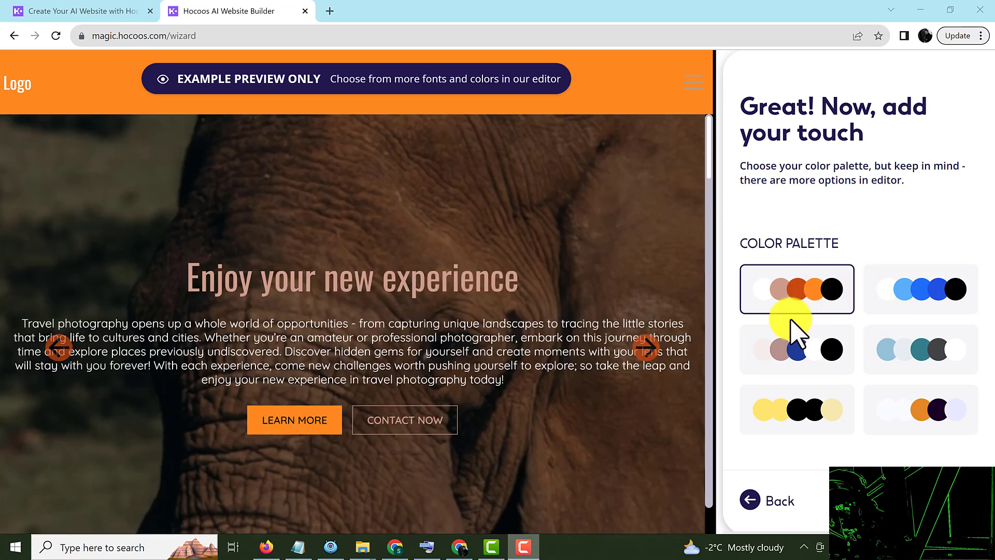
pyautogui.moveTo(279, 511)
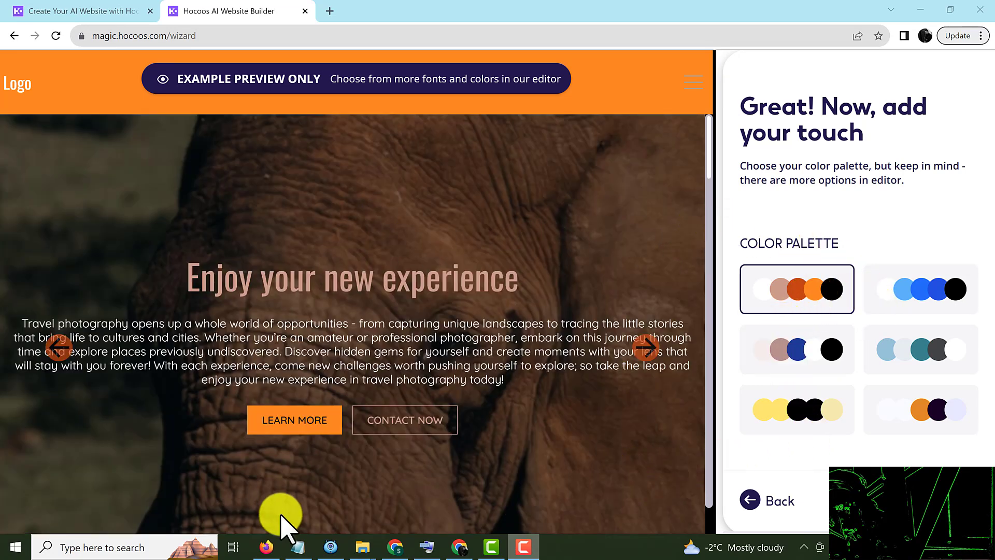
pyautogui.click(919, 289)
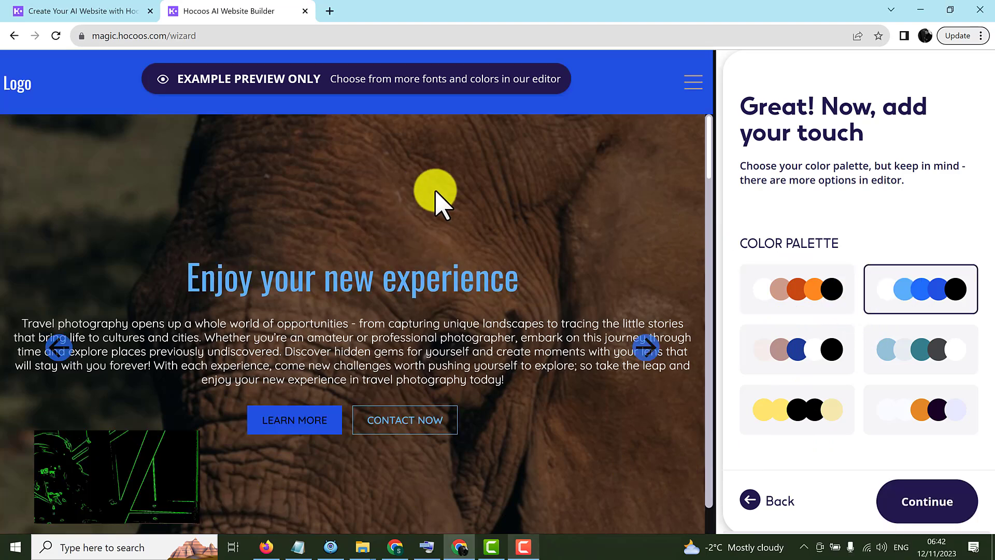
pyautogui.click(796, 289)
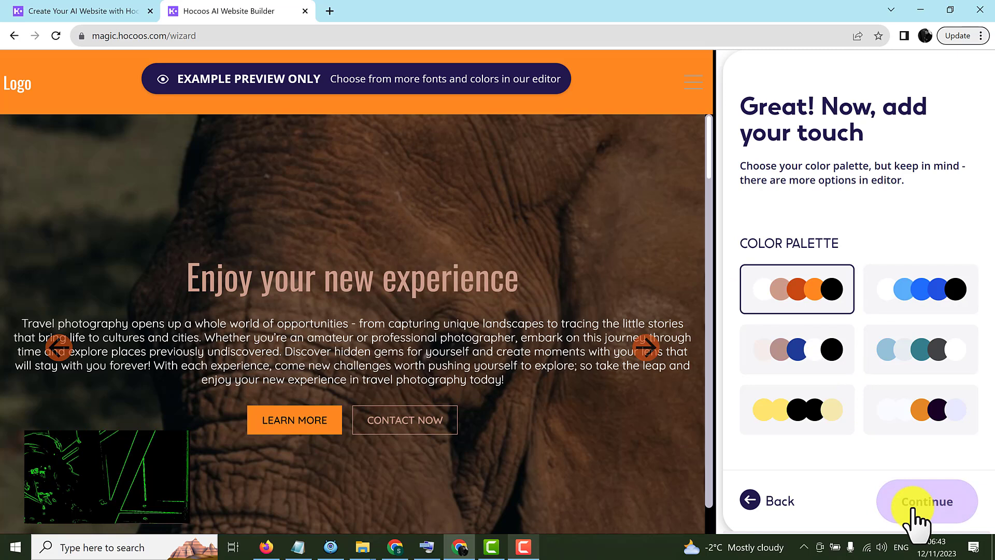
# Accept the palette, pick a font pair and generate the website
pyautogui.click(927, 500)
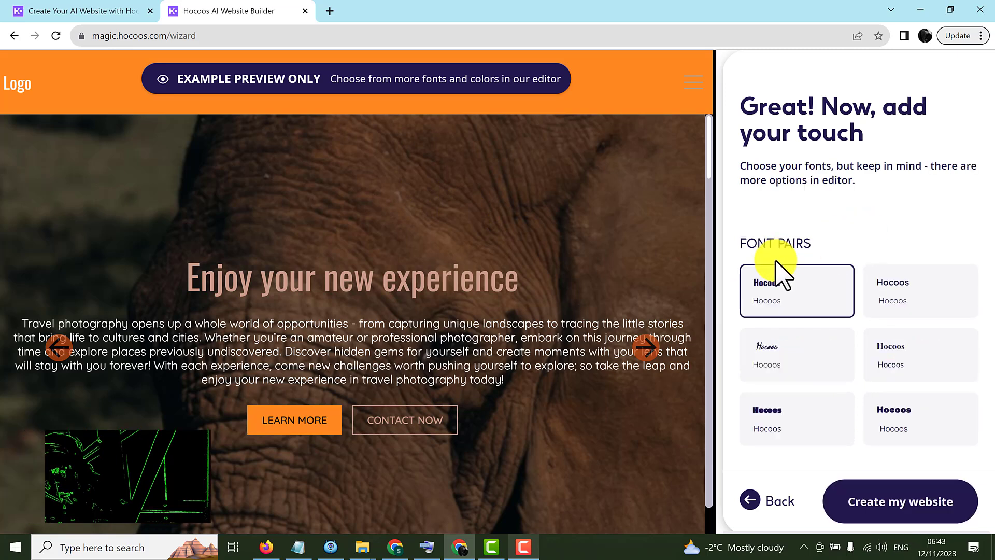
pyautogui.moveTo(371, 279)
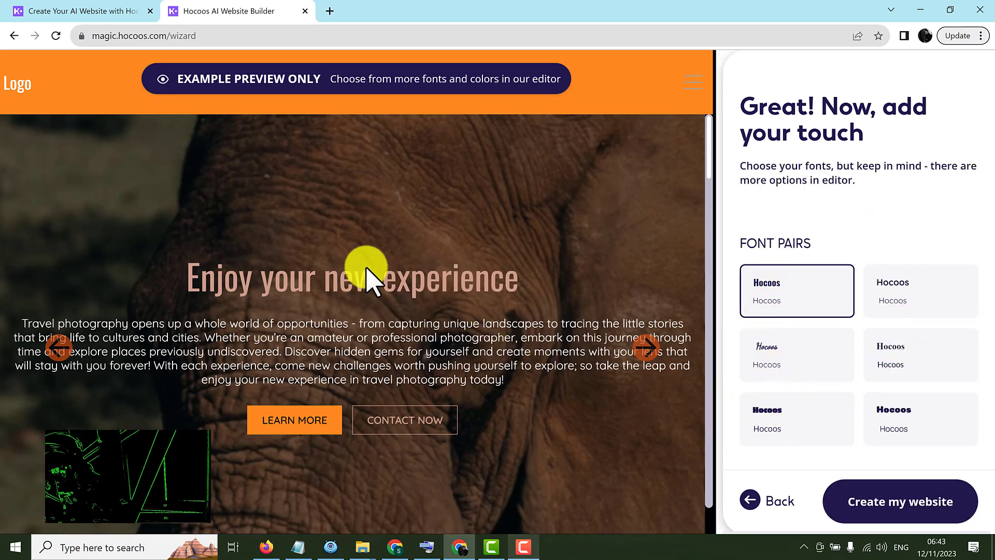
pyautogui.click(919, 290)
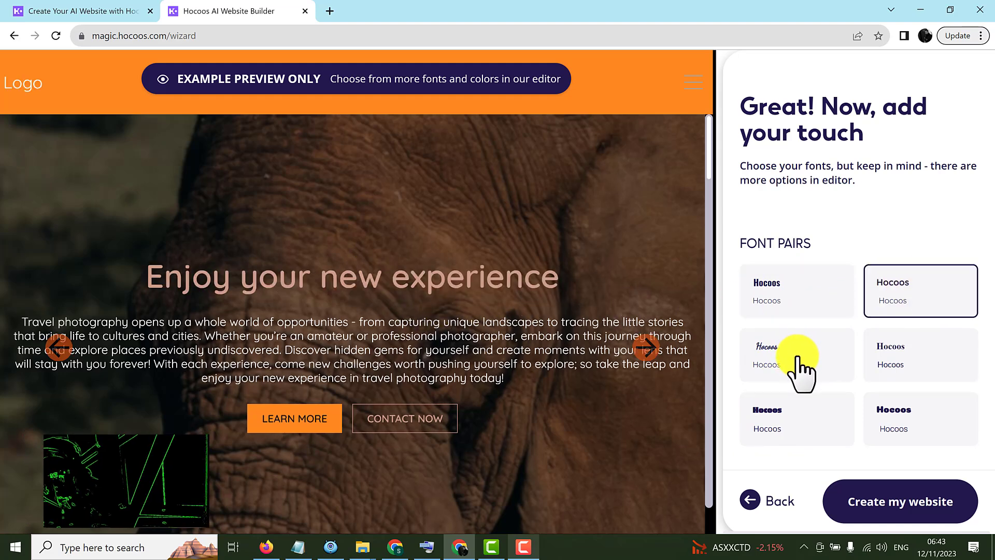
pyautogui.click(796, 417)
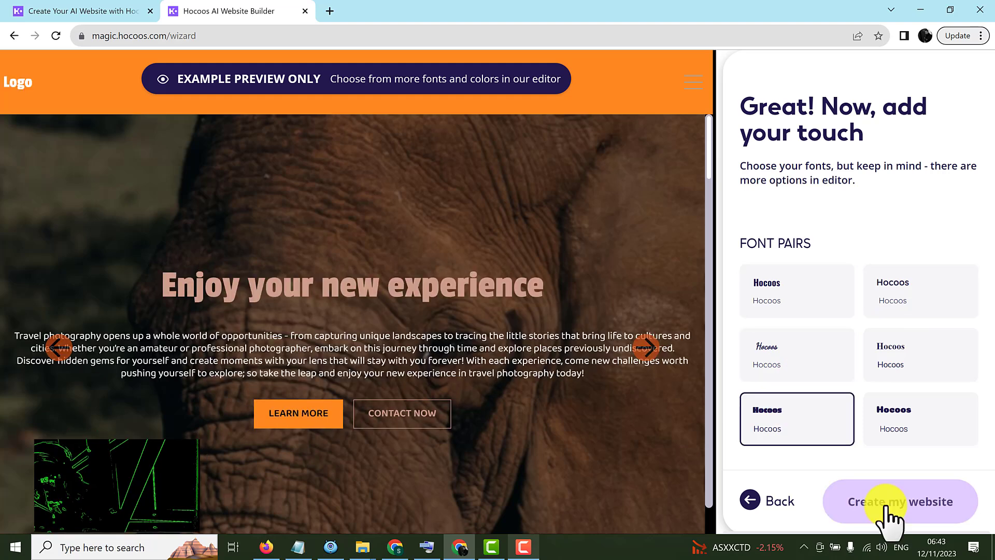
pyautogui.click(901, 501)
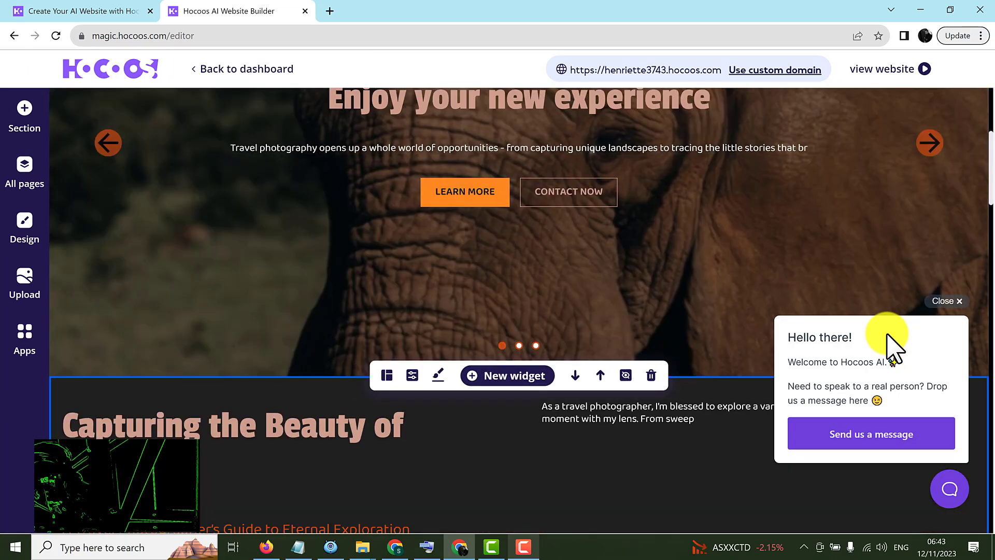
pyautogui.scroll(-3)
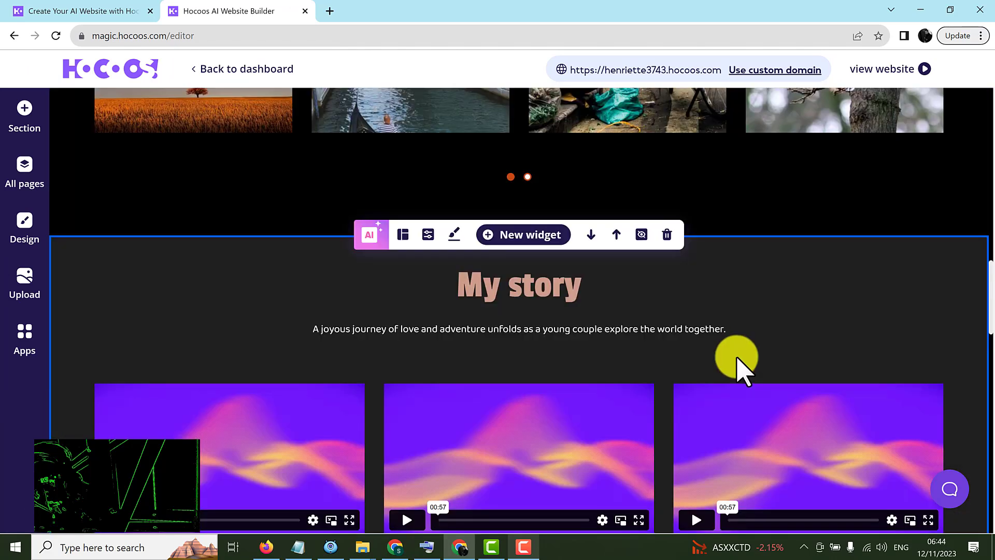
pyautogui.scroll(-3)
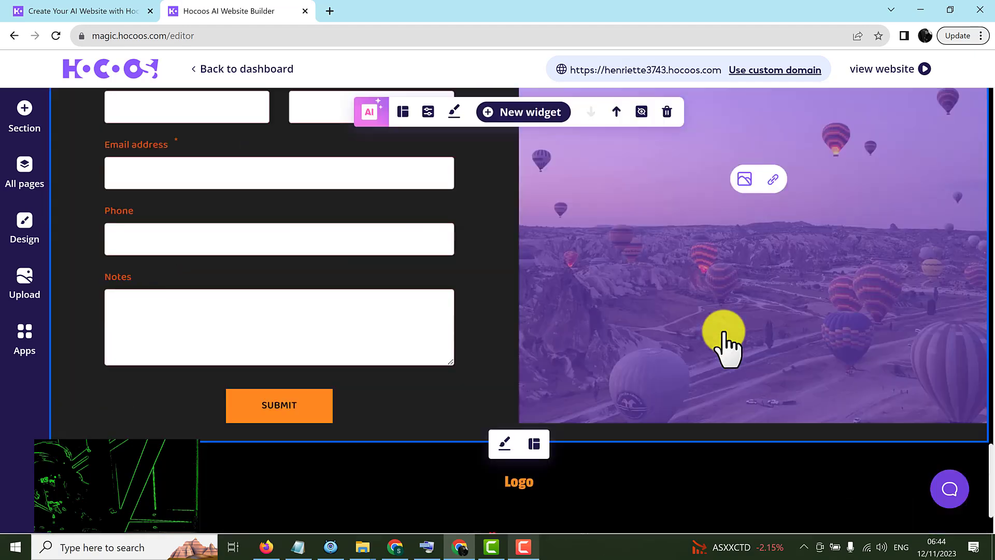
pyautogui.scroll(-3)
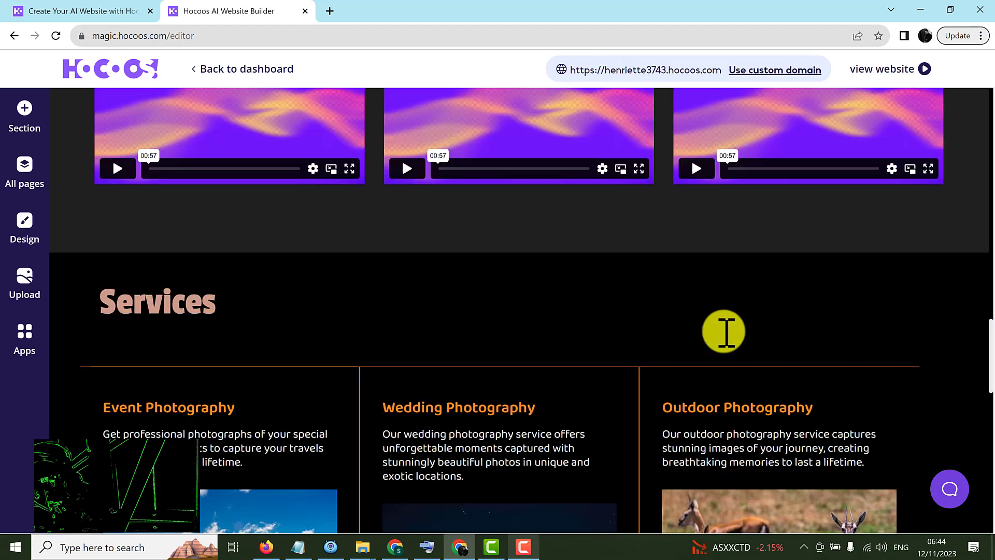
pyautogui.scroll(3)
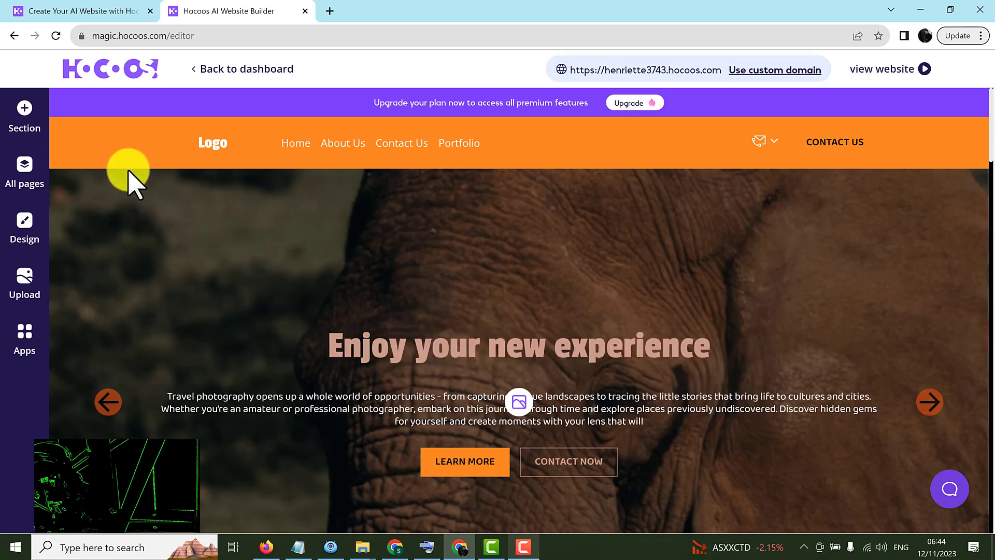
pyautogui.click(212, 142)
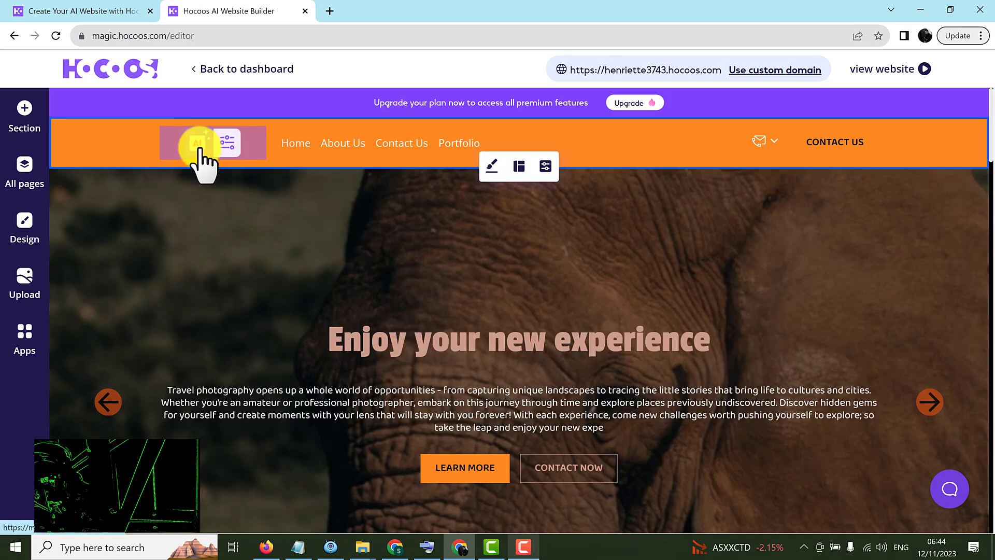
# Make the header logo a text logo reading AmiroTech
pyautogui.click(227, 142)
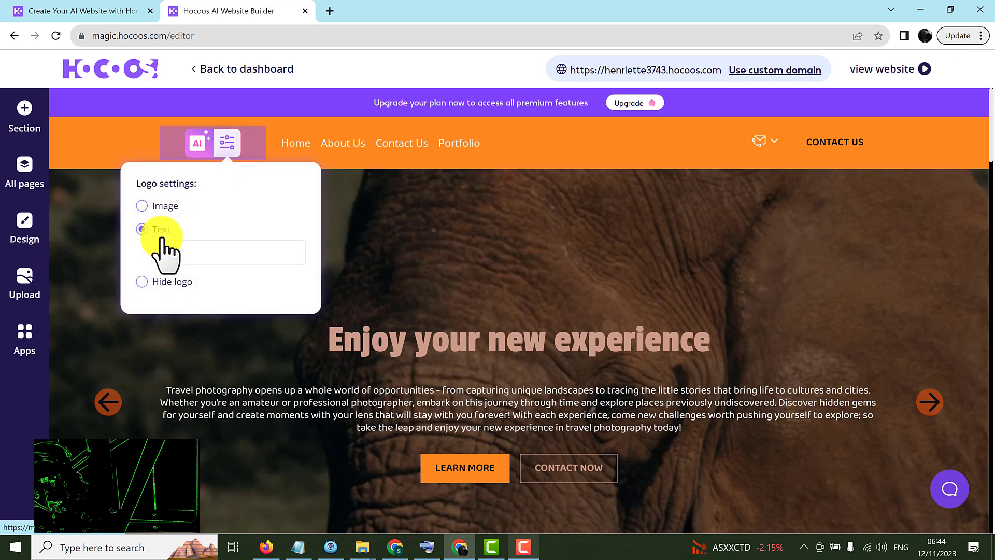
pyautogui.click(219, 252)
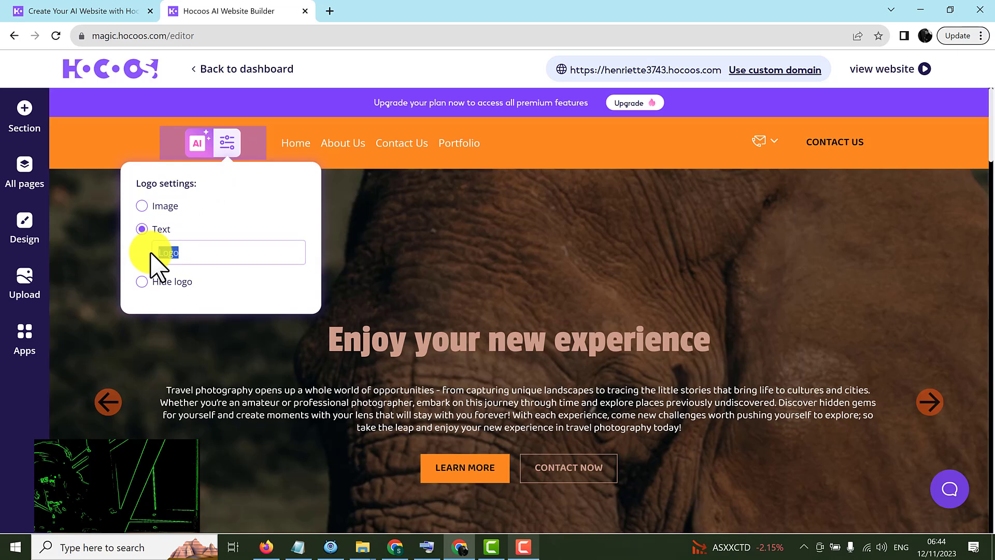
pyautogui.write('AmiroTech')
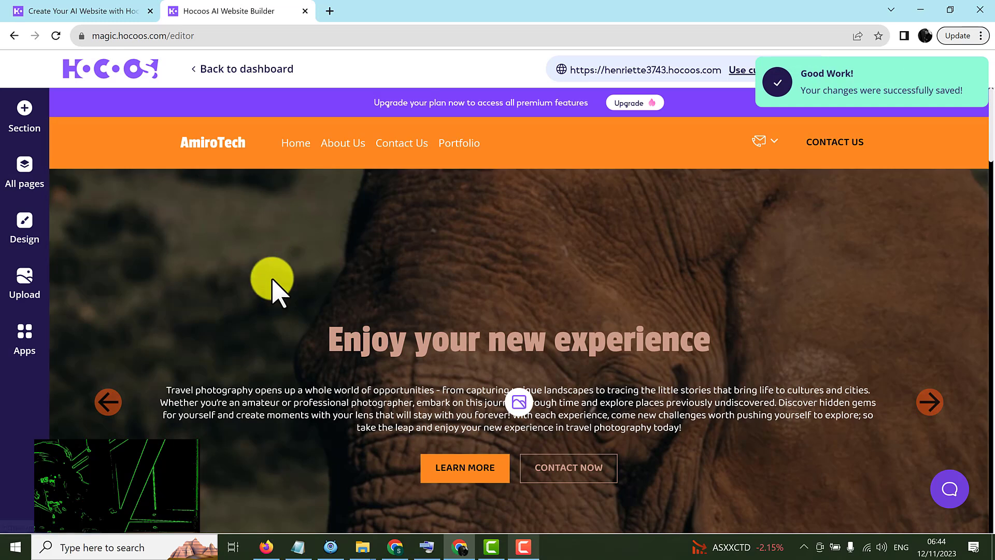
# Switch the header logo back to an image and bring up its image editor
pyautogui.click(211, 142)
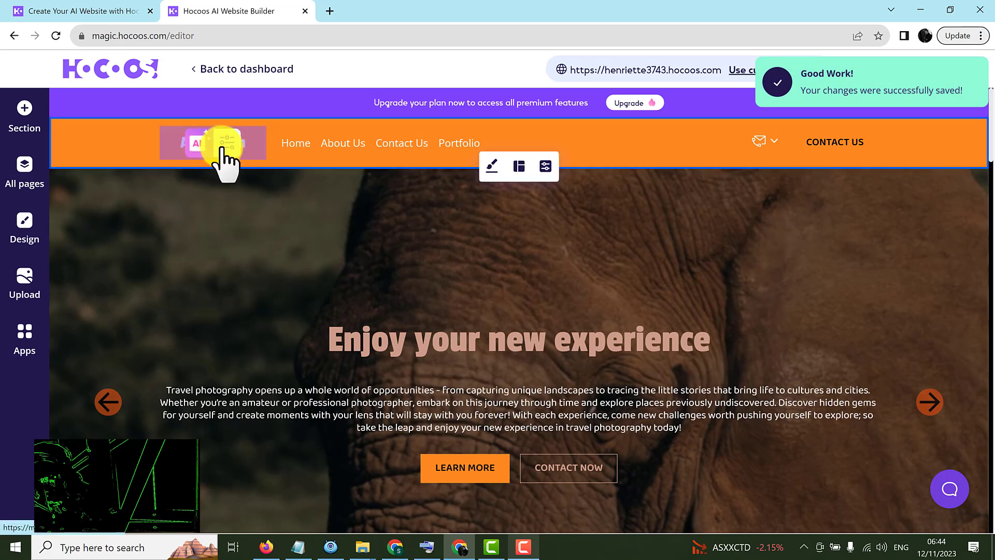
pyautogui.click(214, 153)
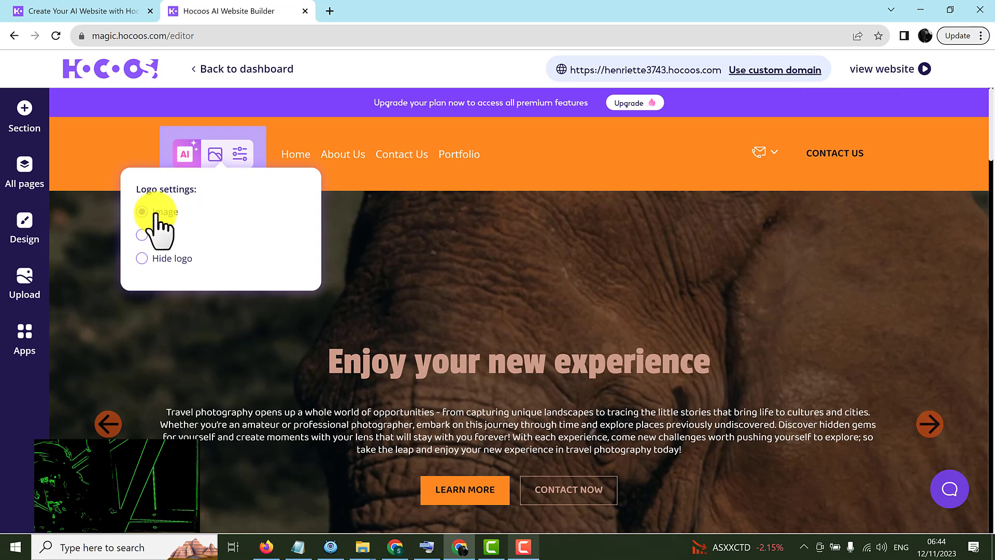
pyautogui.click(214, 154)
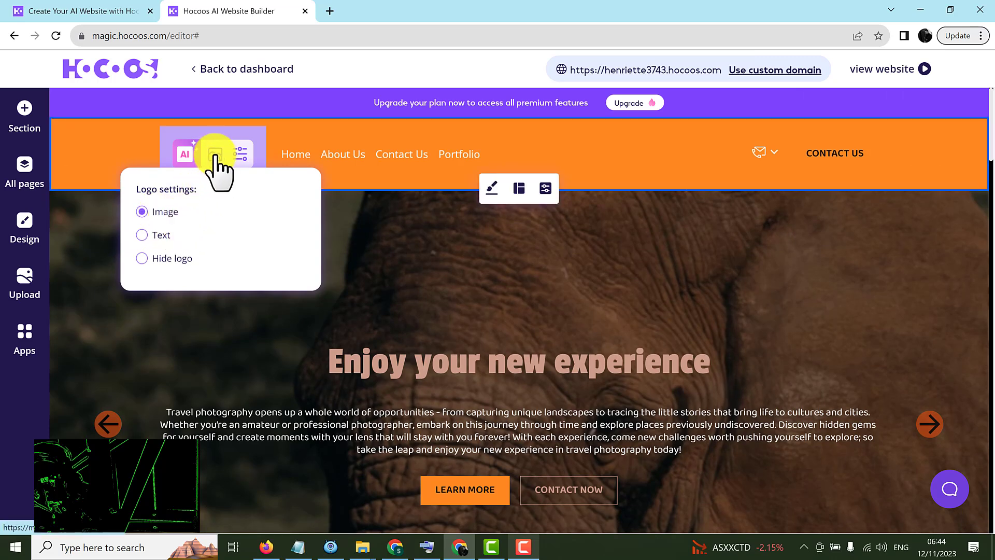
pyautogui.click(213, 154)
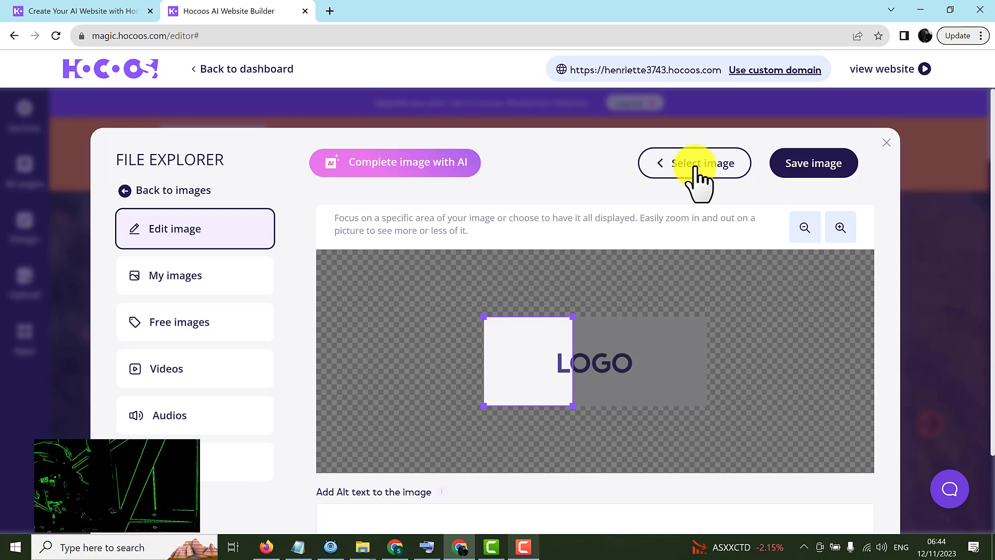
pyautogui.moveTo(532, 381)
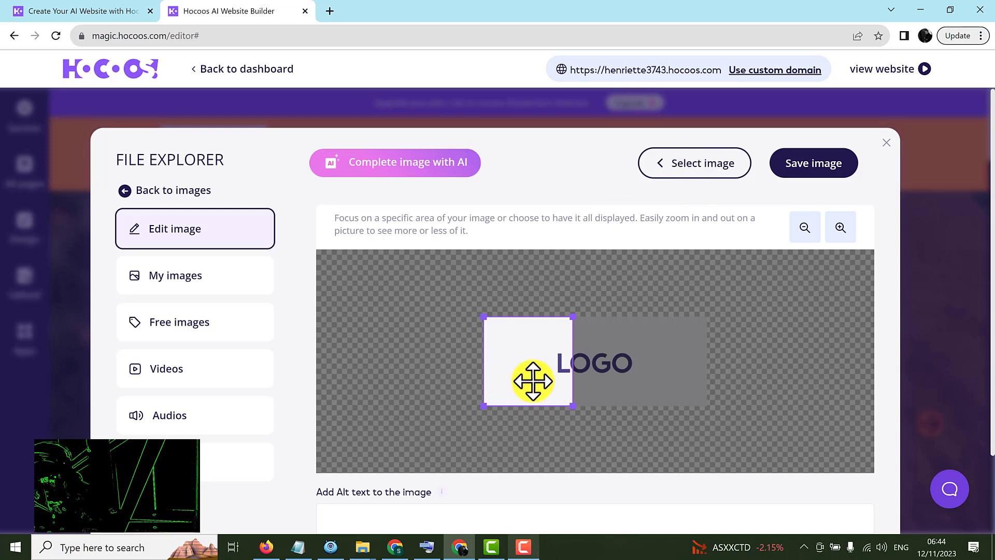
pyautogui.moveTo(570, 380)
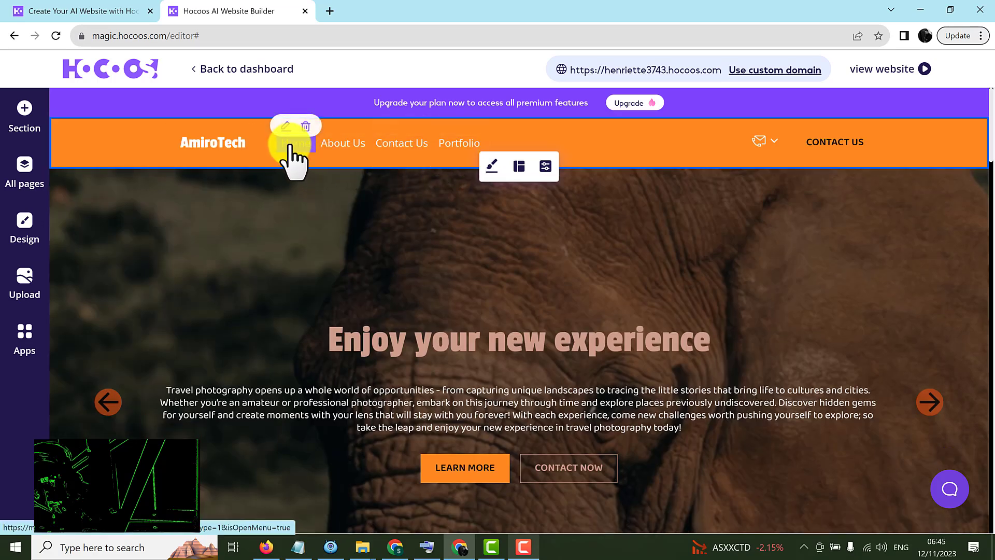
# Edit the hero banner title to read 'Hello Enjoy your new experience'
pyautogui.click(406, 338)
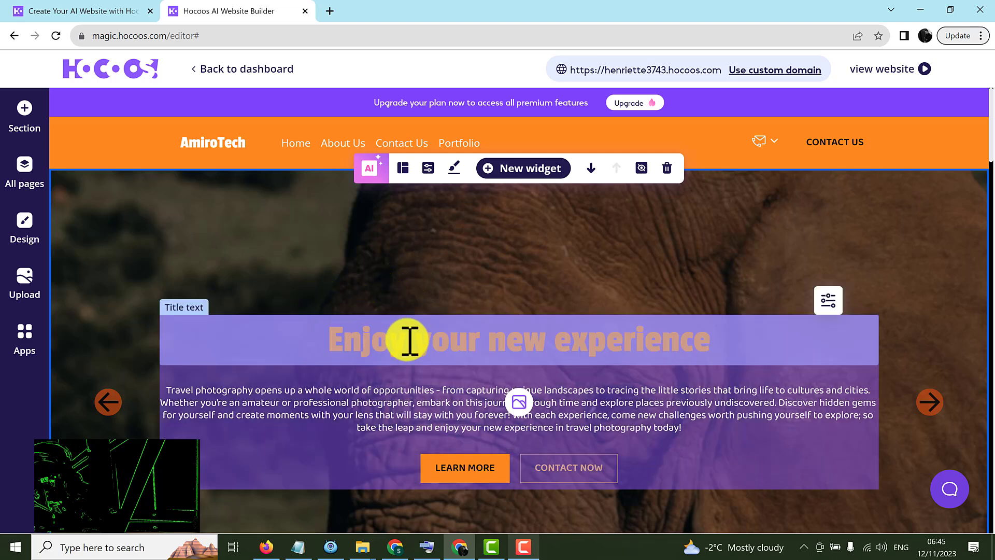
pyautogui.click(371, 168)
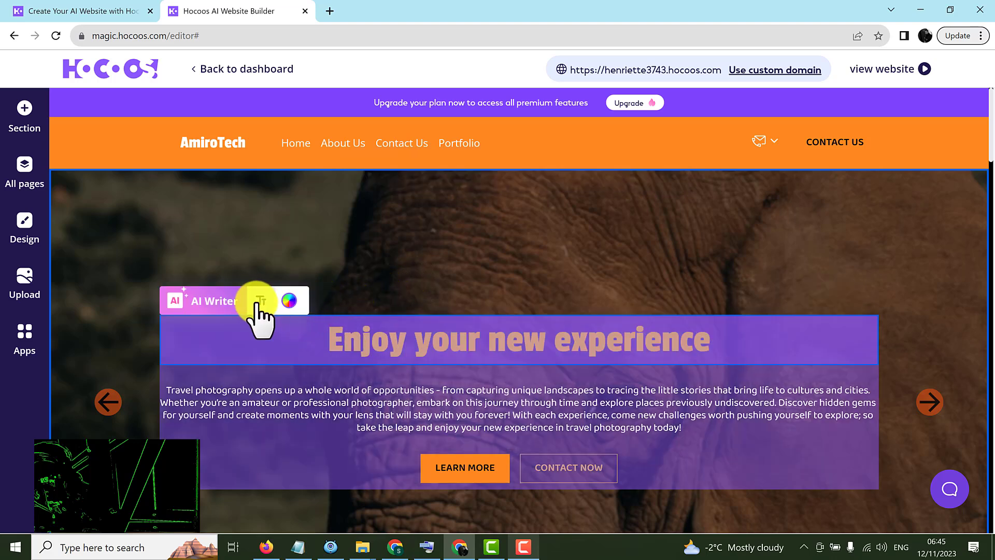
pyautogui.doubleClick(364, 338)
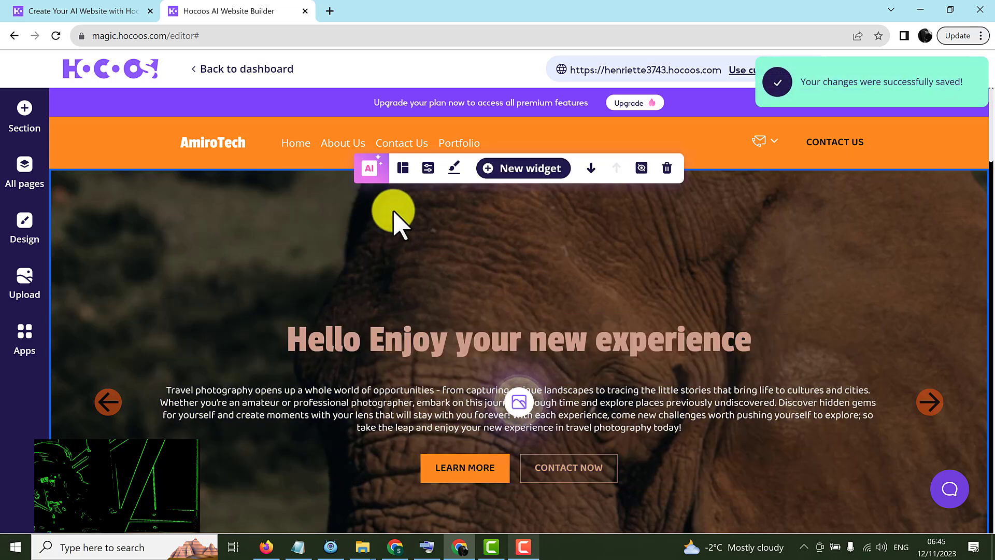
pyautogui.moveTo(431, 210)
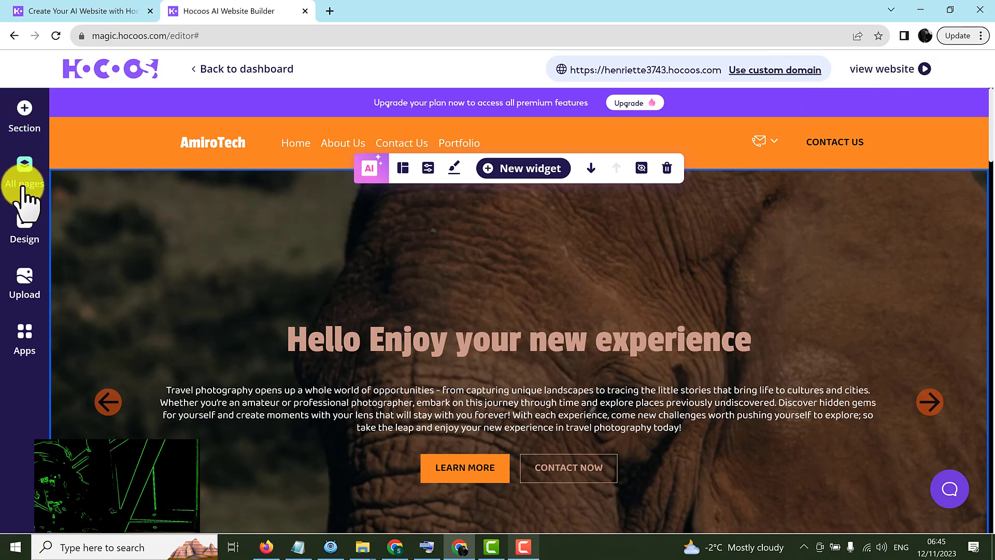
# Navigate to the Portfolio page via the All pages list
pyautogui.click(23, 171)
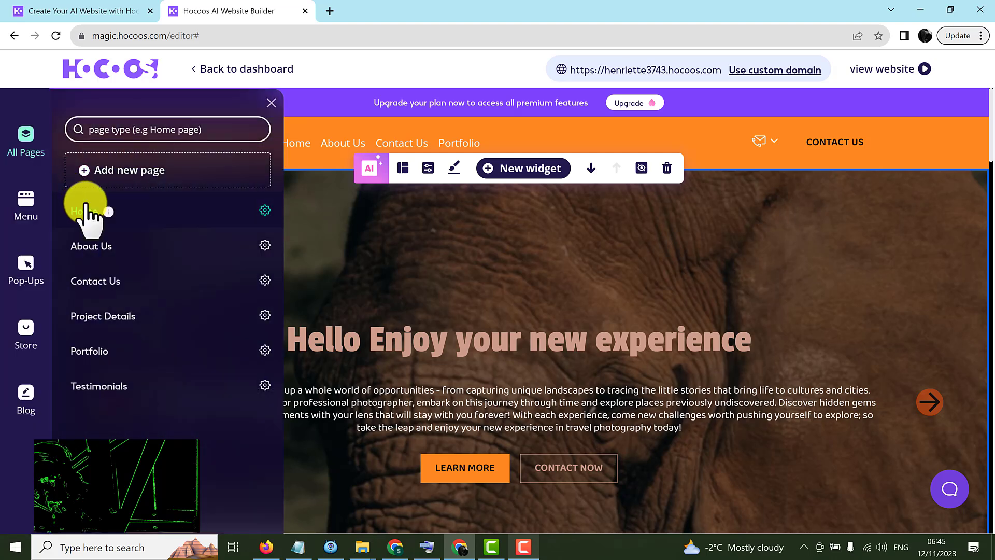
pyautogui.moveTo(130, 295)
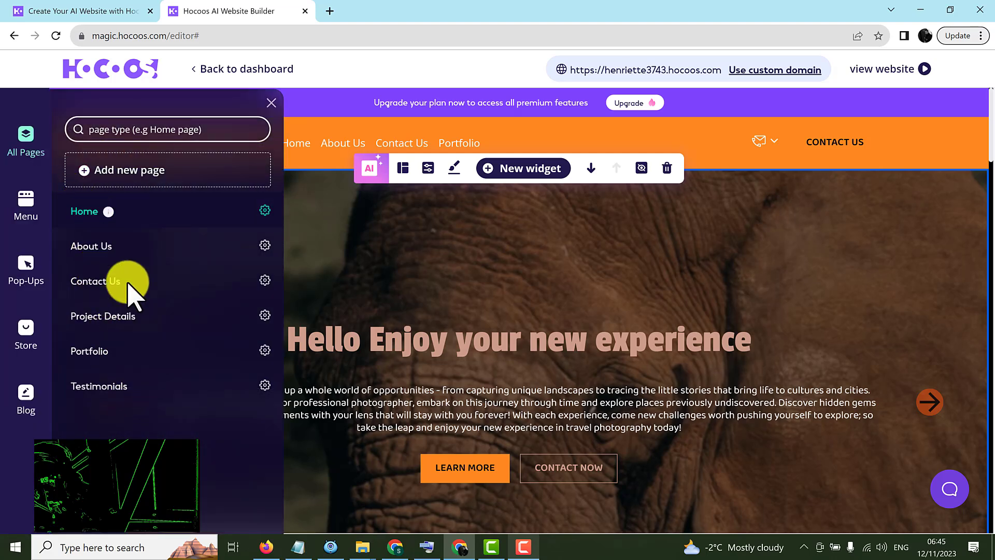
pyautogui.moveTo(81, 362)
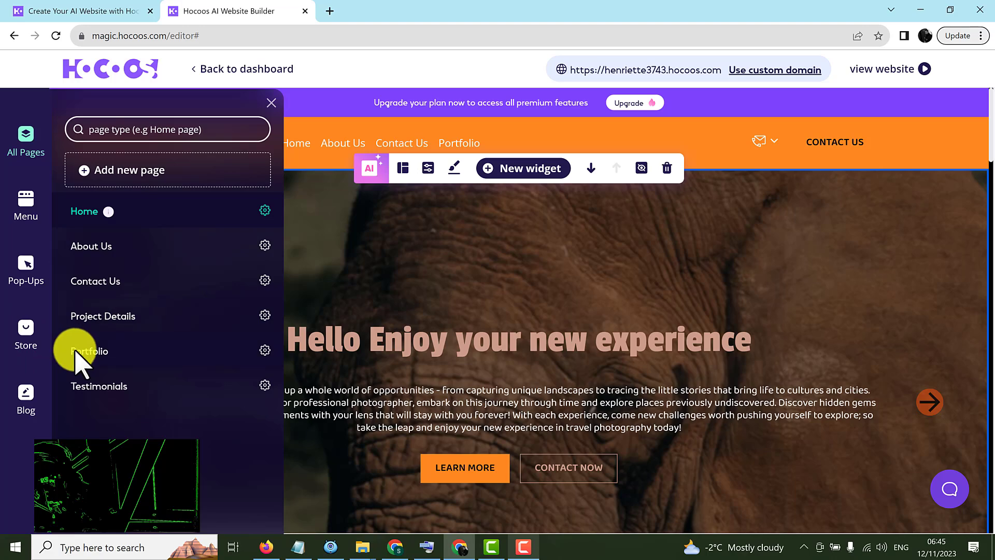
pyautogui.click(91, 351)
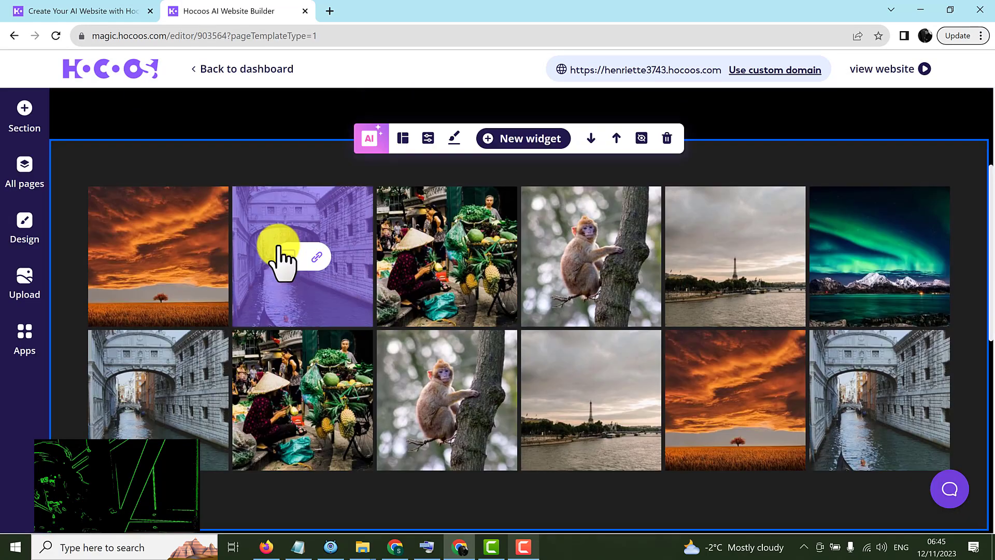
# Open the file explorer's Edit image option for the first gallery photo, then return to the gallery
pyautogui.scroll(-3)
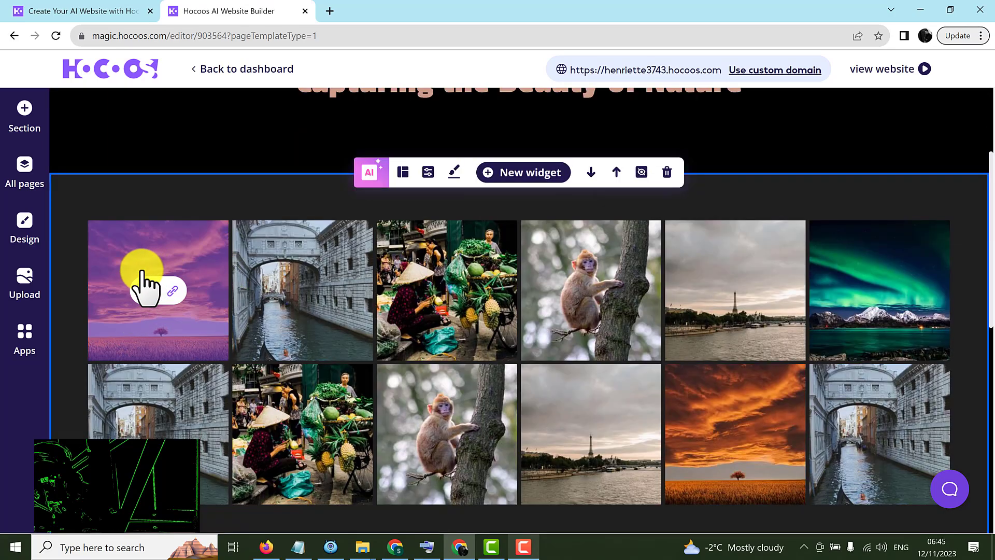
pyautogui.moveTo(197, 349)
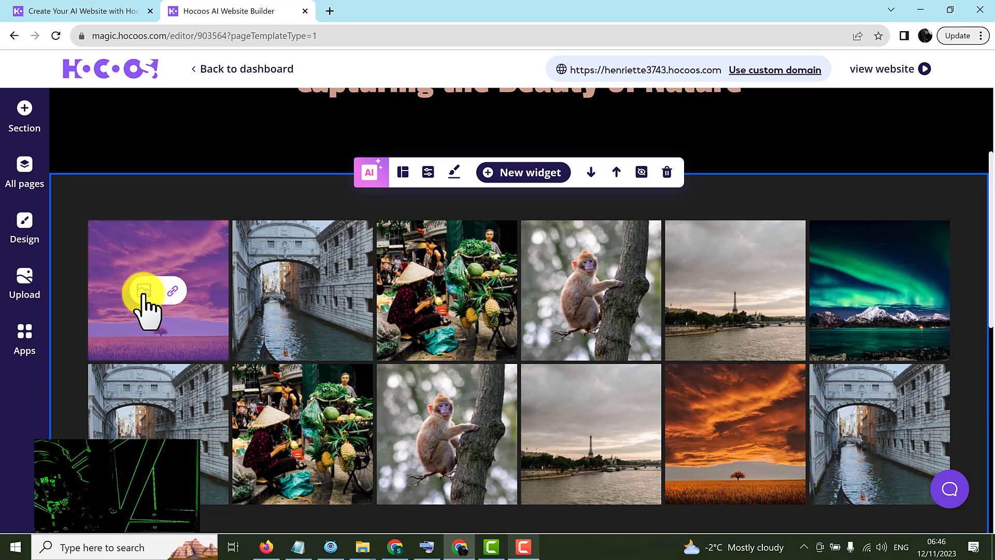
pyautogui.click(147, 290)
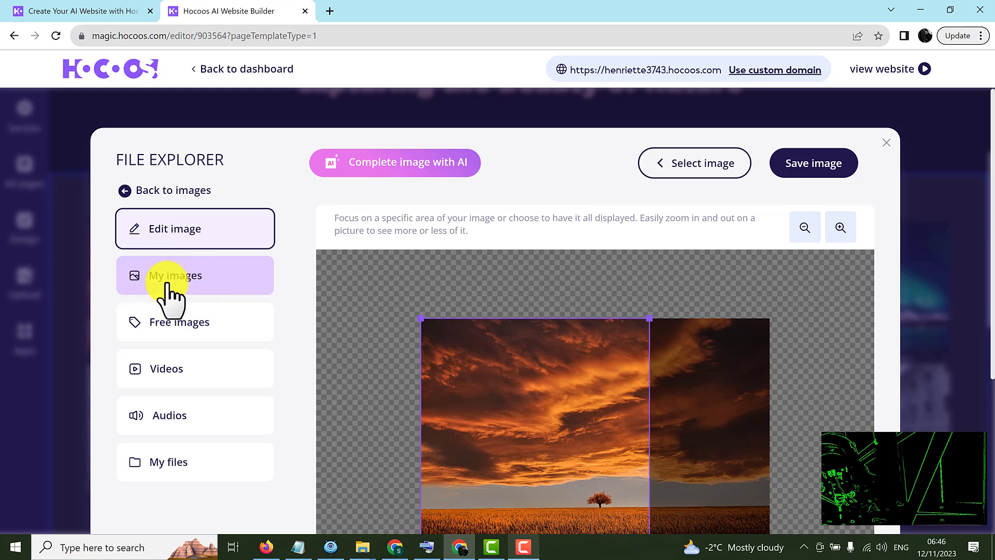
pyautogui.click(195, 274)
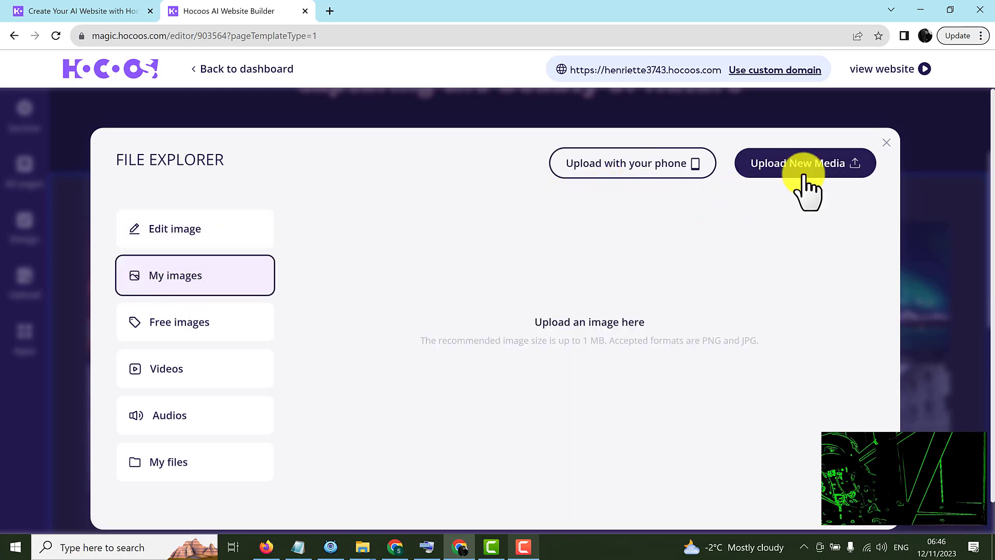
pyautogui.moveTo(616, 178)
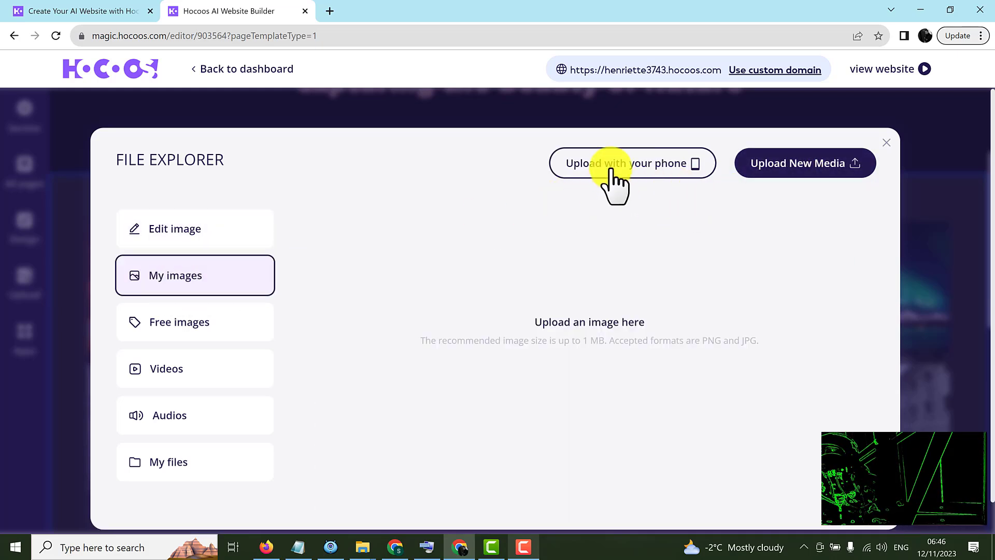
pyautogui.moveTo(195, 228)
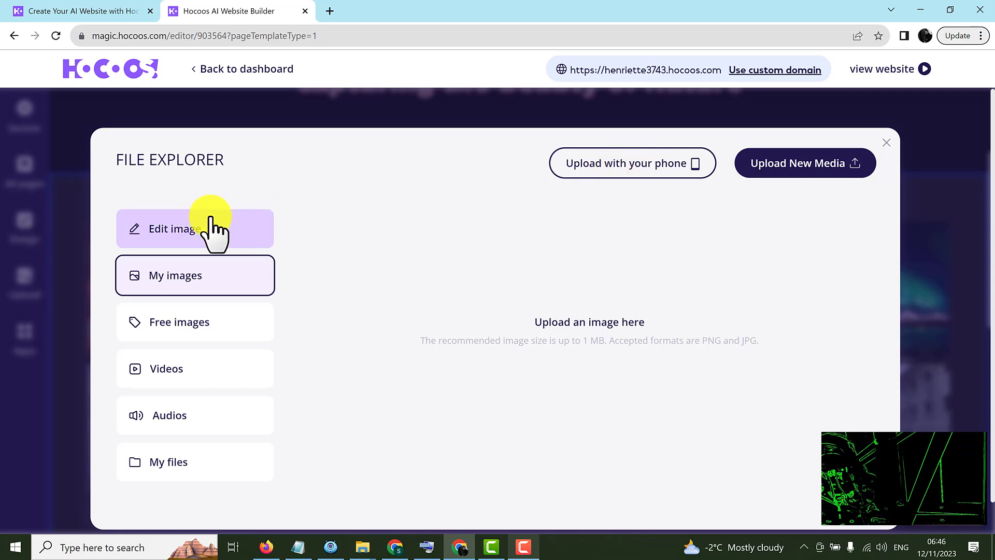
pyautogui.click(195, 228)
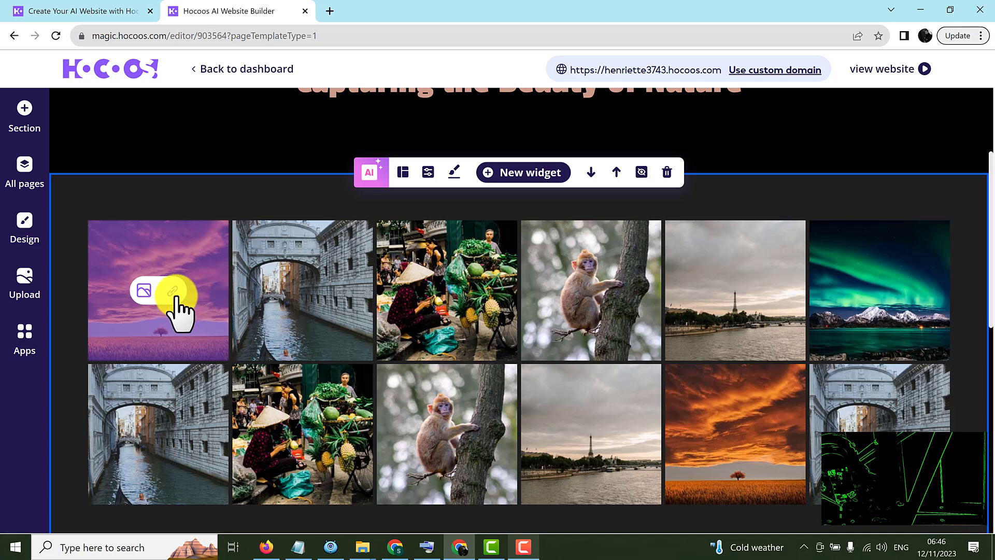
pyautogui.click(180, 290)
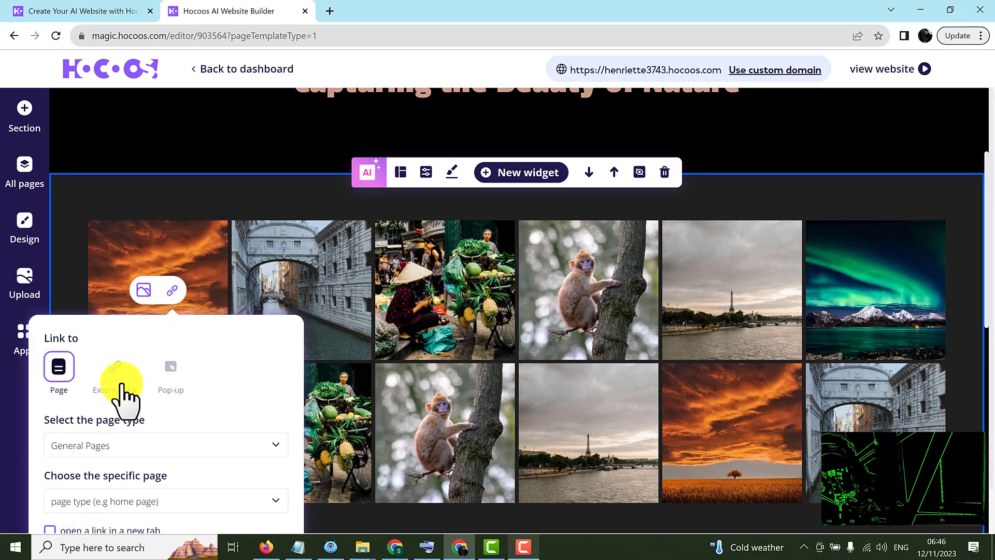
pyautogui.click(114, 371)
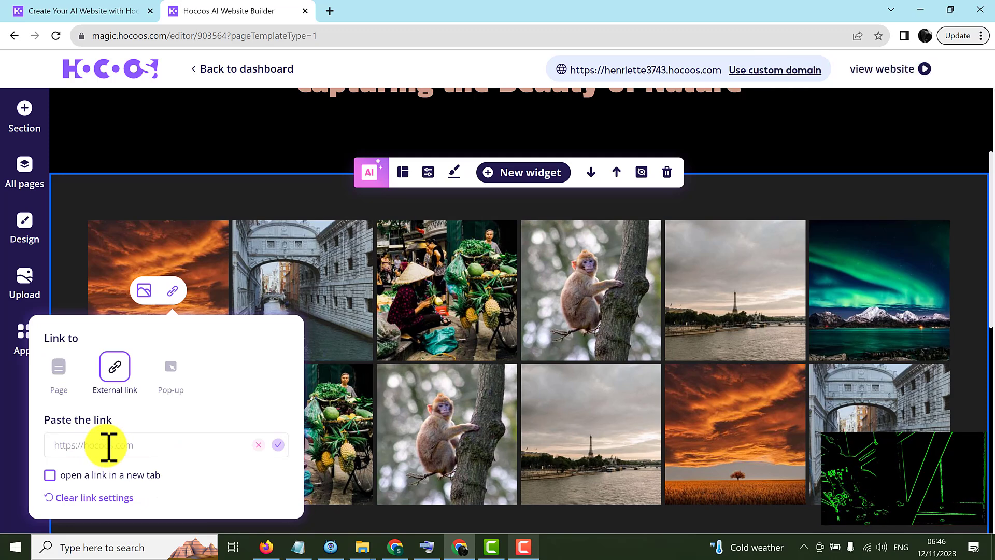
pyautogui.write('www.youtube')
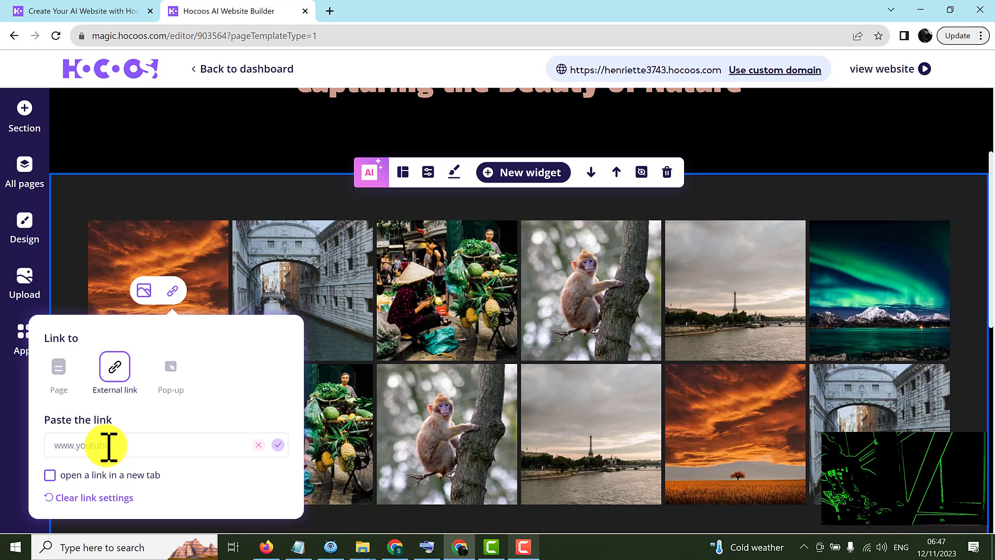
pyautogui.tripleClick(127, 445)
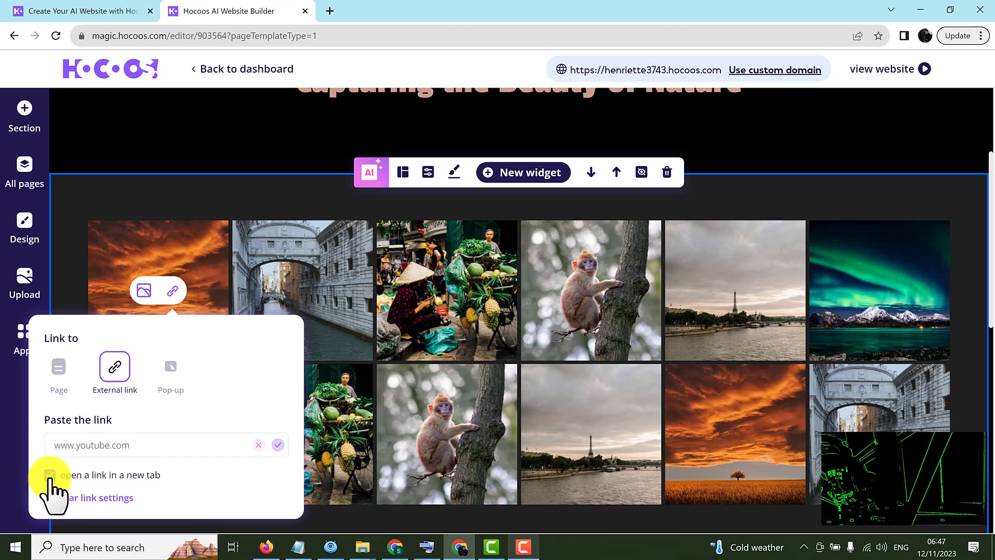
pyautogui.click(278, 445)
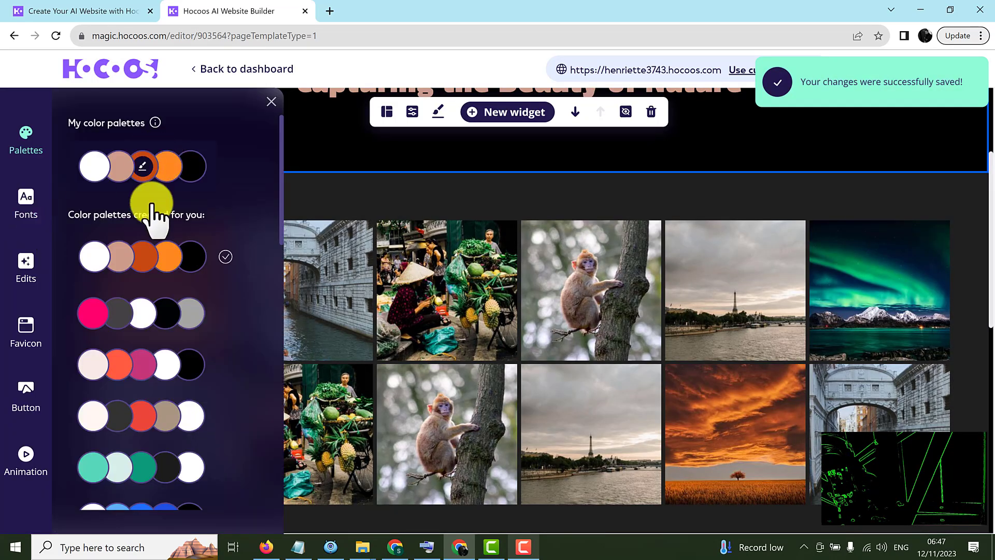
# Try the yellow palette, then apply the pale beige, grey and black palette to the site
pyautogui.scroll(-3)
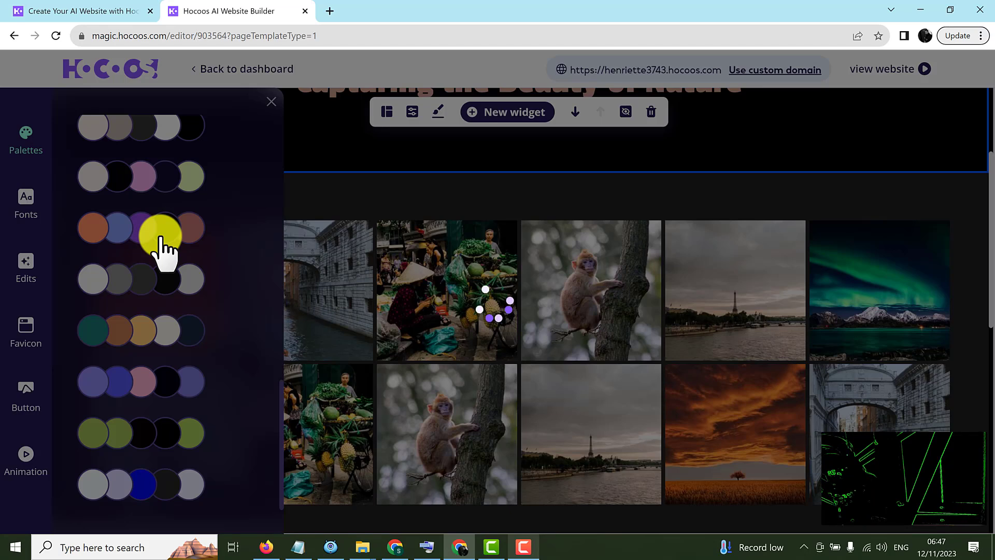
pyautogui.click(141, 228)
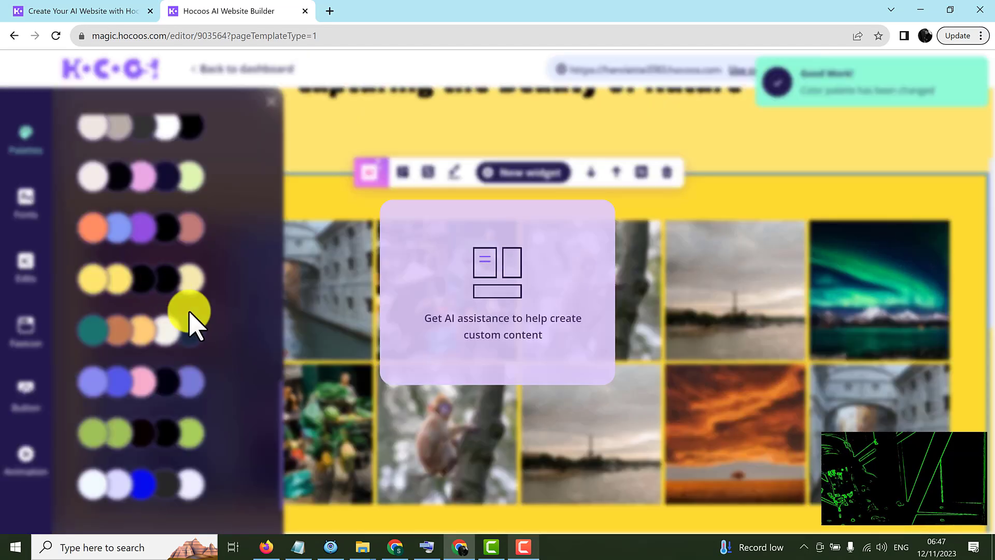
pyautogui.click(187, 330)
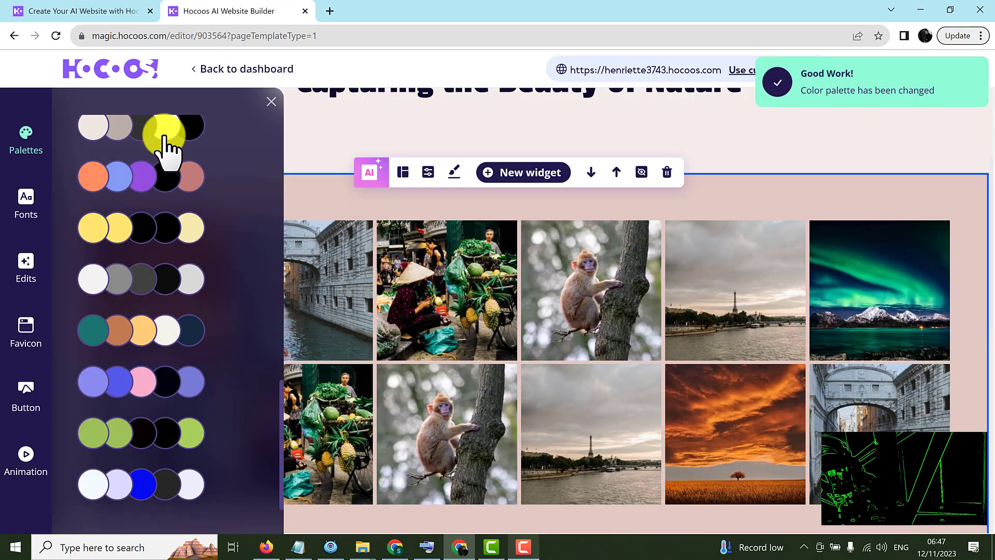
pyautogui.click(165, 125)
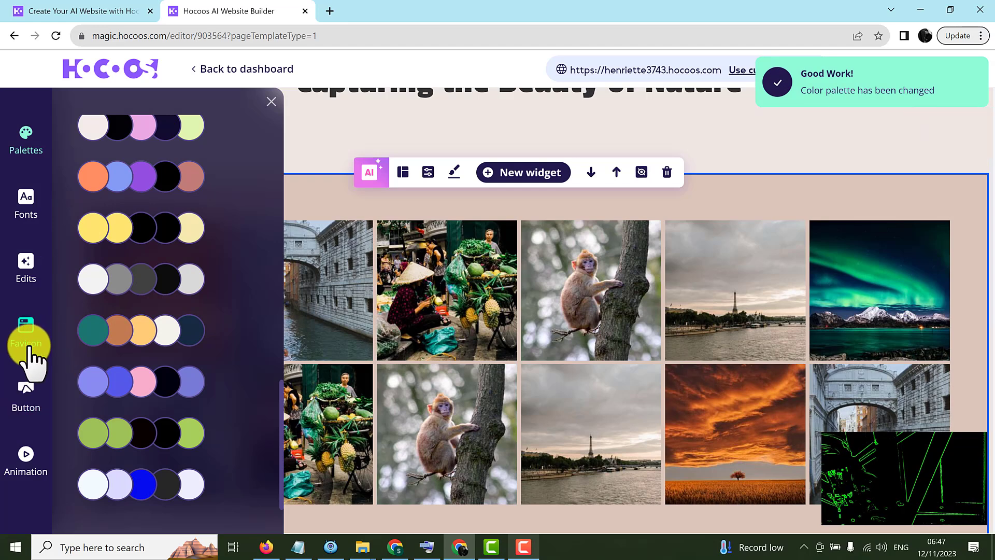
# Browse Favicon and Button settings, switch on site-wide fade-up animation, and return to Palettes
pyautogui.click(25, 333)
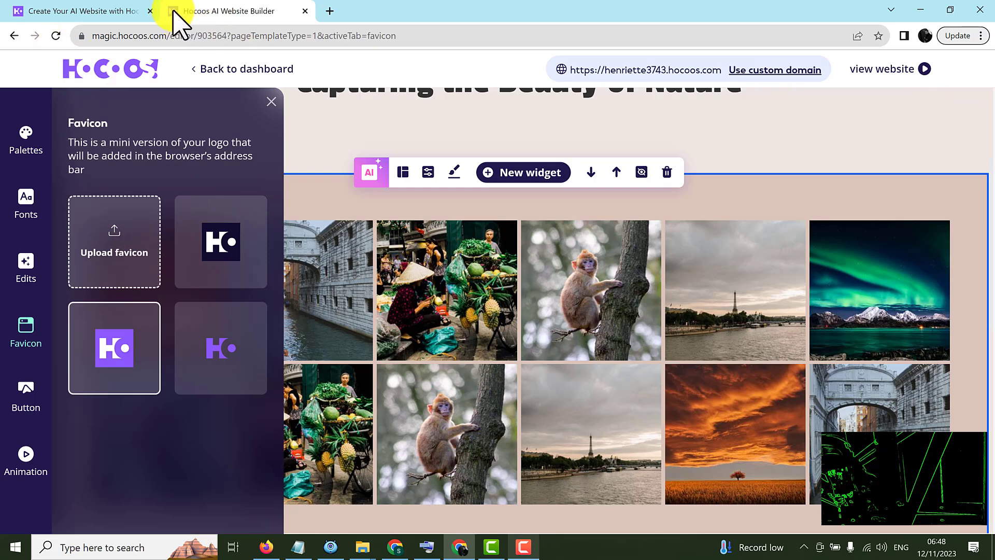
pyautogui.moveTo(70, 317)
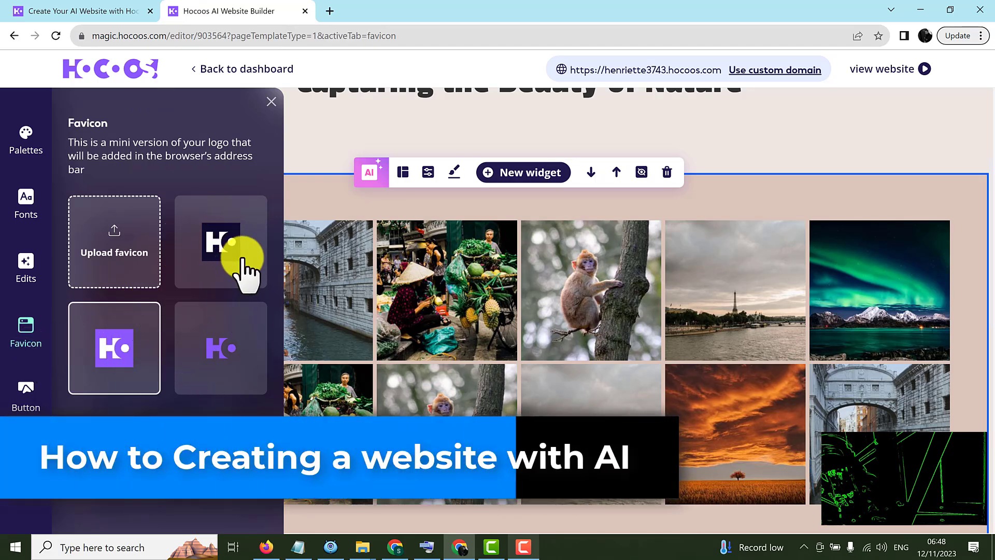
pyautogui.moveTo(114, 260)
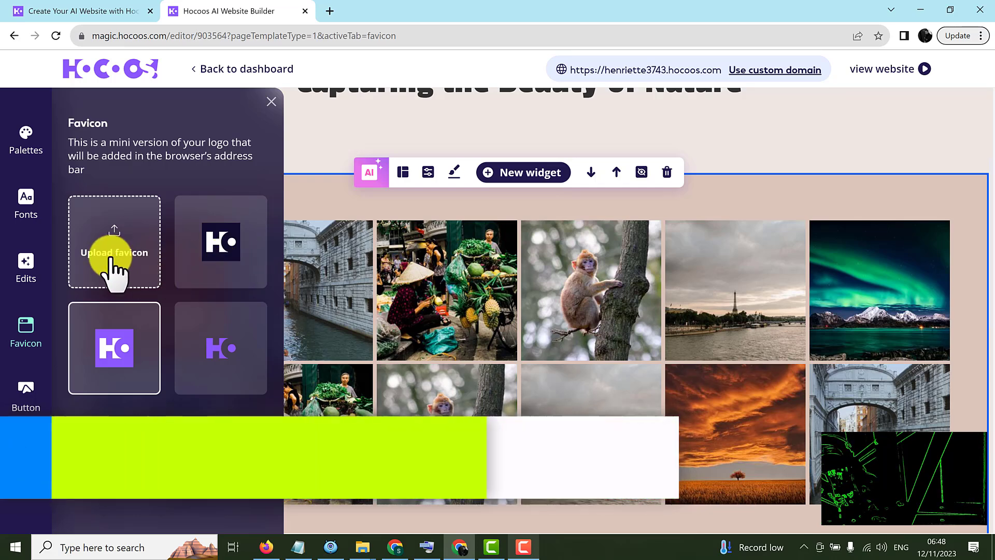
pyautogui.click(24, 394)
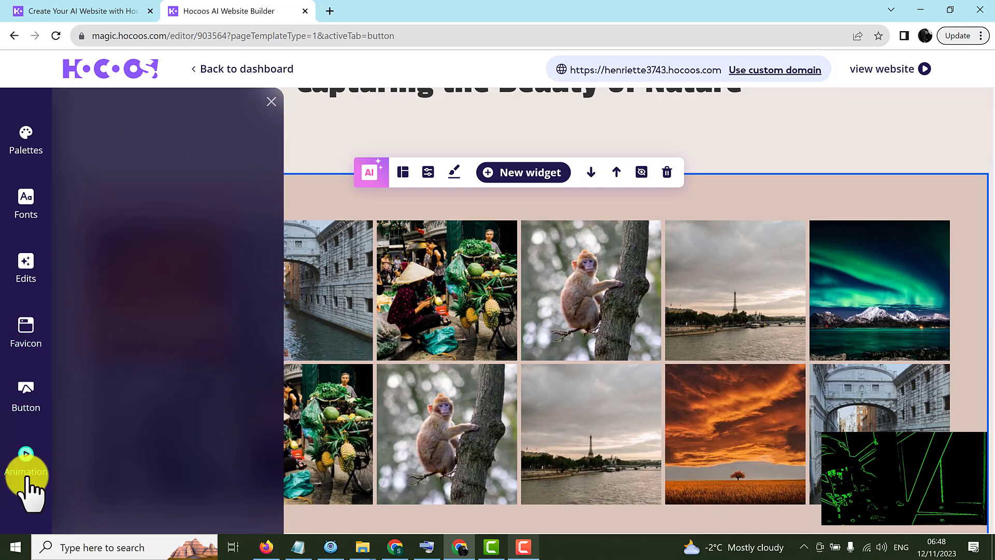
pyautogui.click(25, 457)
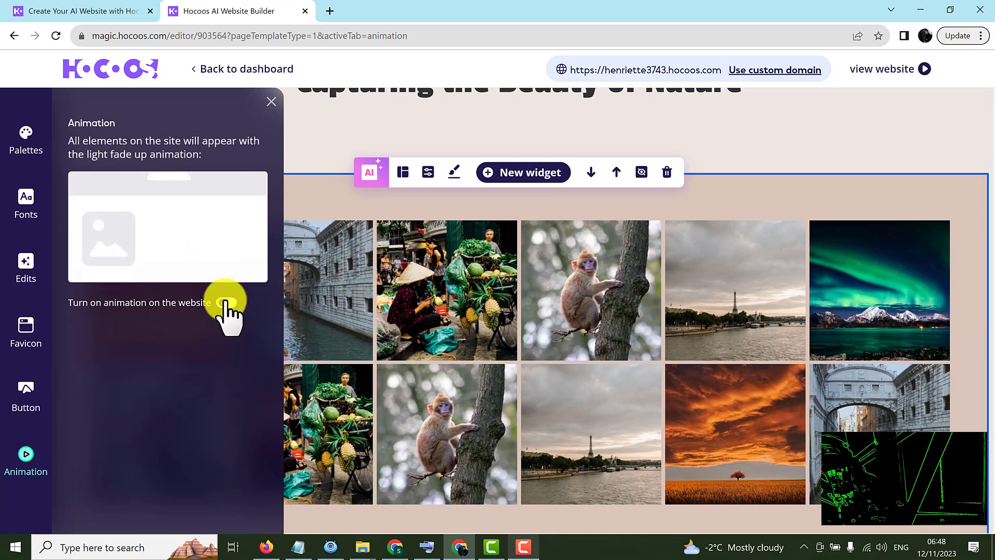
pyautogui.click(224, 303)
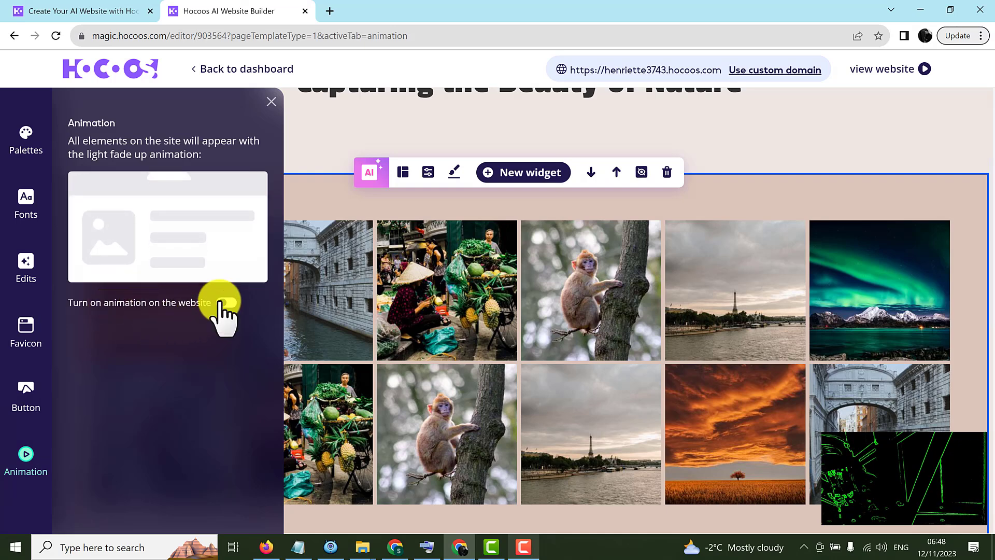
pyautogui.click(225, 301)
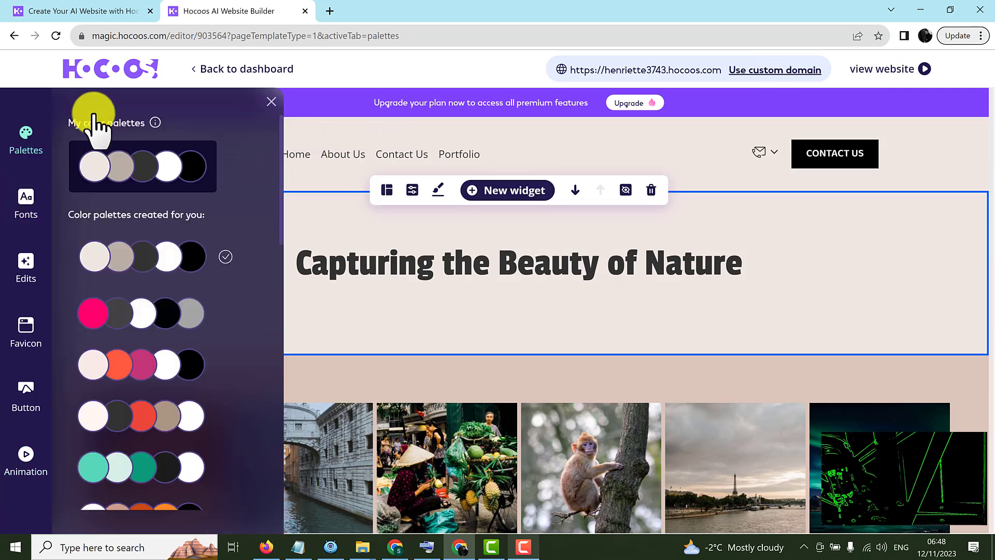
# Close the Design panel and switch to editing the Home page from All pages
pyautogui.click(271, 101)
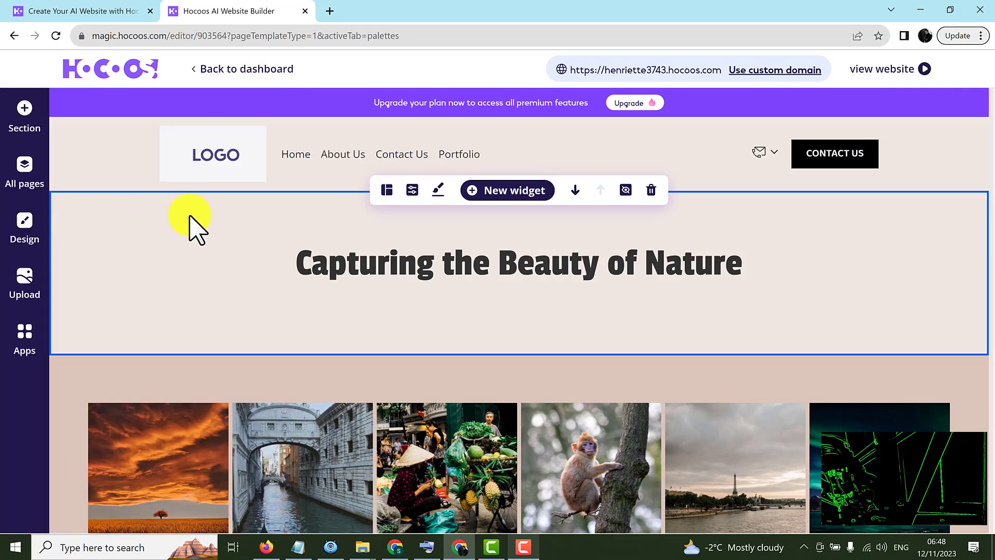
pyautogui.moveTo(228, 178)
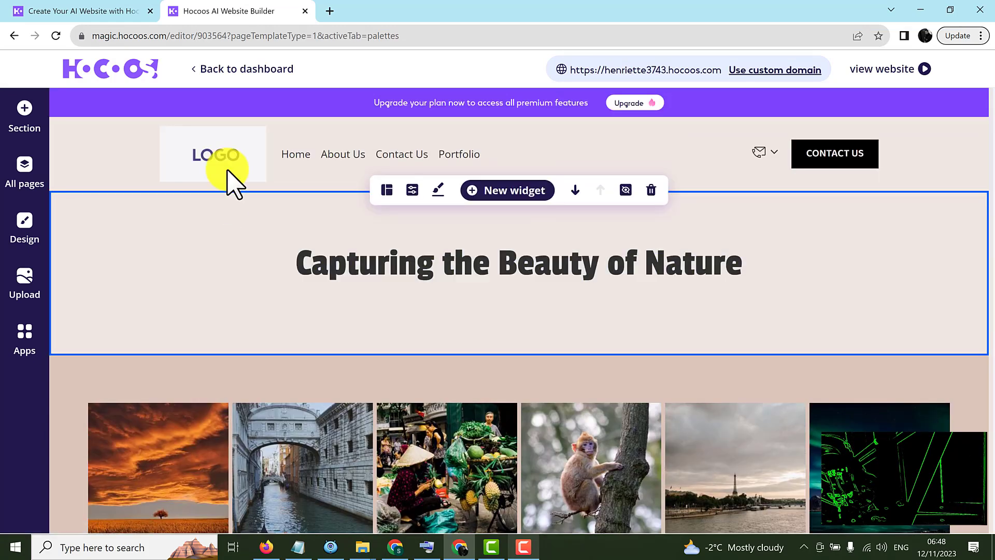
pyautogui.click(24, 172)
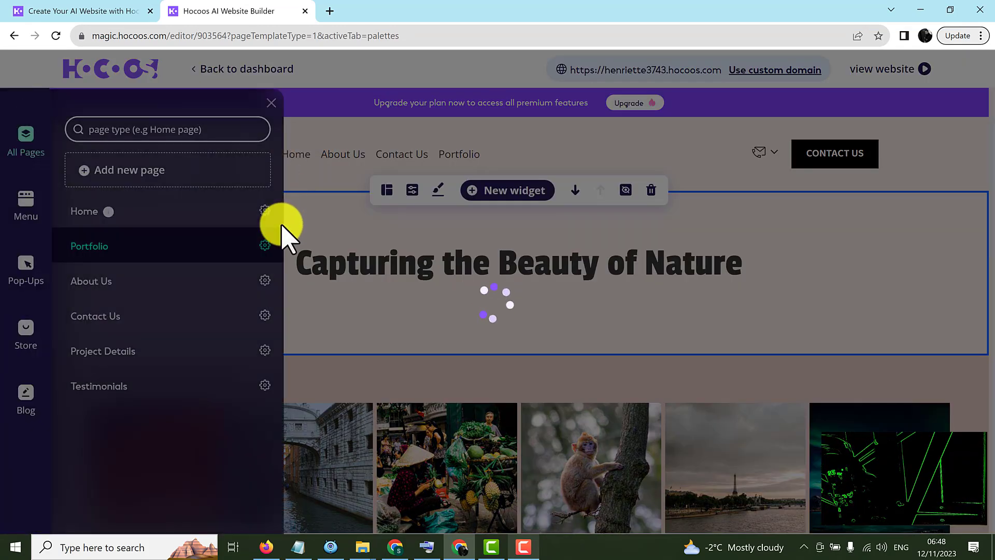
pyautogui.click(84, 211)
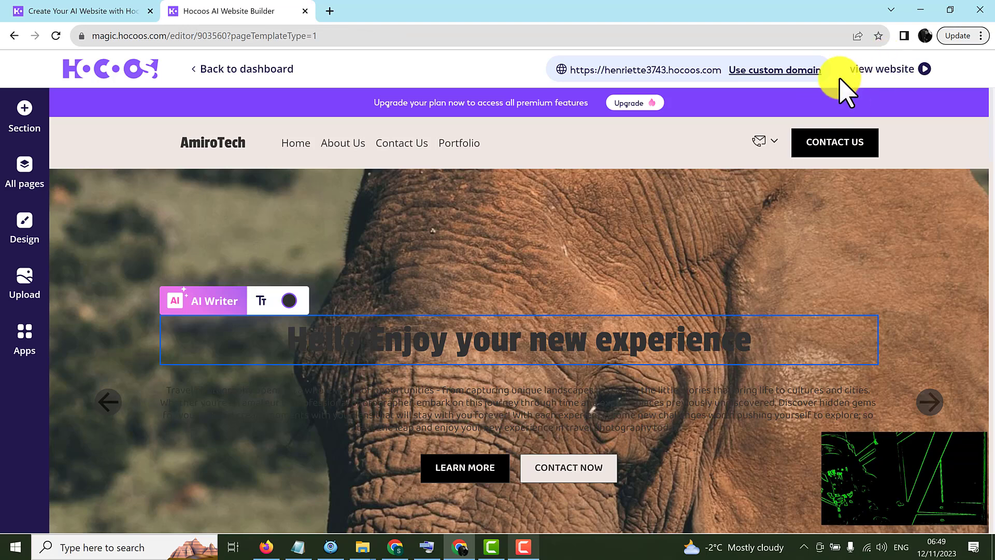
pyautogui.moveTo(876, 69)
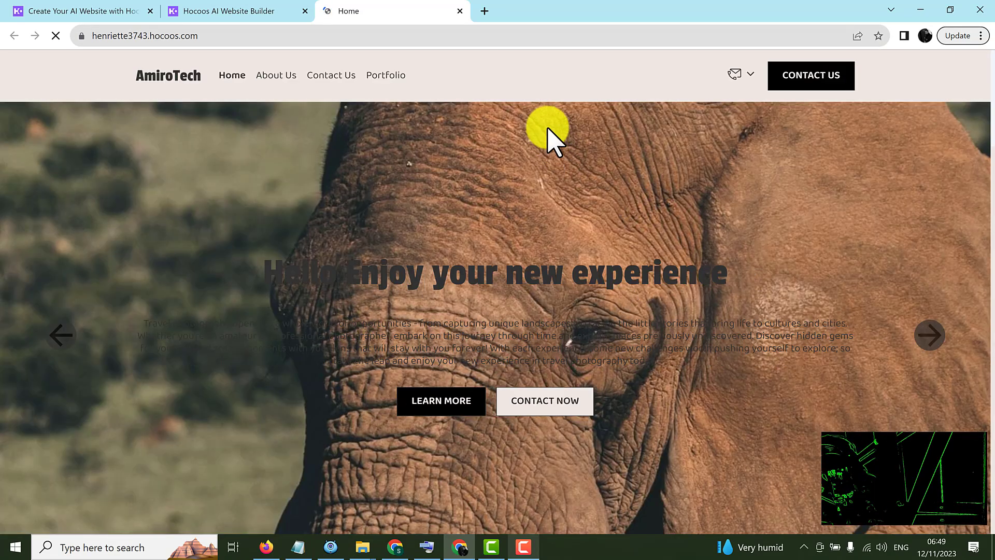
pyautogui.moveTo(321, 248)
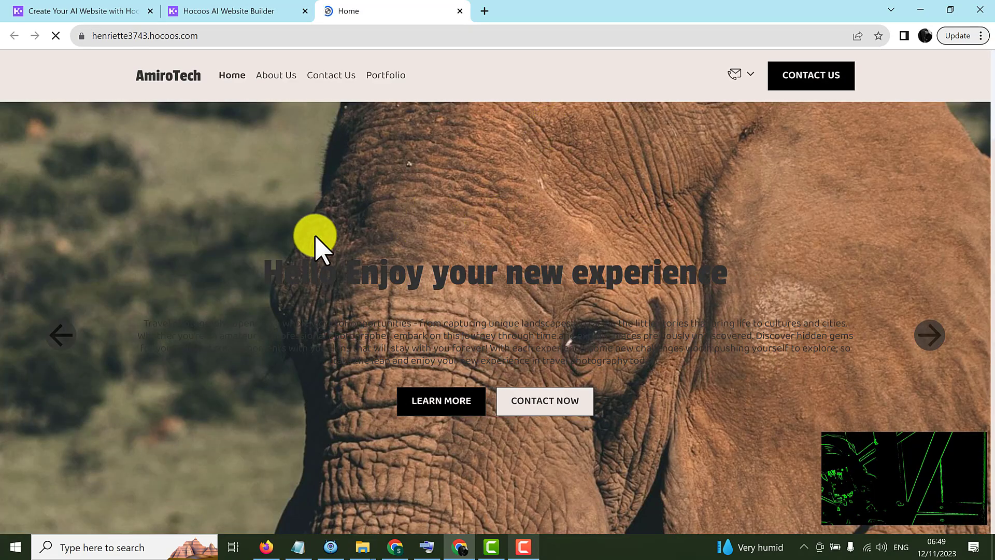
pyautogui.moveTo(442, 248)
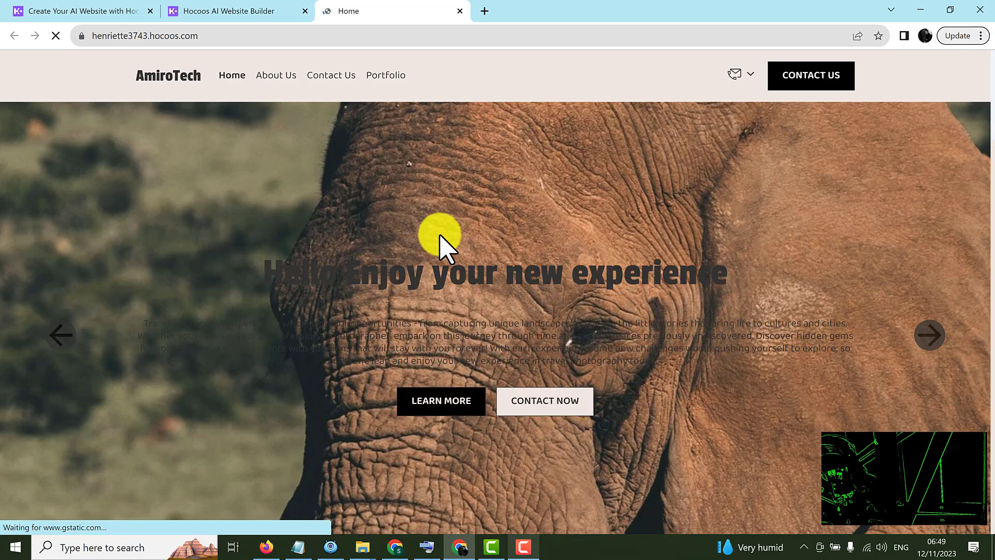
# Scroll through the live Portfolio page in the browser, then return to the Hocoos editor tab
pyautogui.scroll(-3)
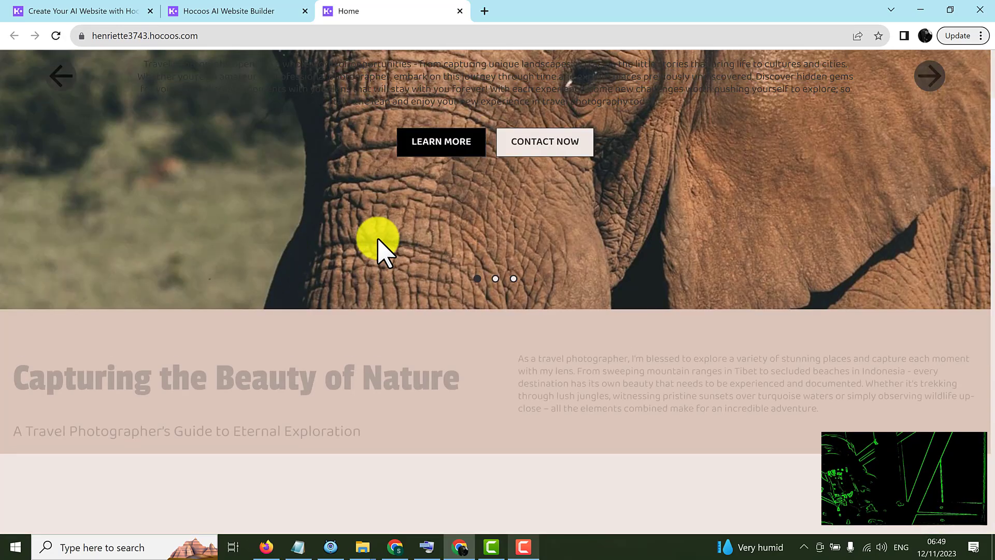
pyautogui.scroll(-3)
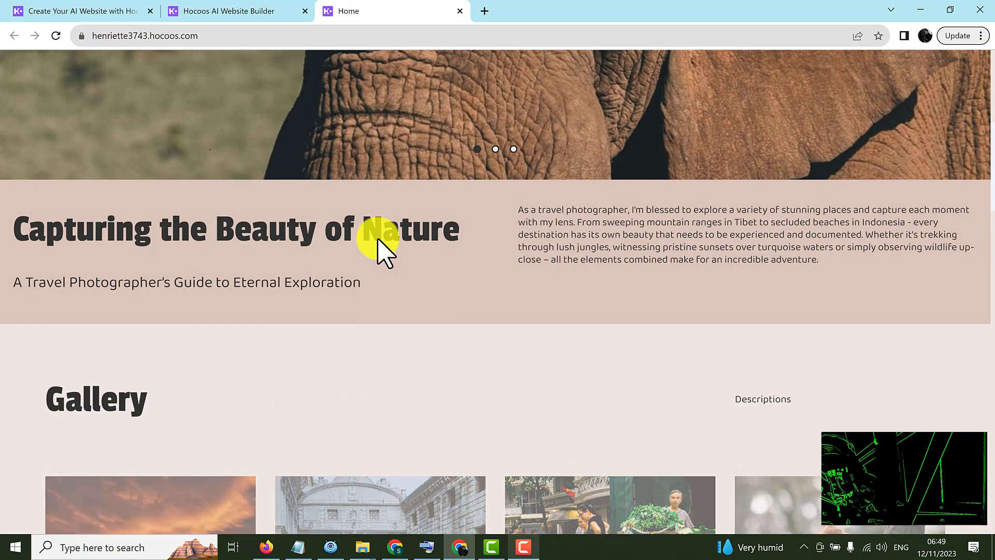
pyautogui.scroll(-3)
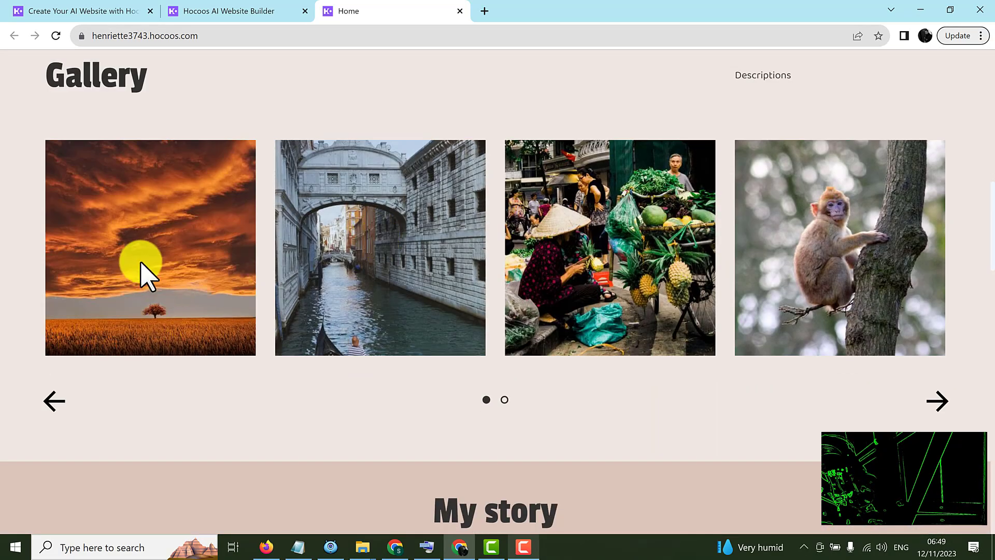
pyautogui.scroll(-3)
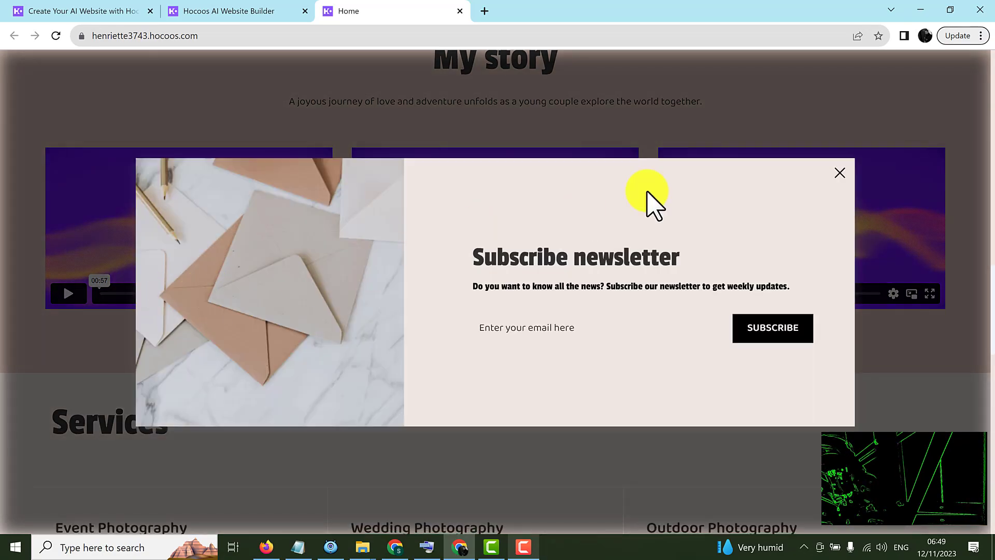
pyautogui.click(838, 173)
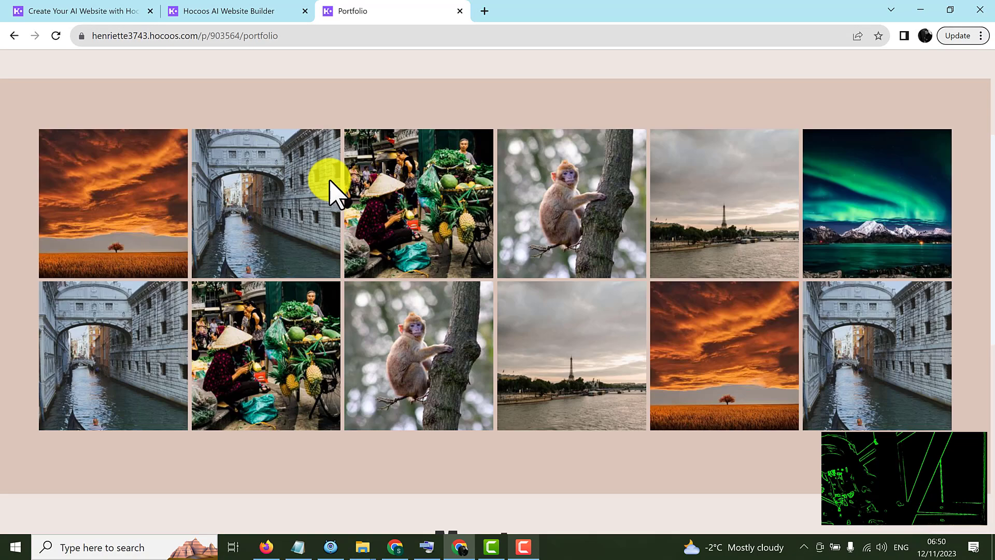
pyautogui.click(228, 11)
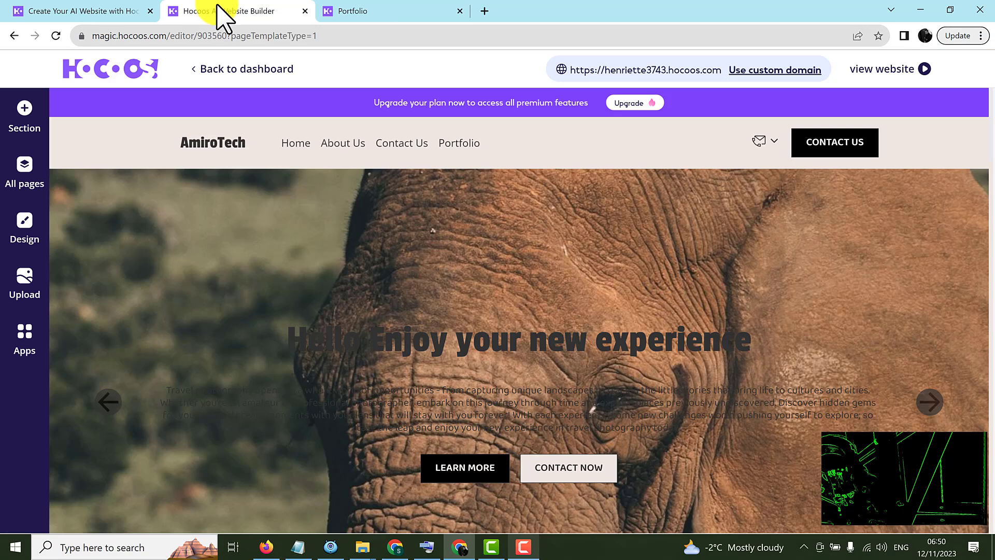
pyautogui.moveTo(774, 69)
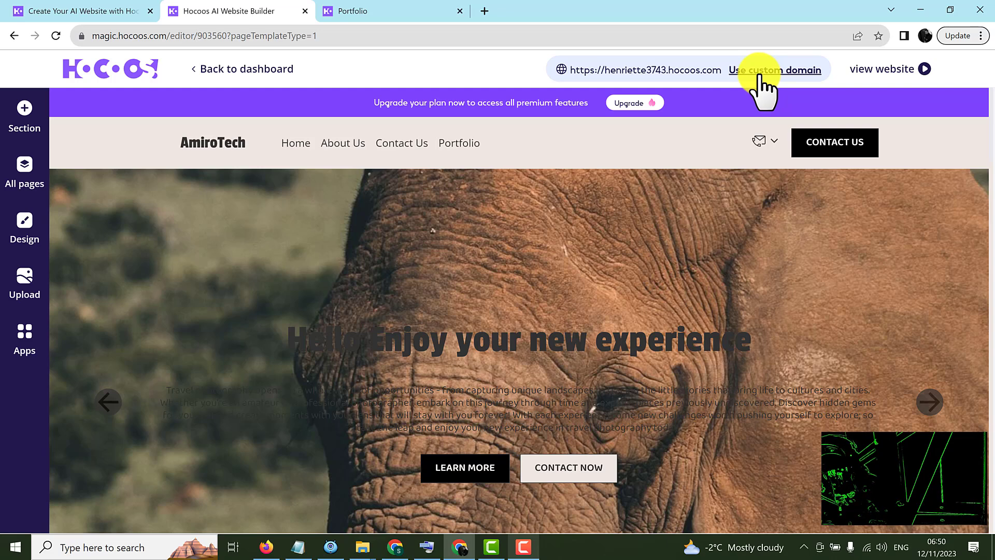
pyautogui.moveTo(681, 95)
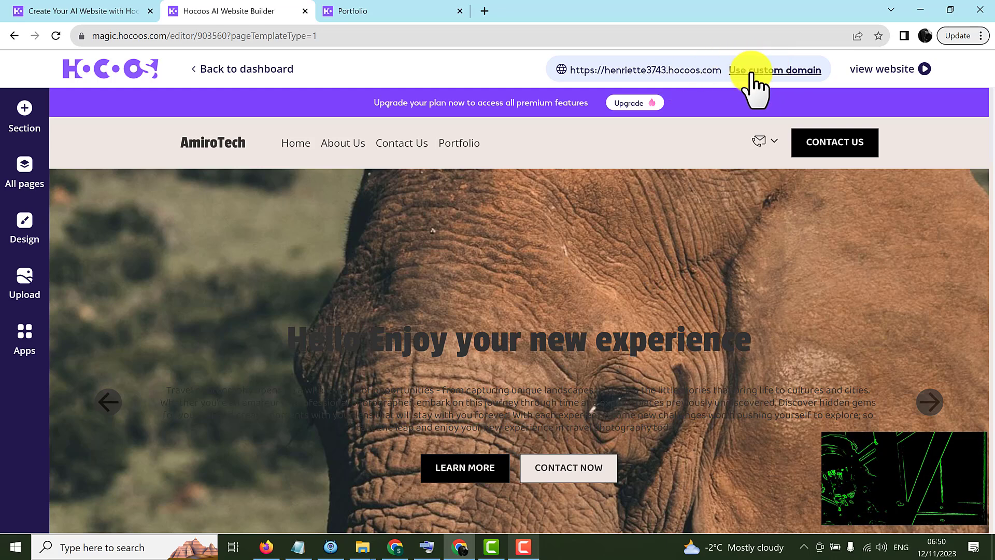
pyautogui.click(775, 69)
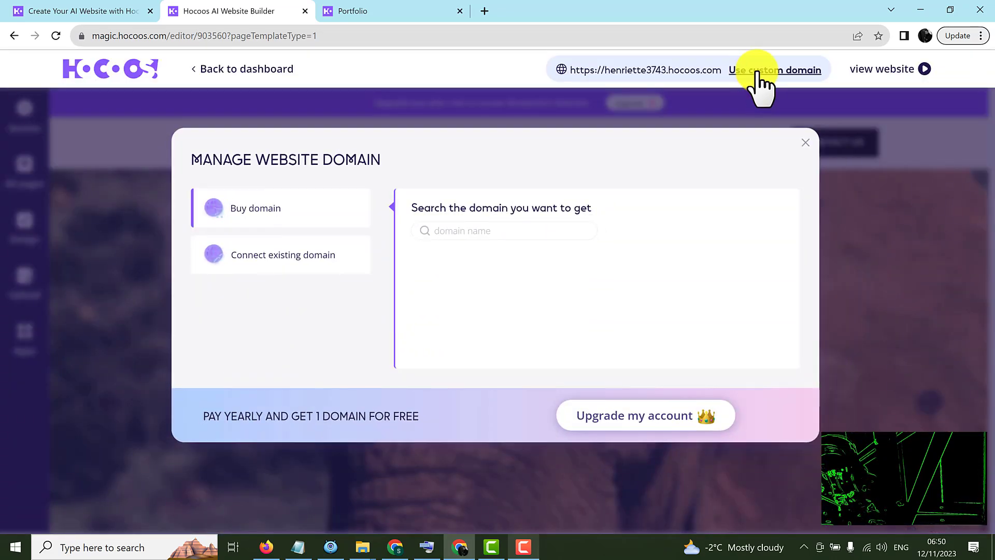
pyautogui.moveTo(289, 209)
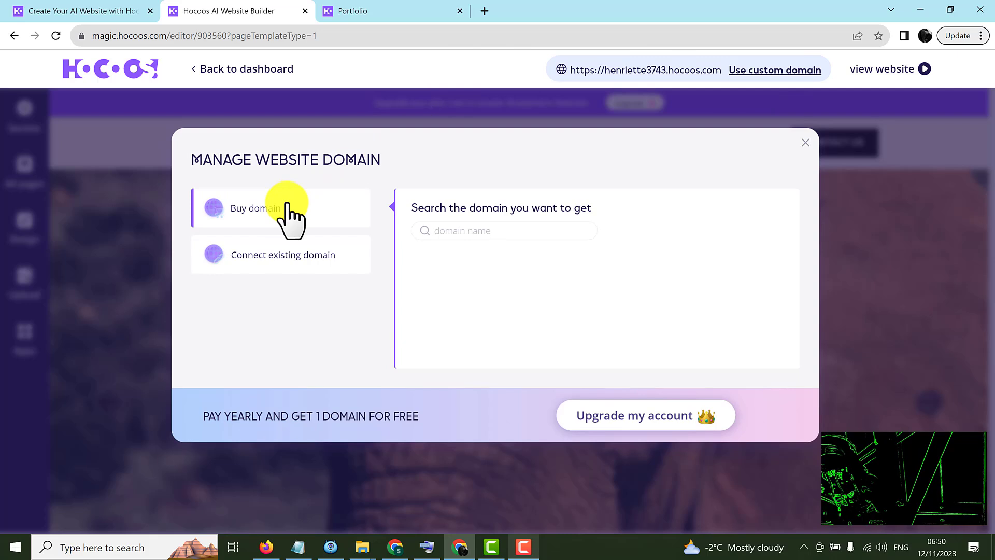
pyautogui.moveTo(308, 222)
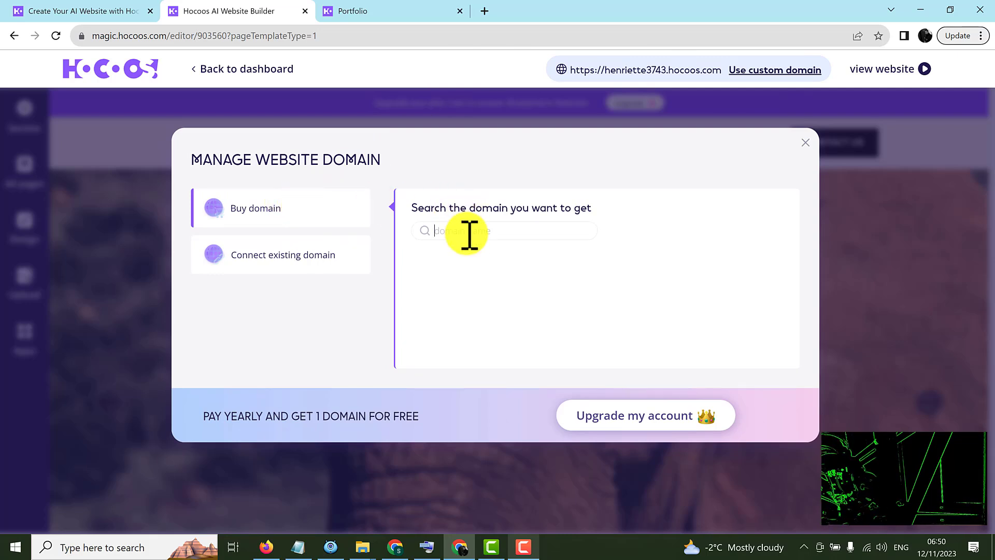
pyautogui.write('www.amir')
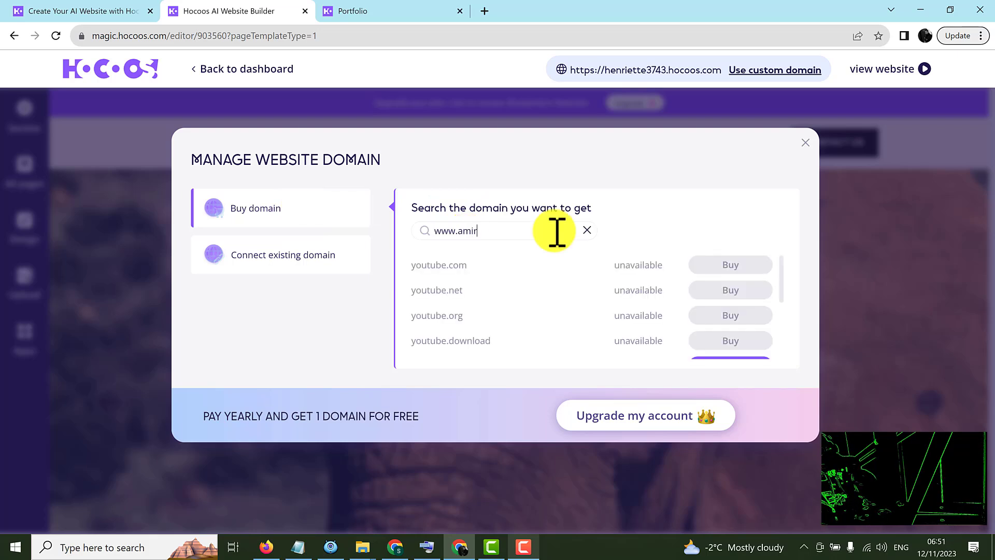
pyautogui.write('otec')
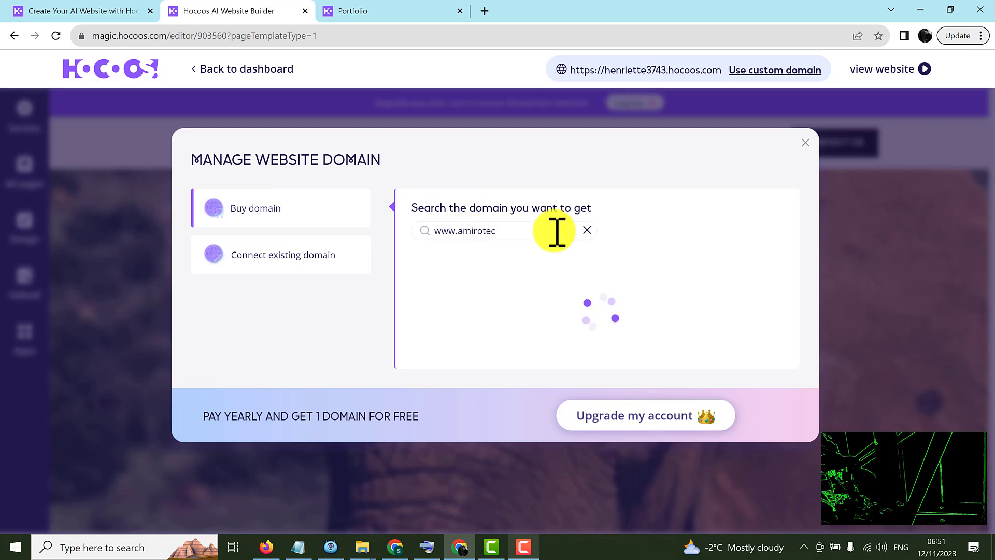
pyautogui.write('h.')
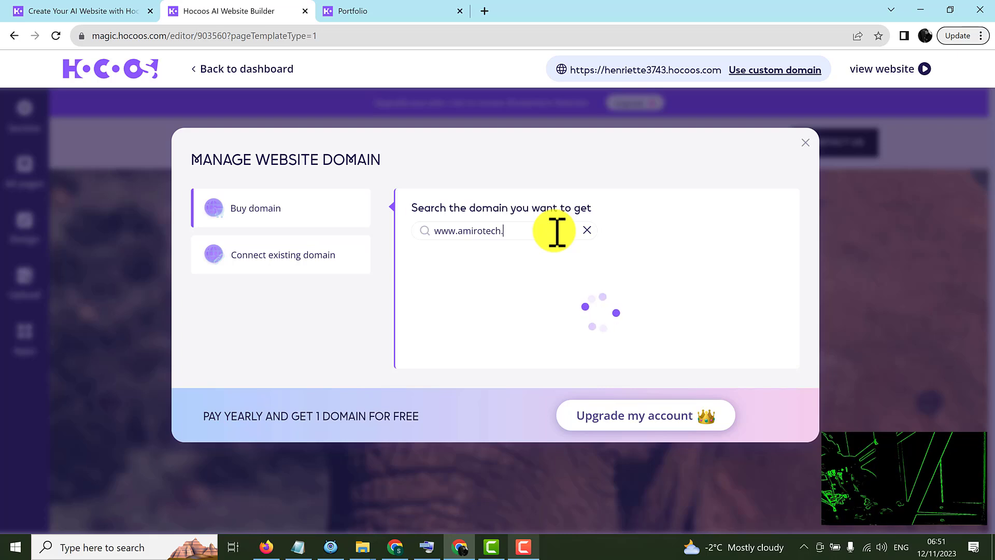
pyautogui.write('net')
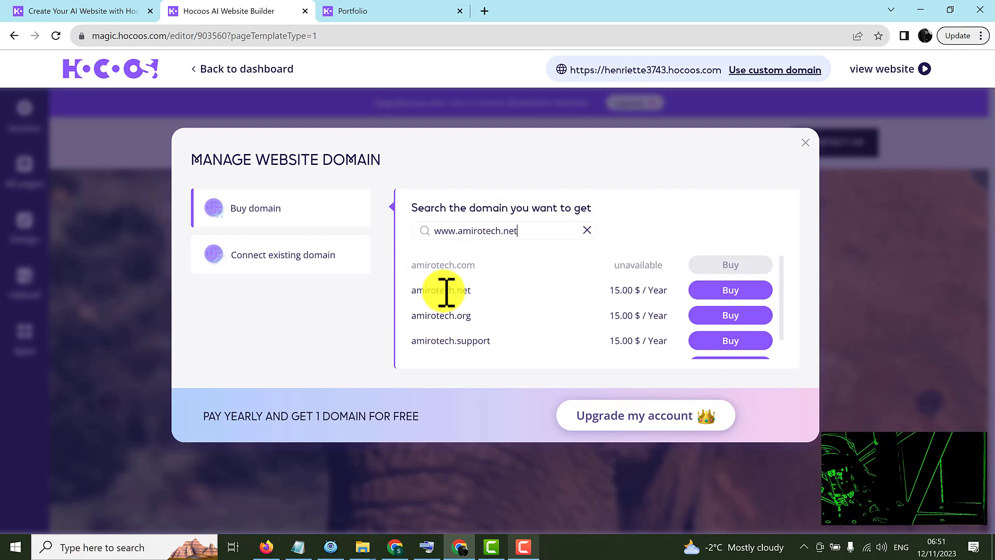
pyautogui.moveTo(663, 290)
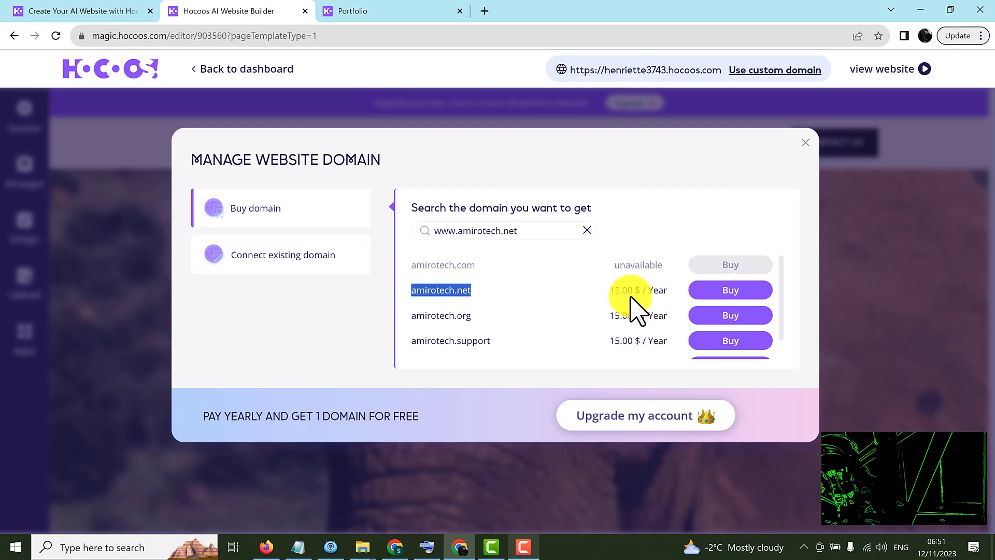
pyautogui.moveTo(730, 290)
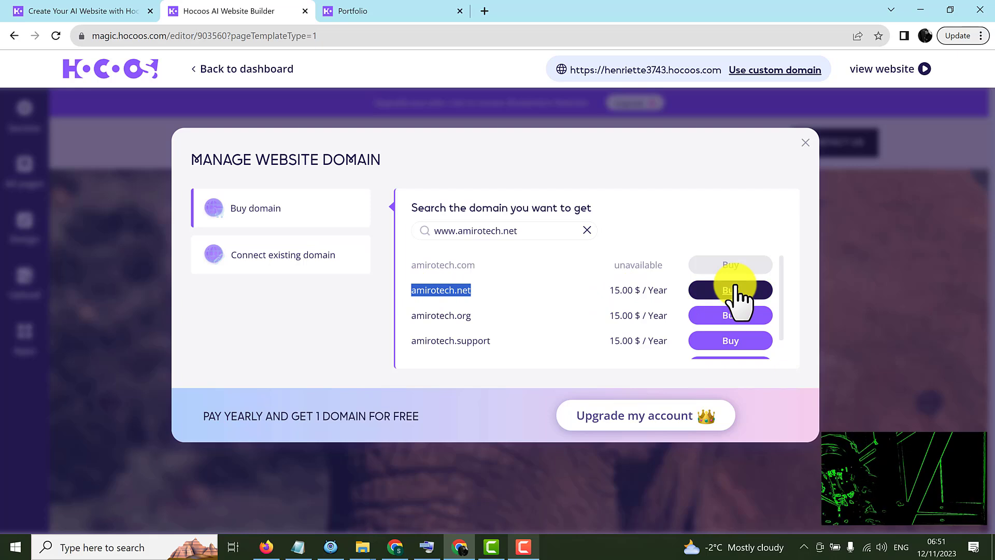
pyautogui.click(282, 255)
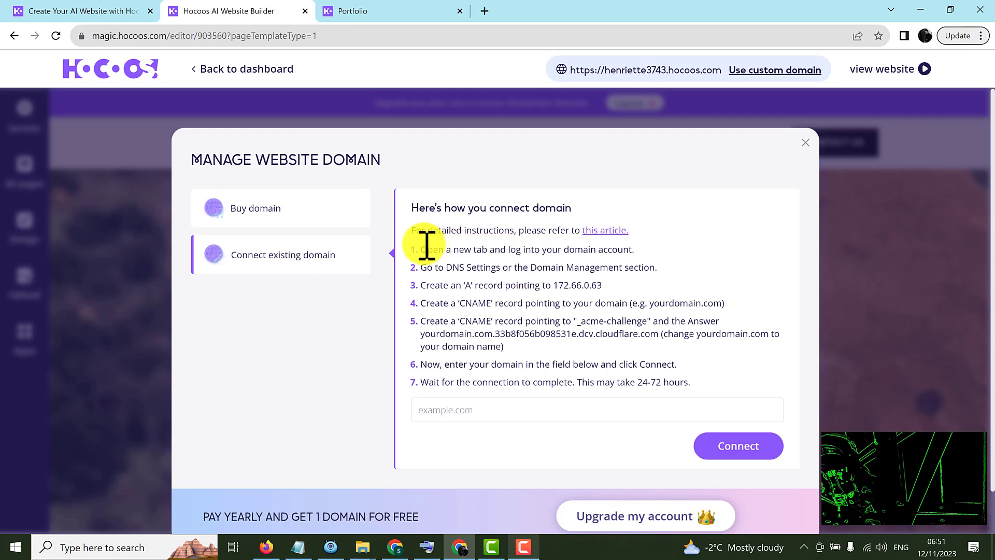
pyautogui.moveTo(651, 408)
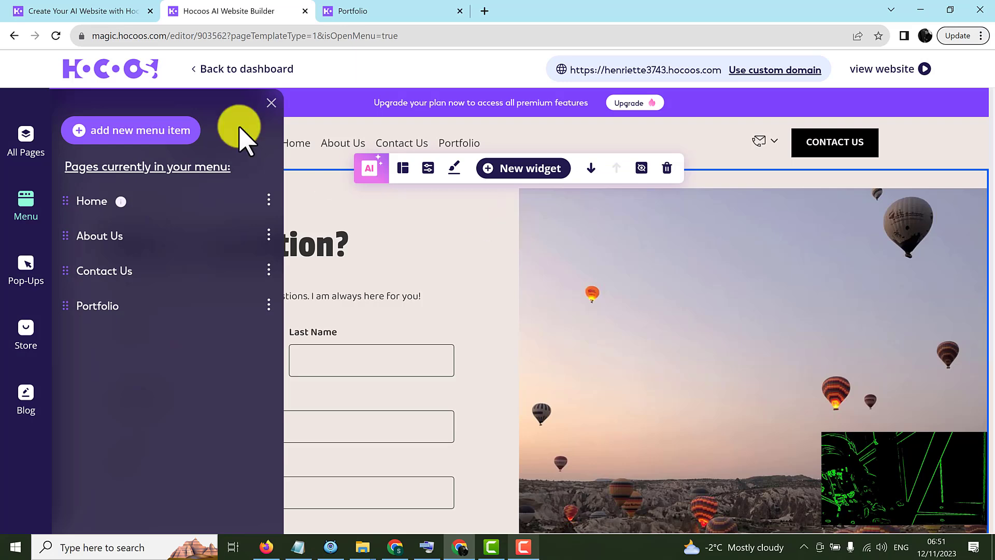
# Close the Menu panel and scroll through the Contact me page back to the Have a question? form
pyautogui.click(270, 103)
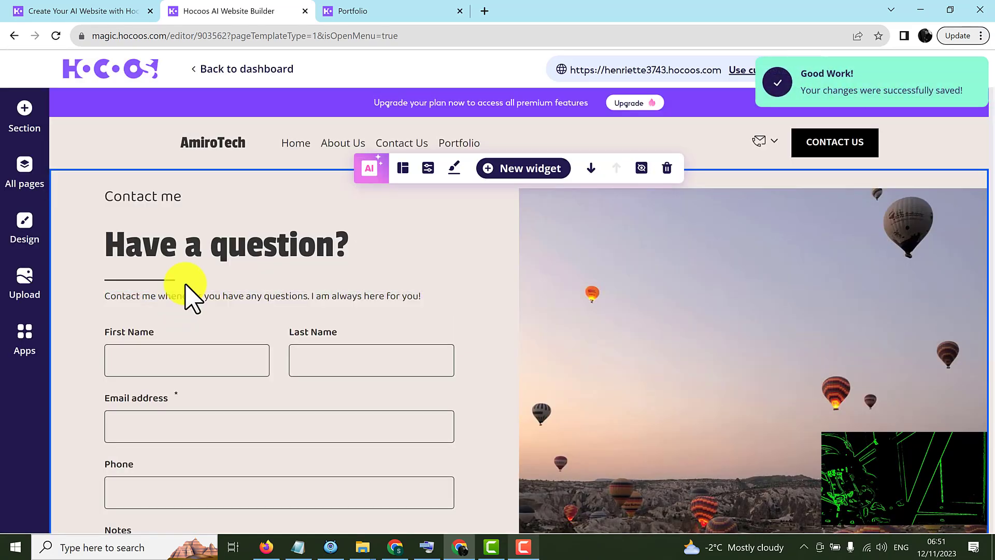
pyautogui.click(187, 360)
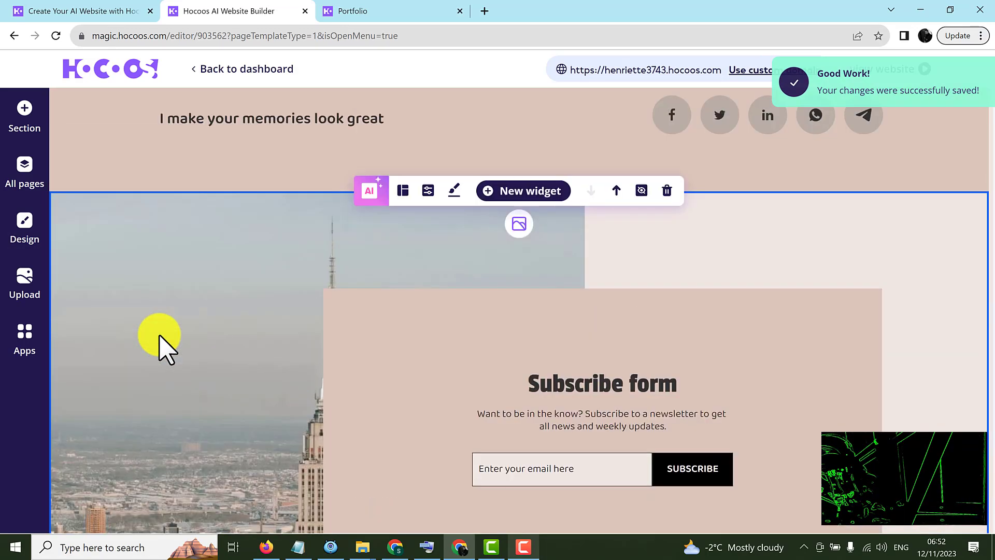
pyautogui.scroll(-3)
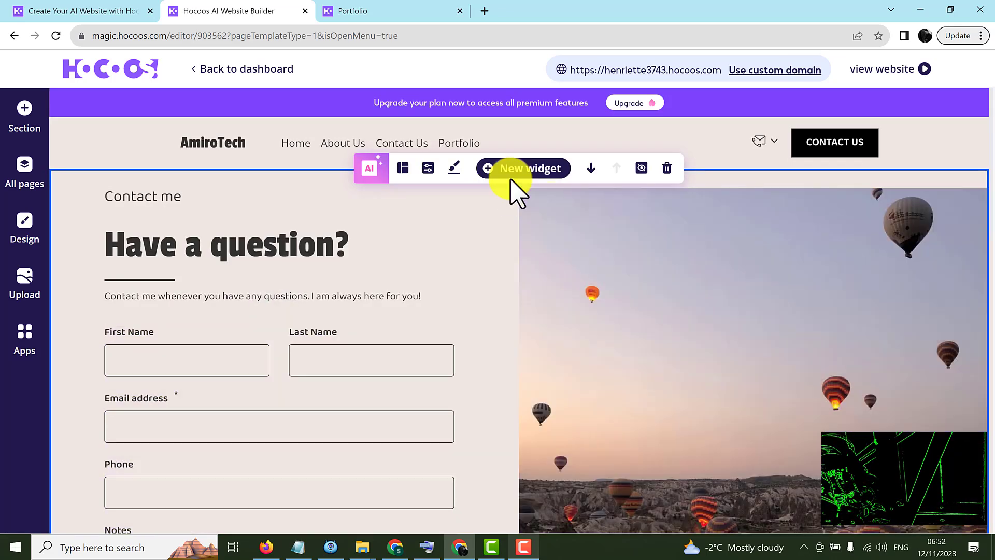
pyautogui.click(225, 244)
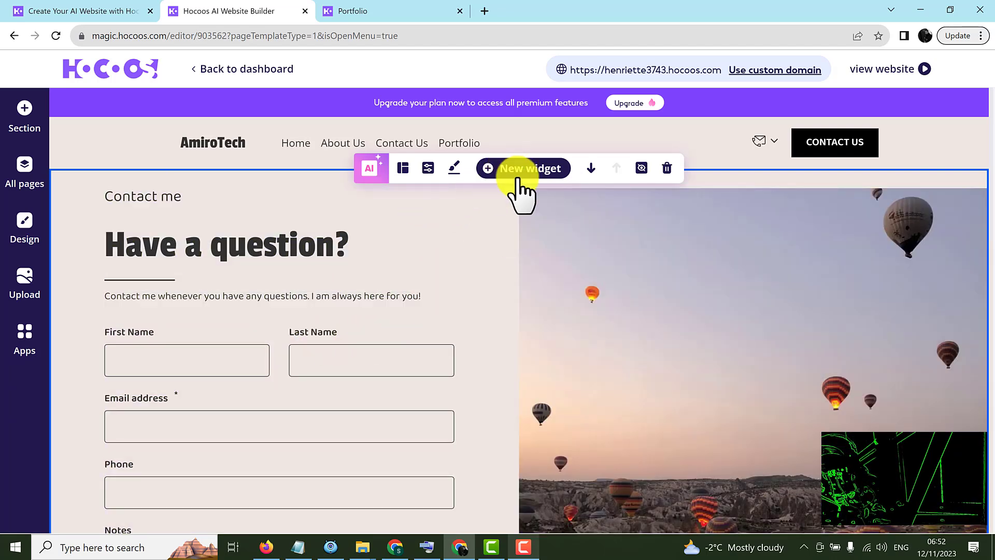
pyautogui.moveTo(498, 188)
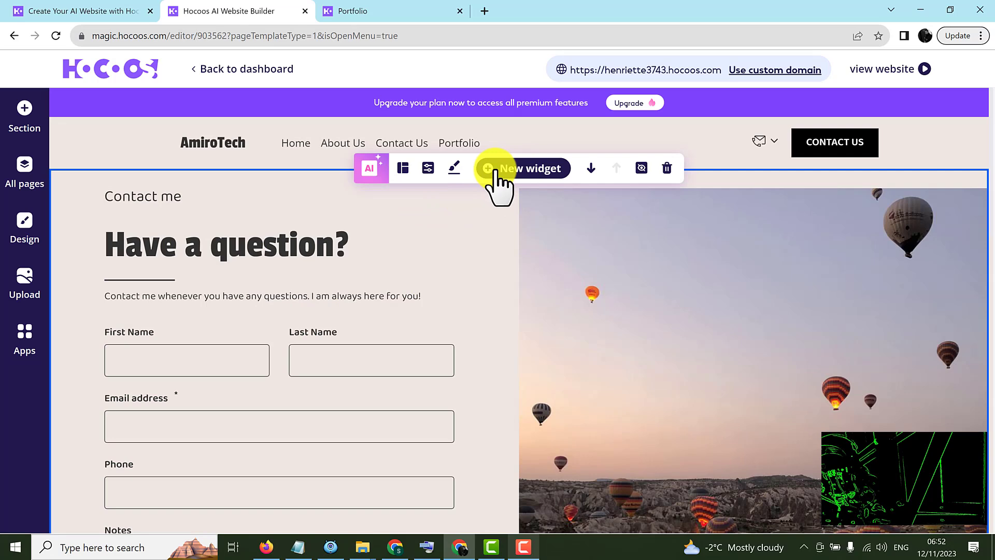
# Insert a Business > Services widget with circular images for Event, Wedding, Outdoor and Portrait Photography
pyautogui.click(524, 168)
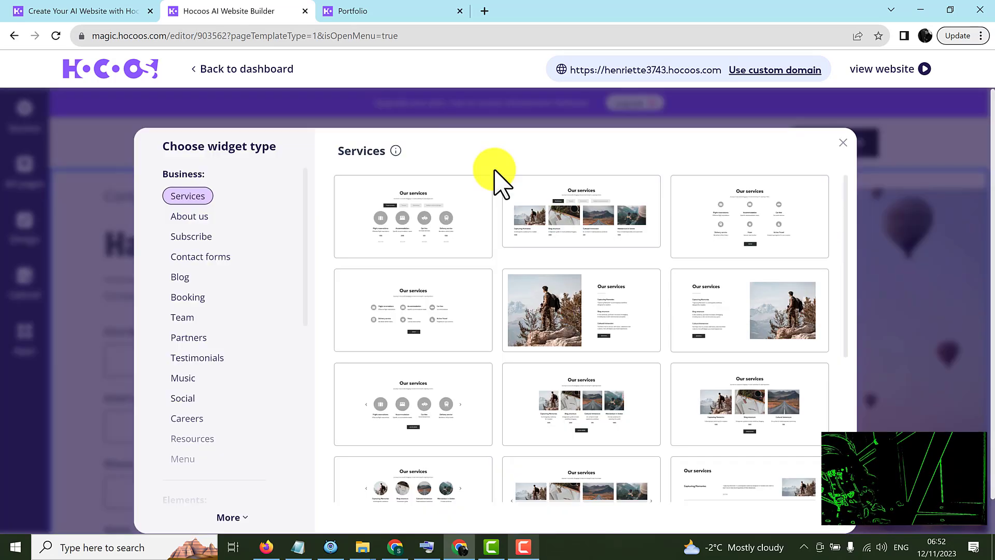
pyautogui.moveTo(374, 343)
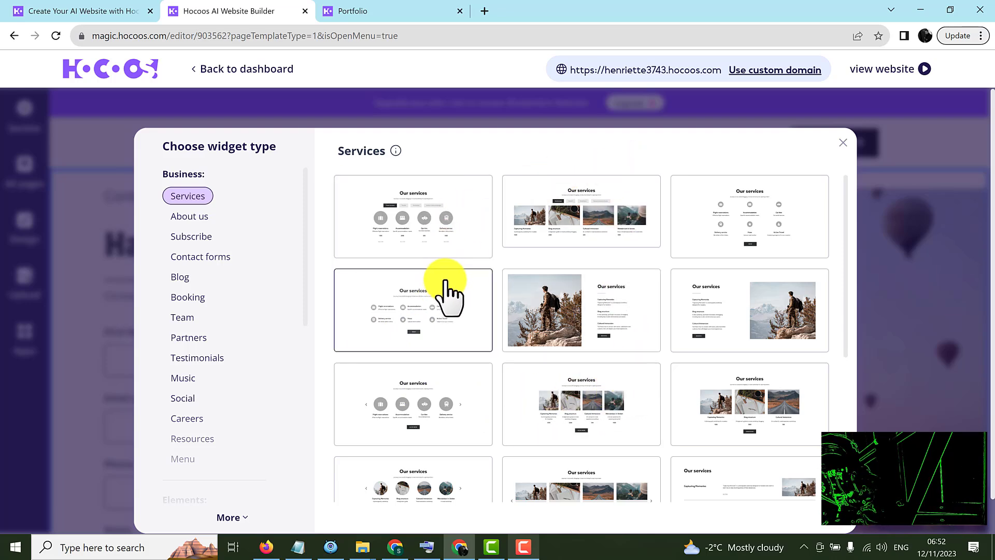
pyautogui.scroll(-3)
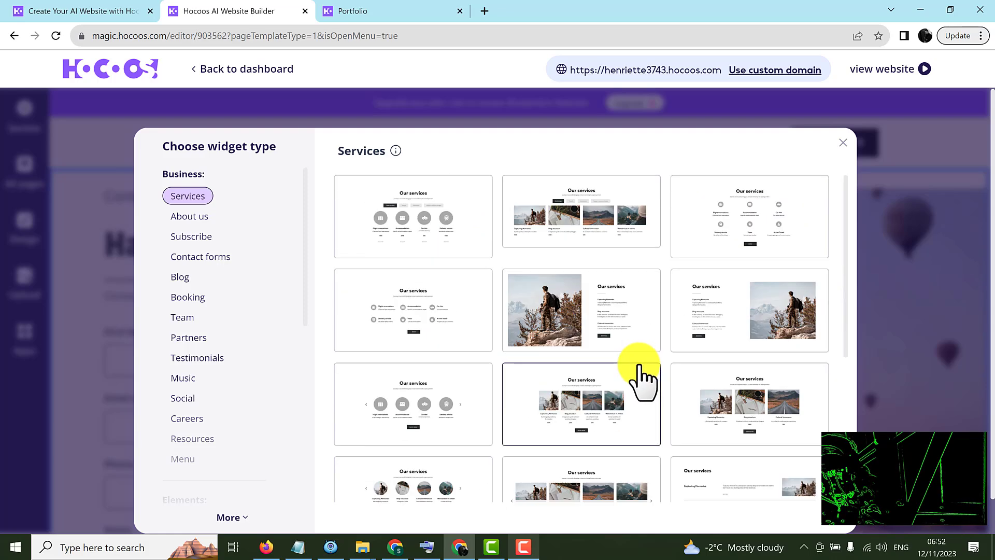
pyautogui.moveTo(571, 254)
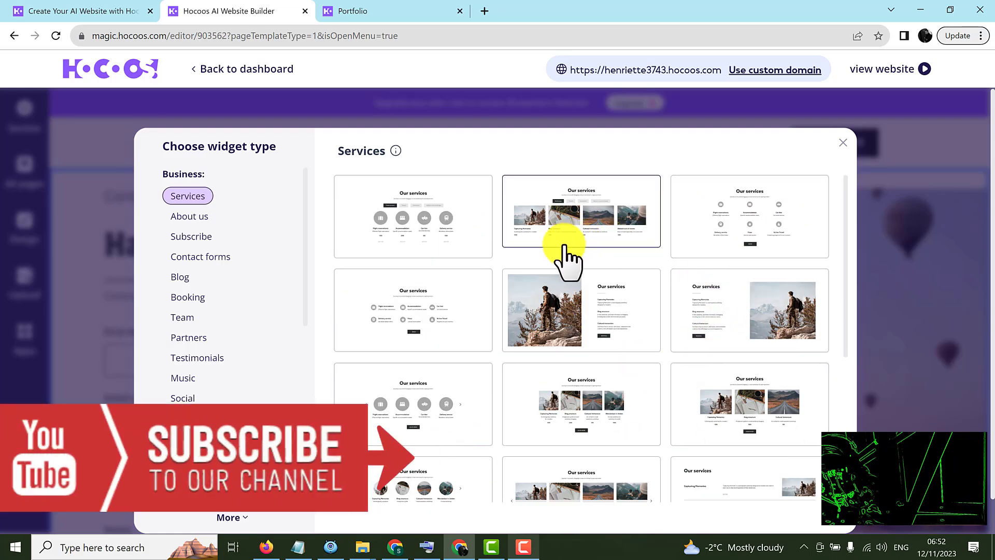
pyautogui.scroll(-3)
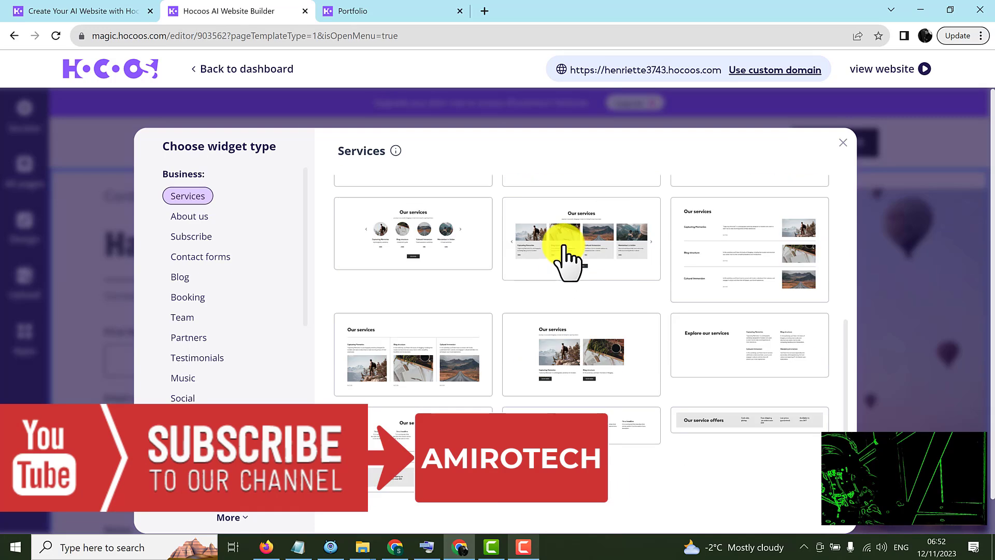
pyautogui.scroll(-3)
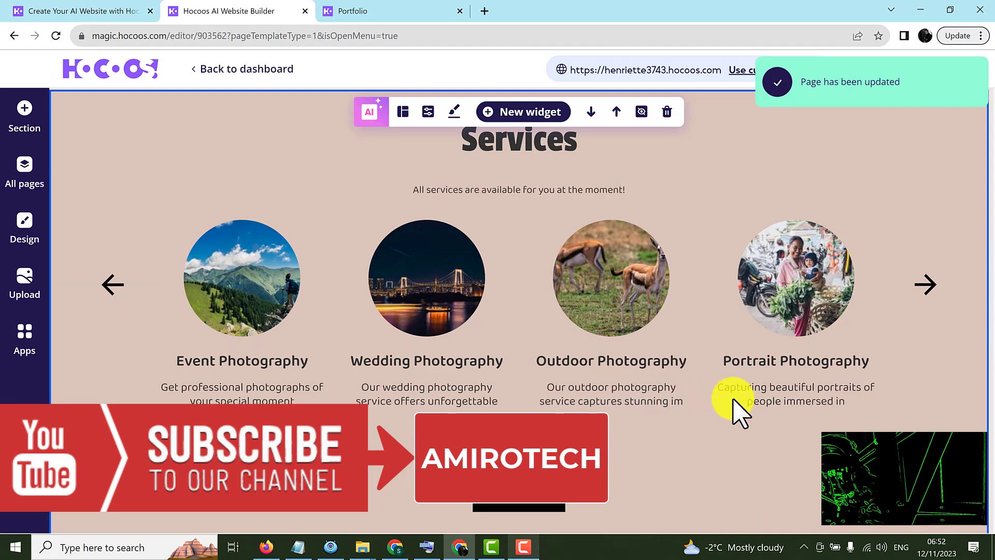
pyautogui.click(795, 400)
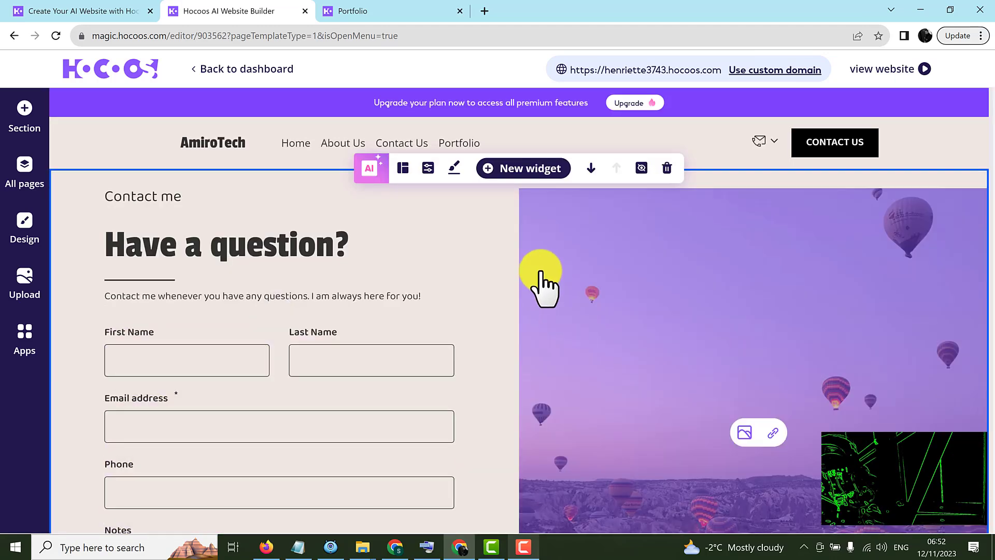
pyautogui.click(225, 244)
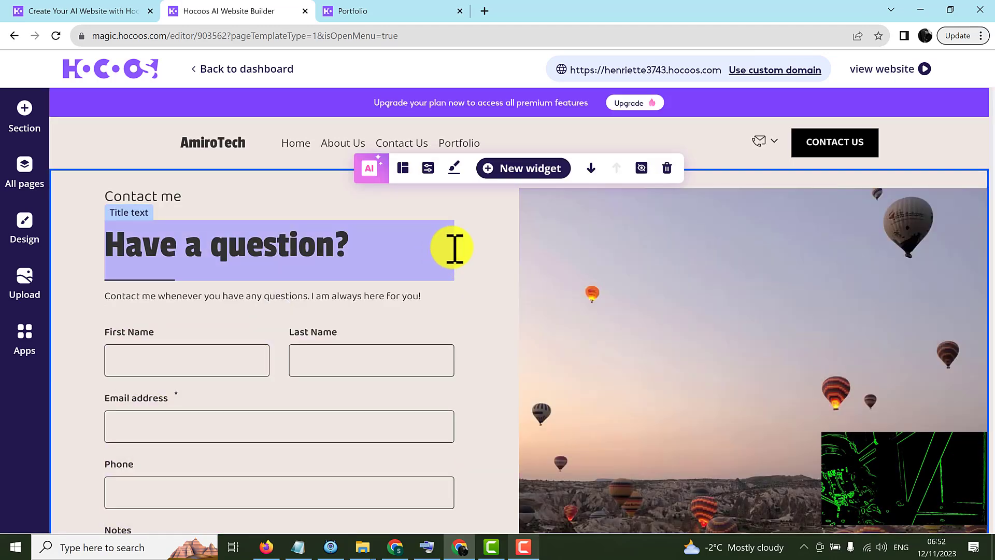